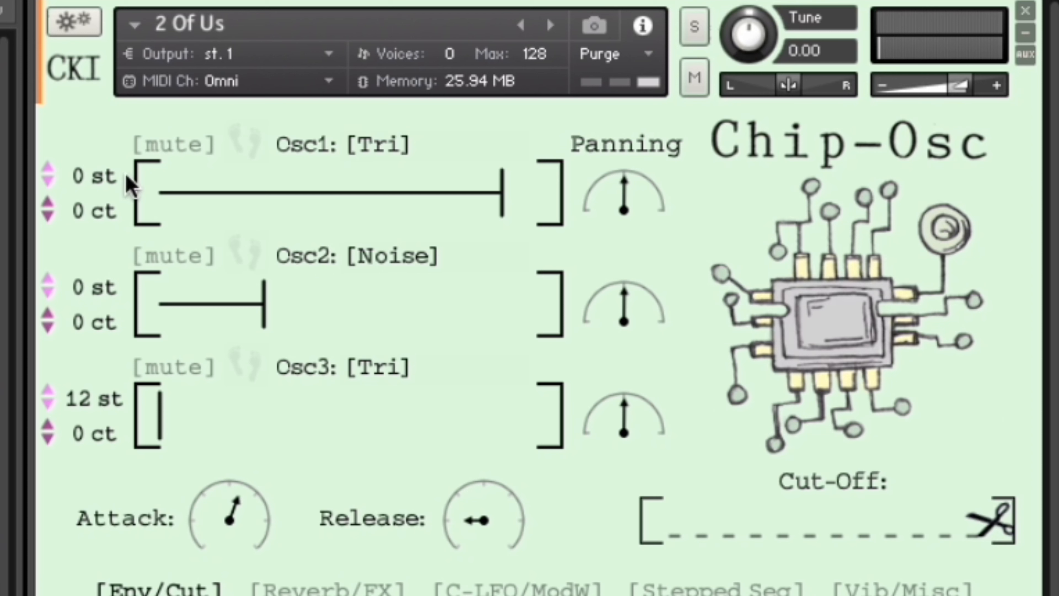
pyautogui.moveTo(105, 217)
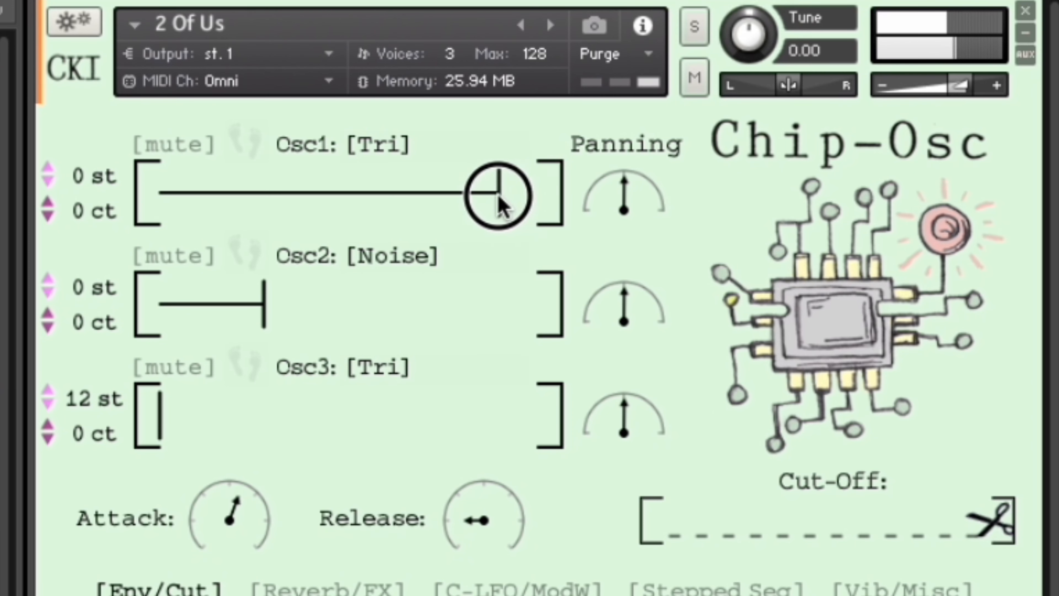
# Step: Raise Osc1 and Noise oscillator levels to full and set Osc1's waveform to 8Bit Saw
pyautogui.moveTo(493, 195); pyautogui.dragTo(547, 195)
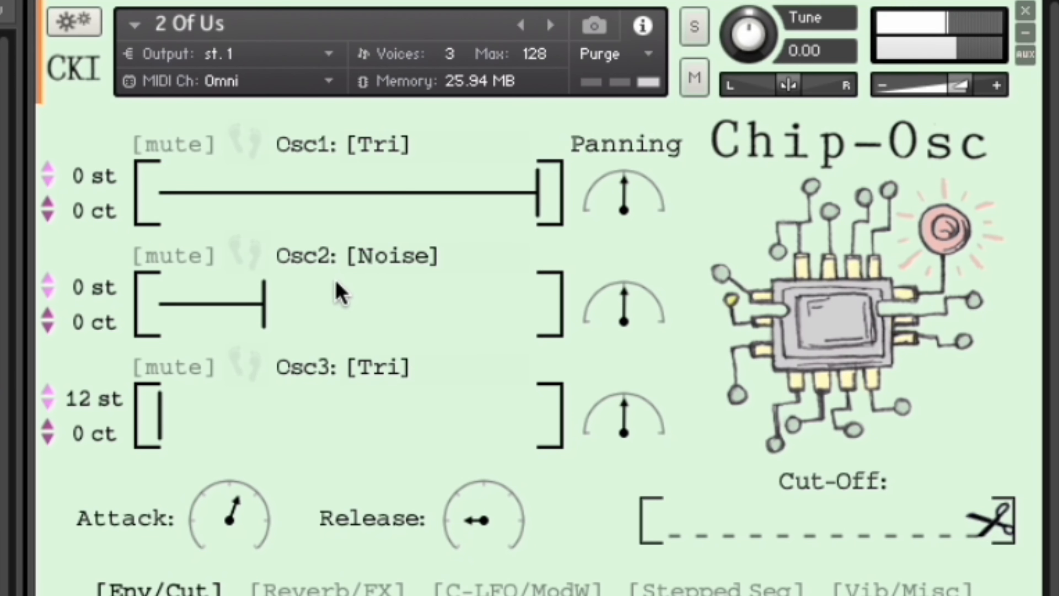
pyautogui.click(375, 150)
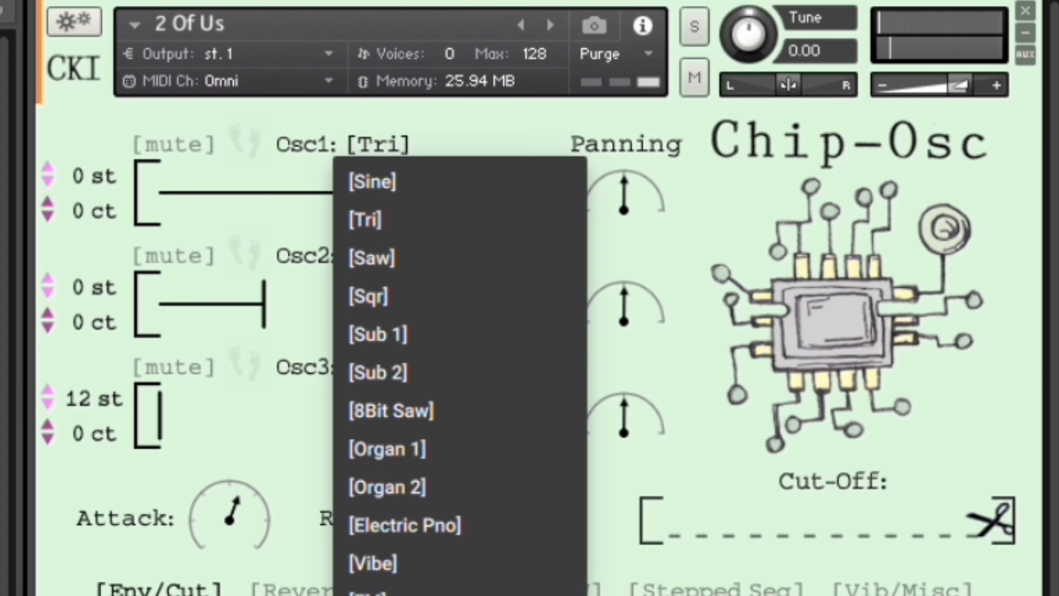
pyautogui.click(391, 411)
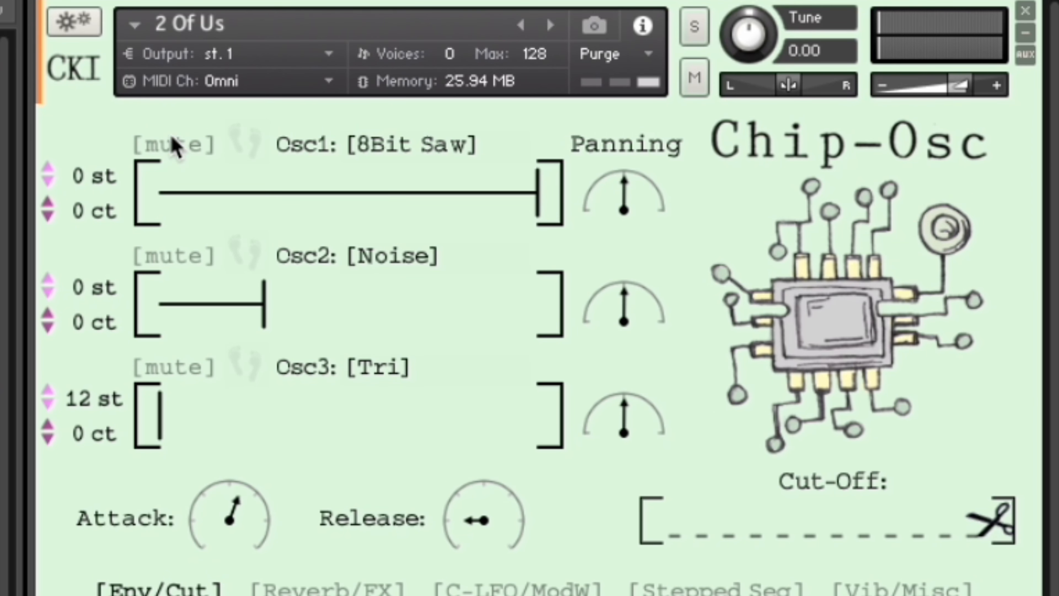
pyautogui.click(173, 147)
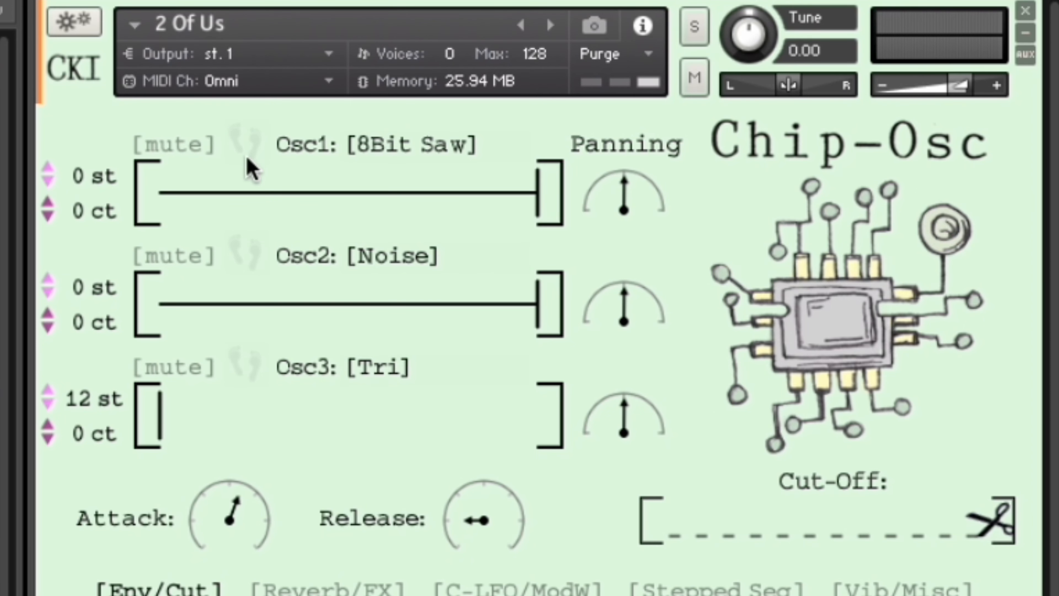
pyautogui.moveTo(269, 156)
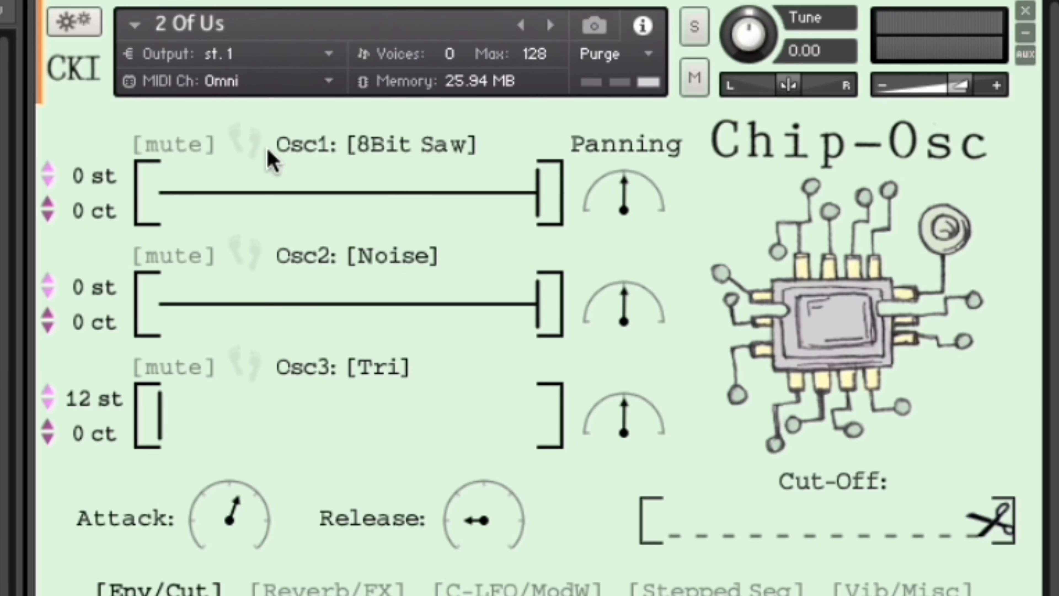
pyautogui.moveTo(278, 154)
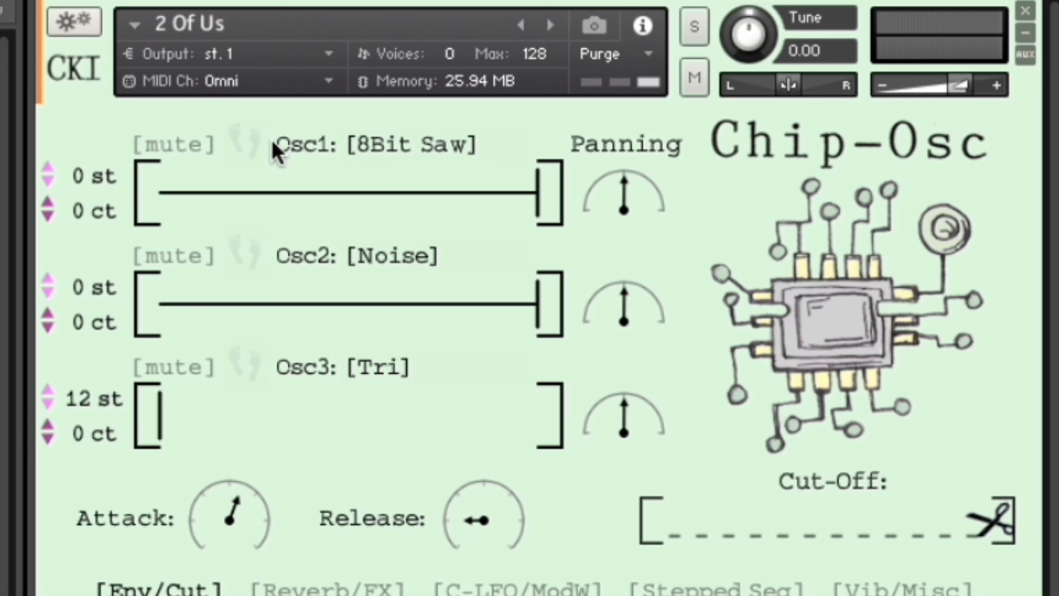
pyautogui.moveTo(268, 173)
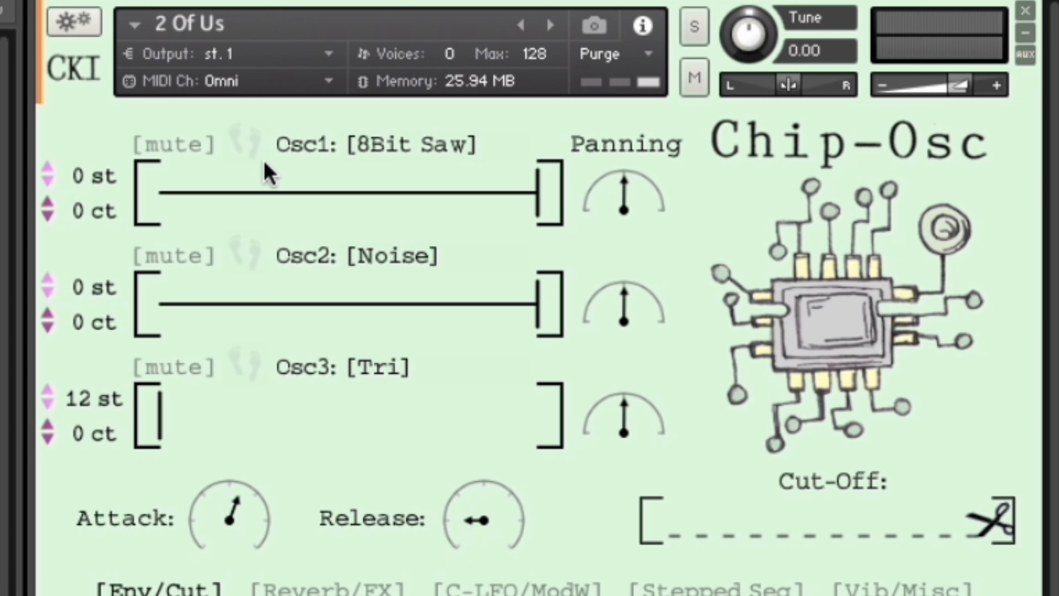
pyautogui.moveTo(249, 152)
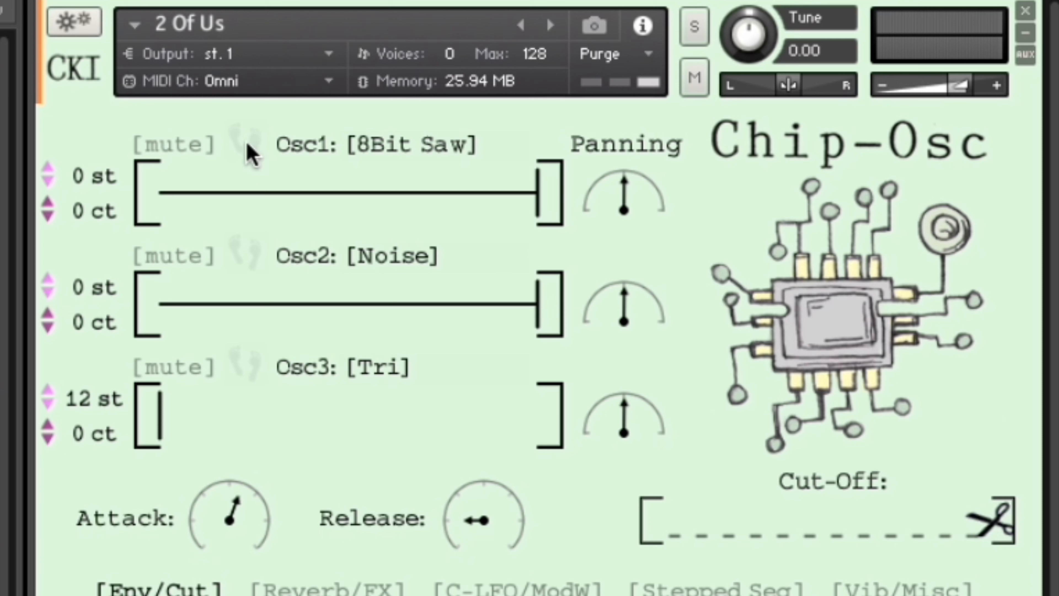
pyautogui.moveTo(644, 290)
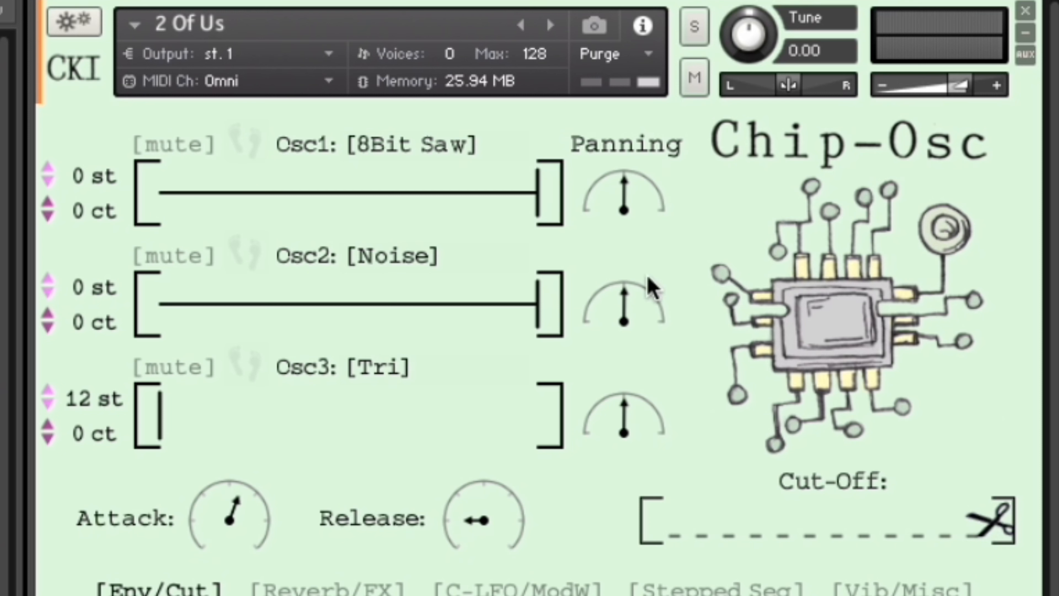
pyautogui.moveTo(868, 292)
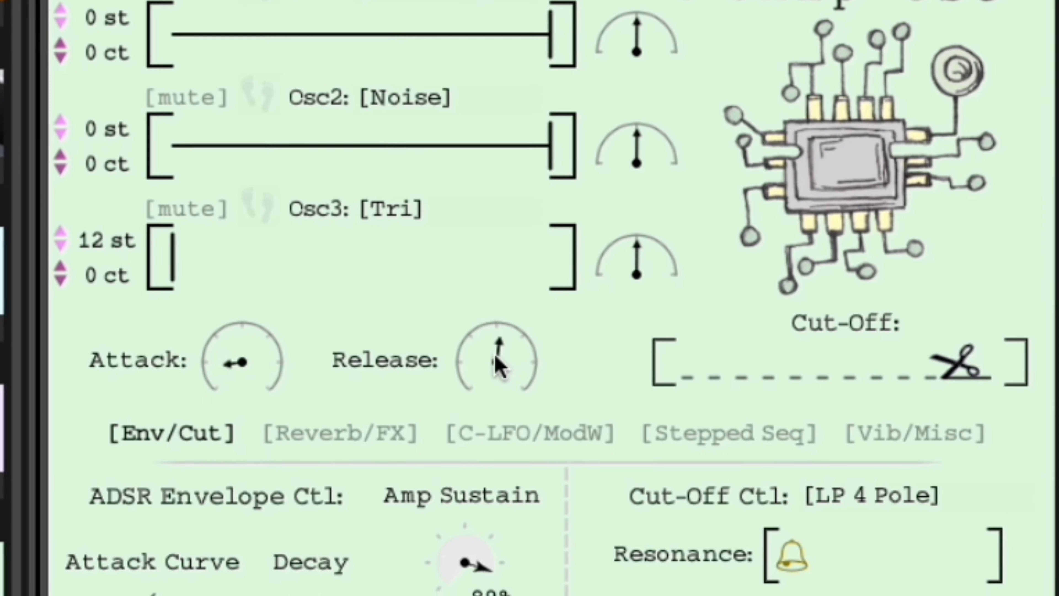
# Step: In the ADSR envelope controls, set Amp Sustain 50%, Cut Sustain 59% and reshape the attack curve
pyautogui.scroll(-3)
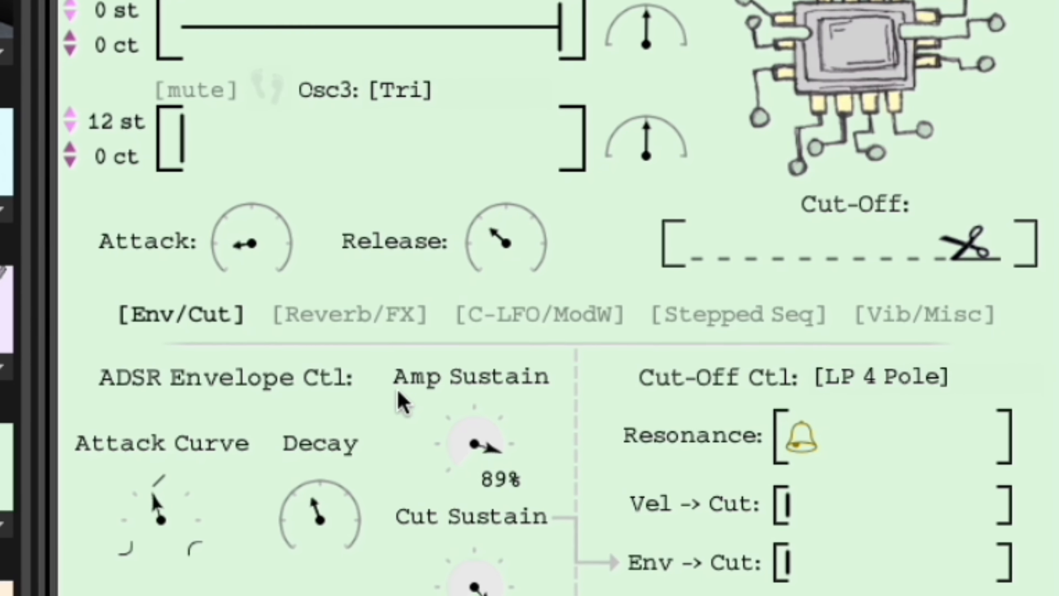
pyautogui.scroll(-3)
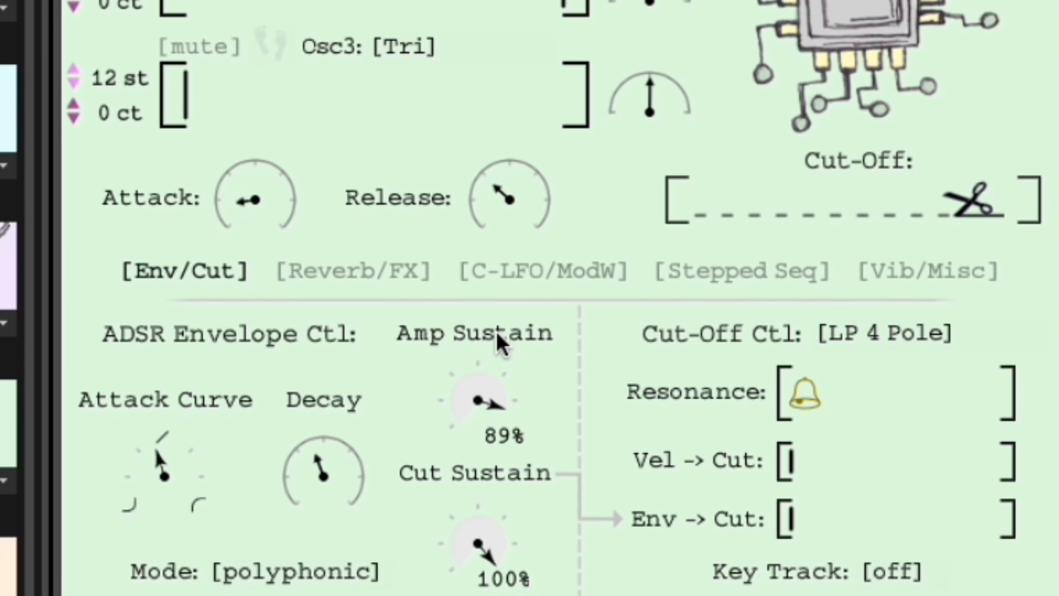
pyautogui.moveTo(447, 389)
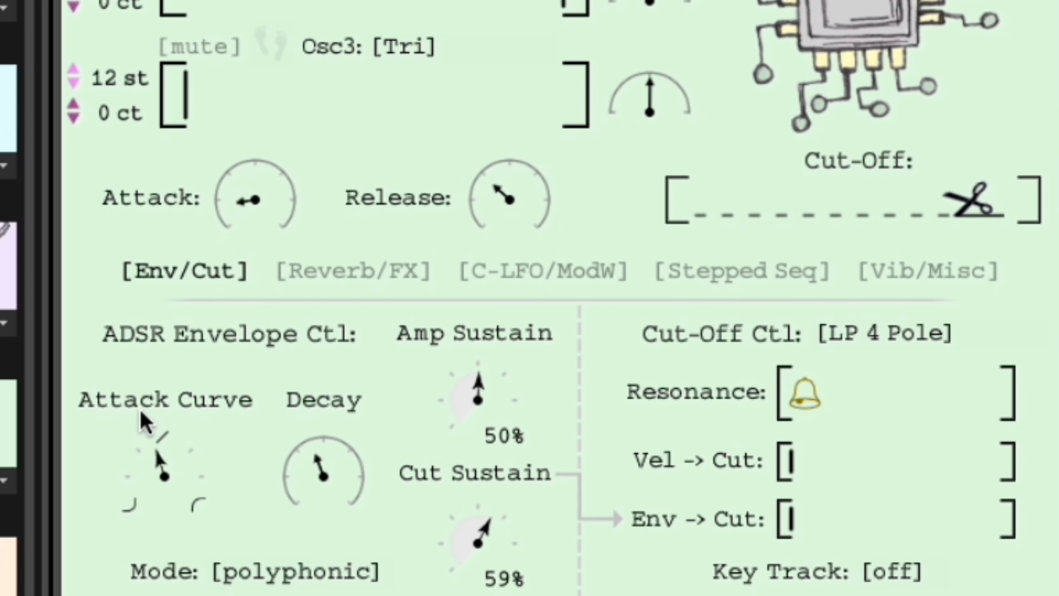
pyautogui.moveTo(297, 468)
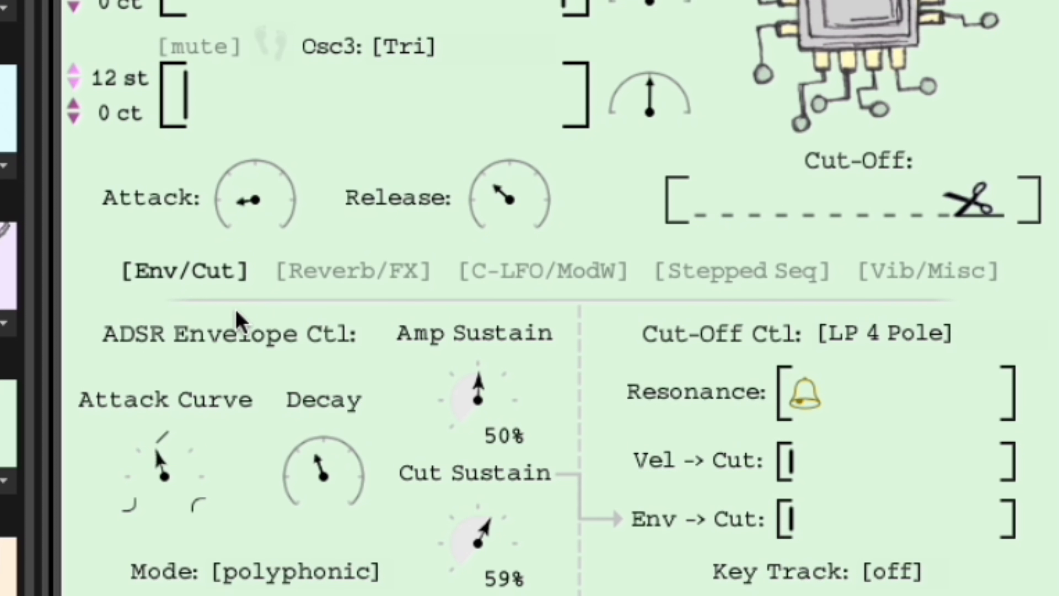
pyautogui.moveTo(164, 481)
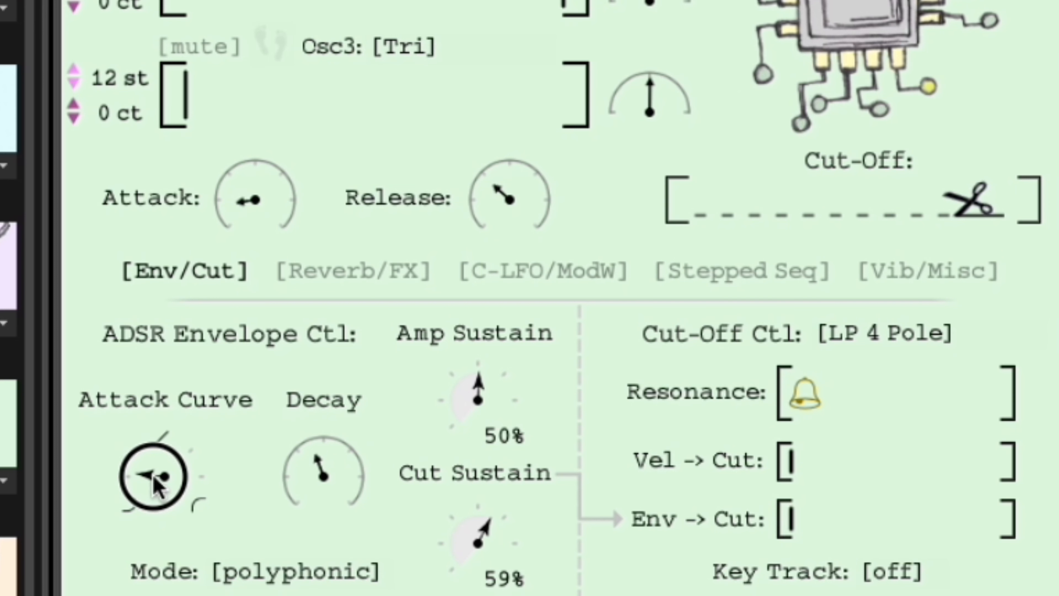
pyautogui.moveTo(155, 480); pyautogui.dragTo(156, 514)
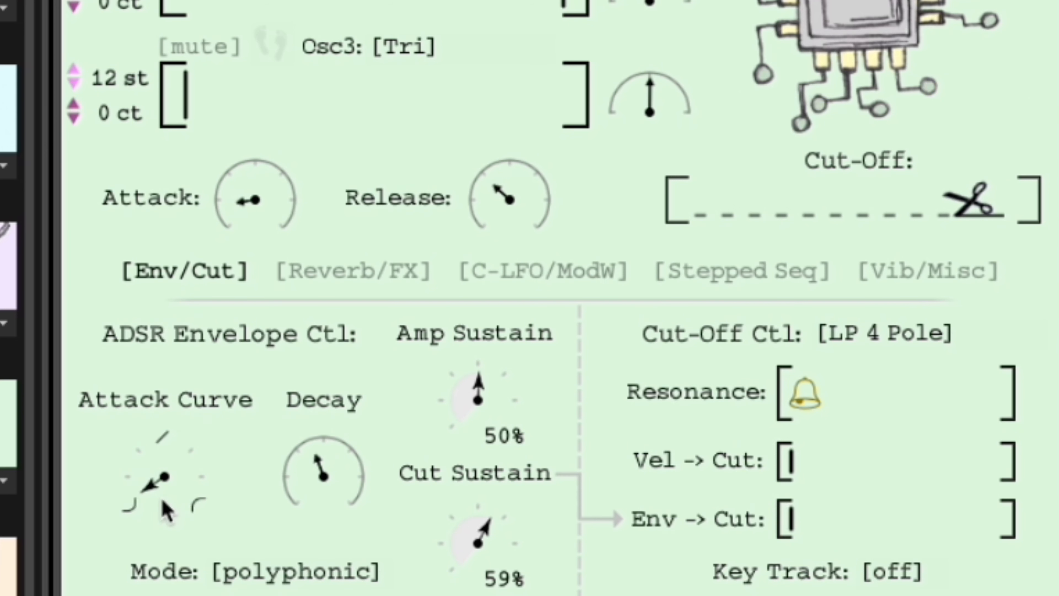
pyautogui.click(166, 479)
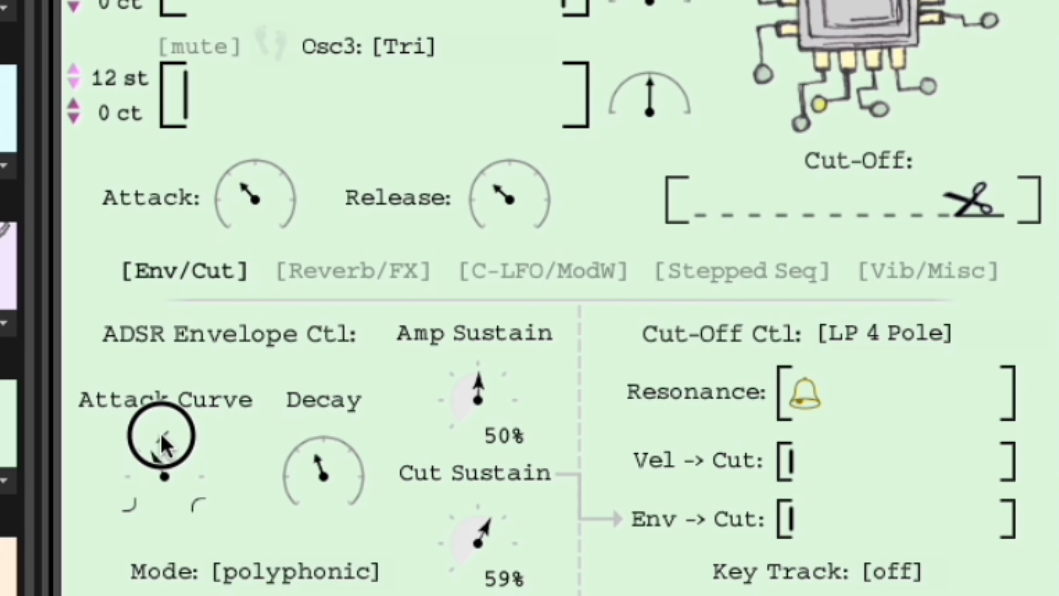
pyautogui.moveTo(163, 439); pyautogui.dragTo(142, 487)
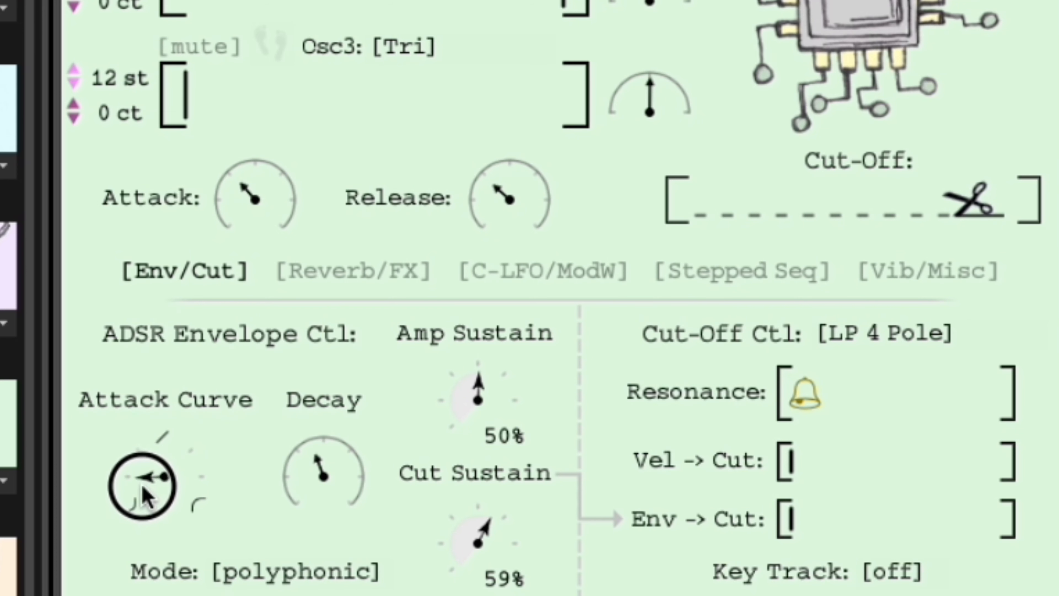
pyautogui.moveTo(338, 484)
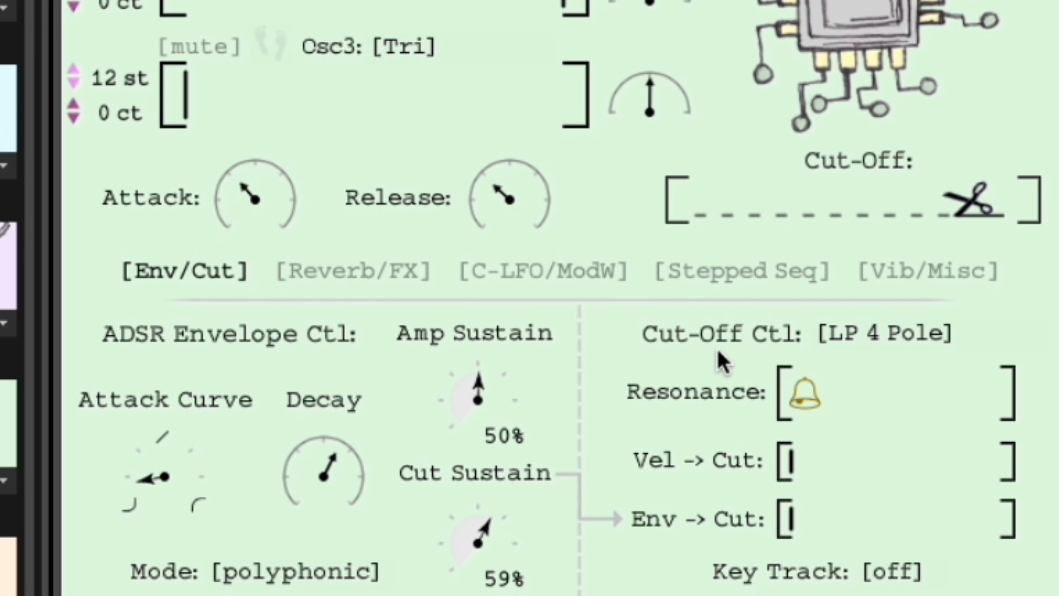
pyautogui.moveTo(811, 396)
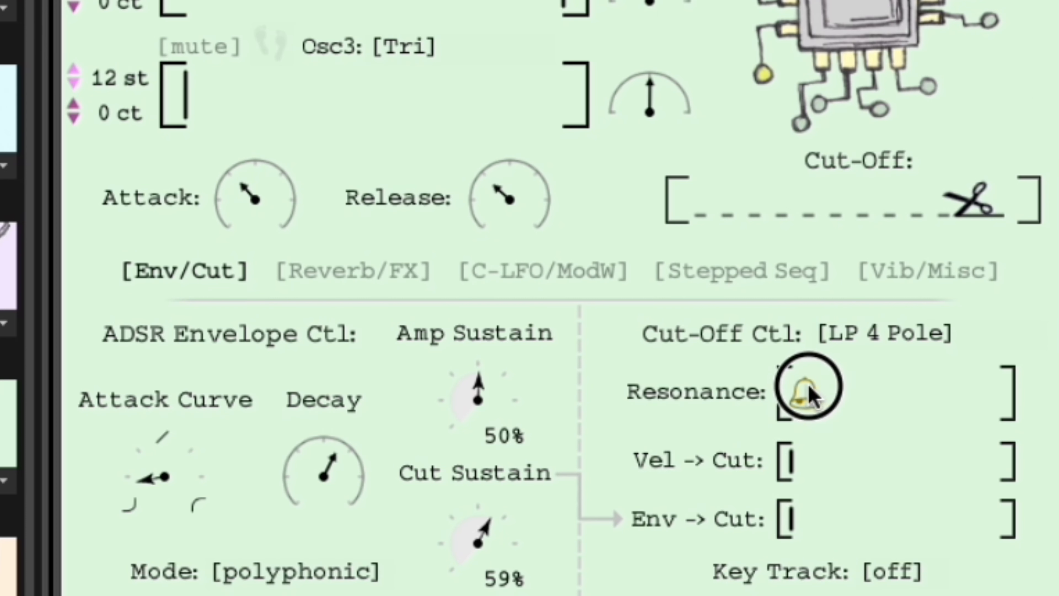
# Step: Raise filter resonance and envelope-to-cutoff amount, lower the cut-off, then show Reverb/FX
pyautogui.moveTo(804, 392); pyautogui.dragTo(906, 392)
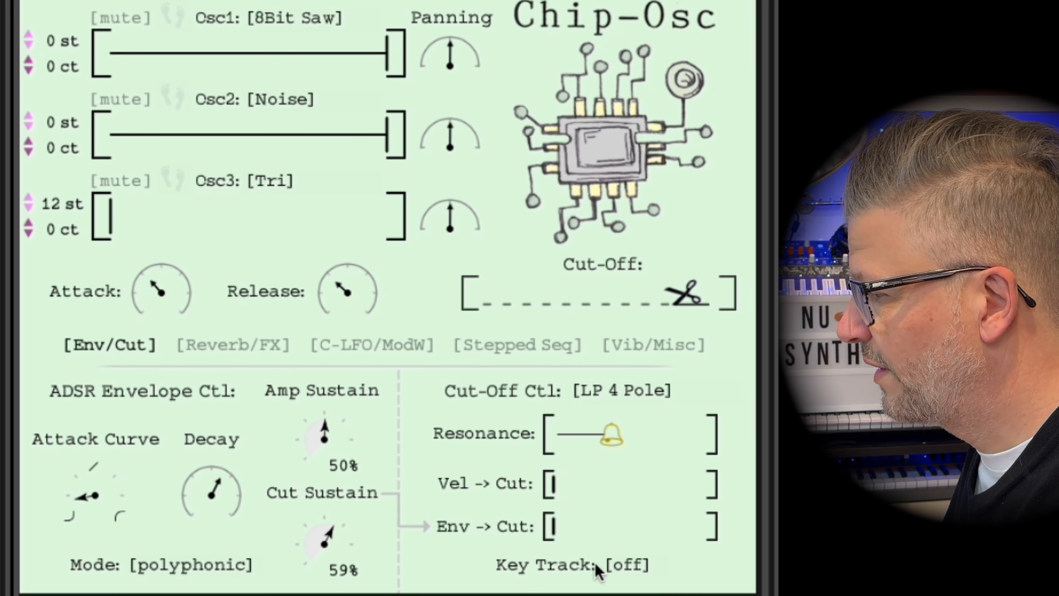
pyautogui.moveTo(457, 472)
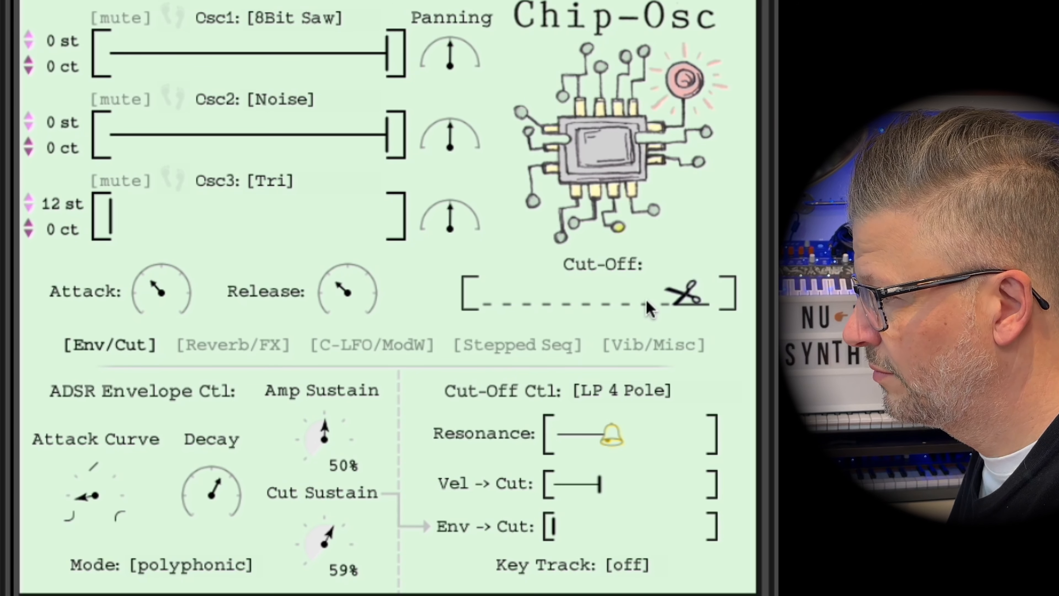
pyautogui.moveTo(649, 298); pyautogui.dragTo(564, 297)
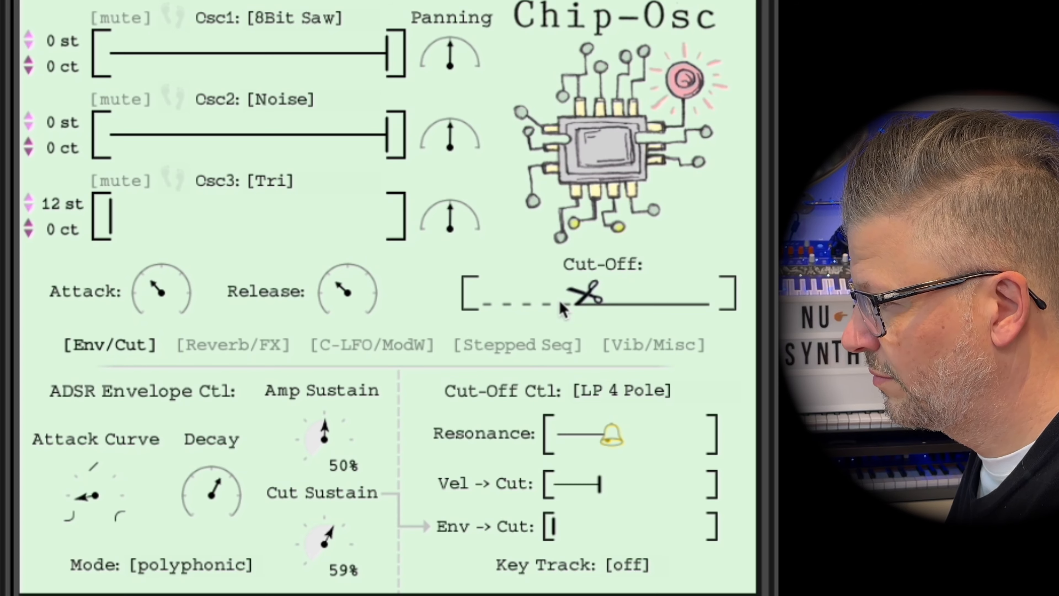
pyautogui.moveTo(649, 424)
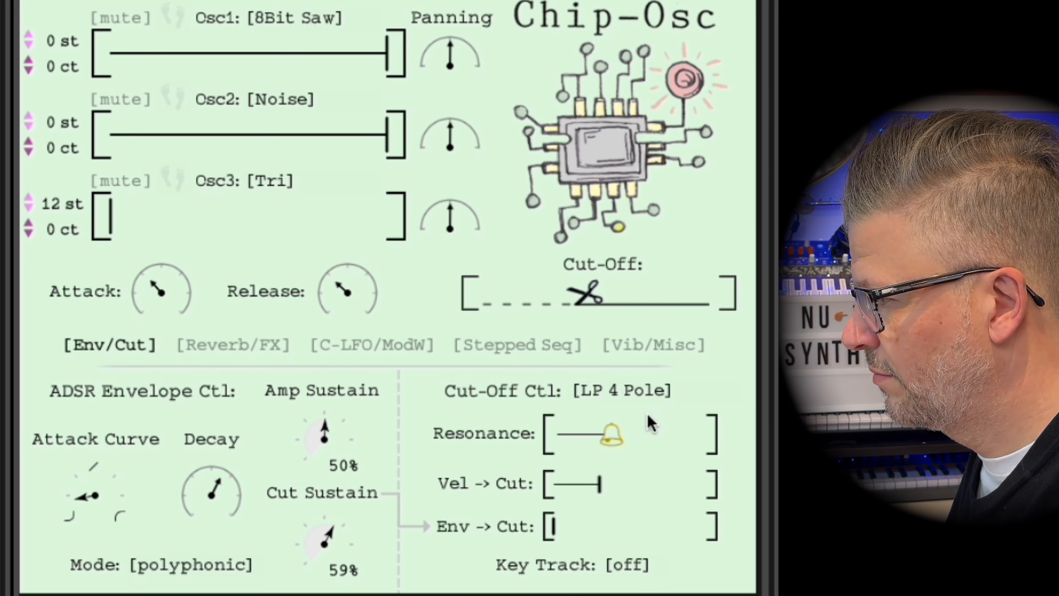
pyautogui.moveTo(594, 484); pyautogui.dragTo(675, 484)
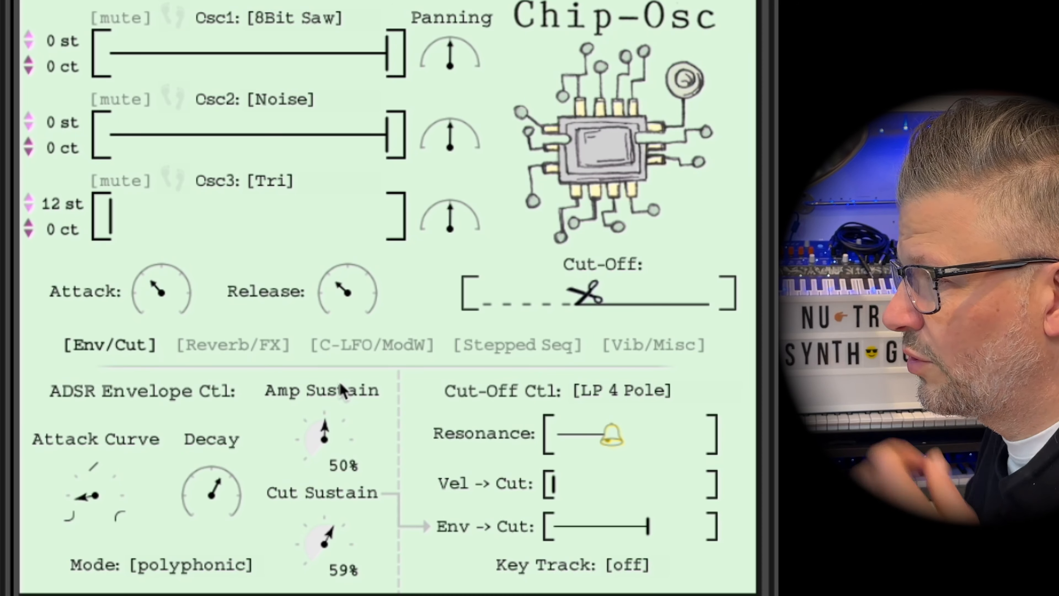
pyautogui.moveTo(298, 396)
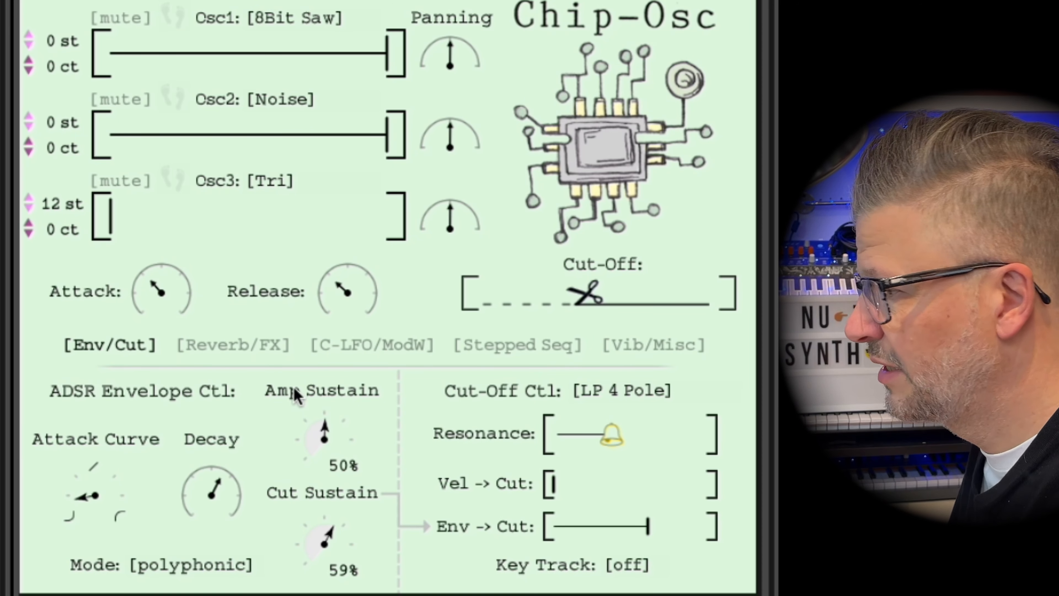
pyautogui.click(233, 345)
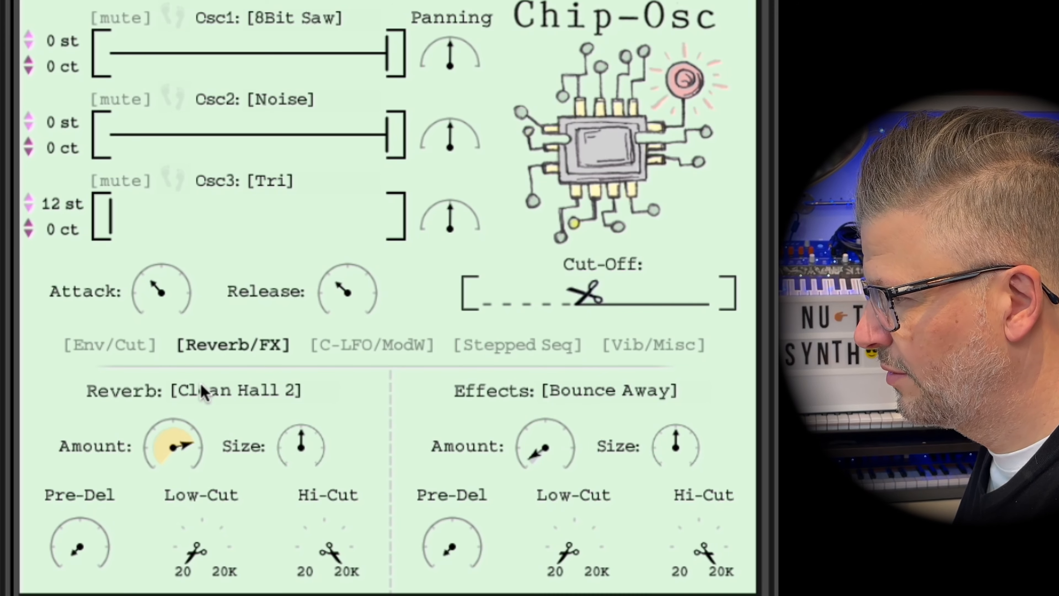
# Step: Audition reverb types such as Dark Room and settle on Old Theatre
pyautogui.click(258, 385)
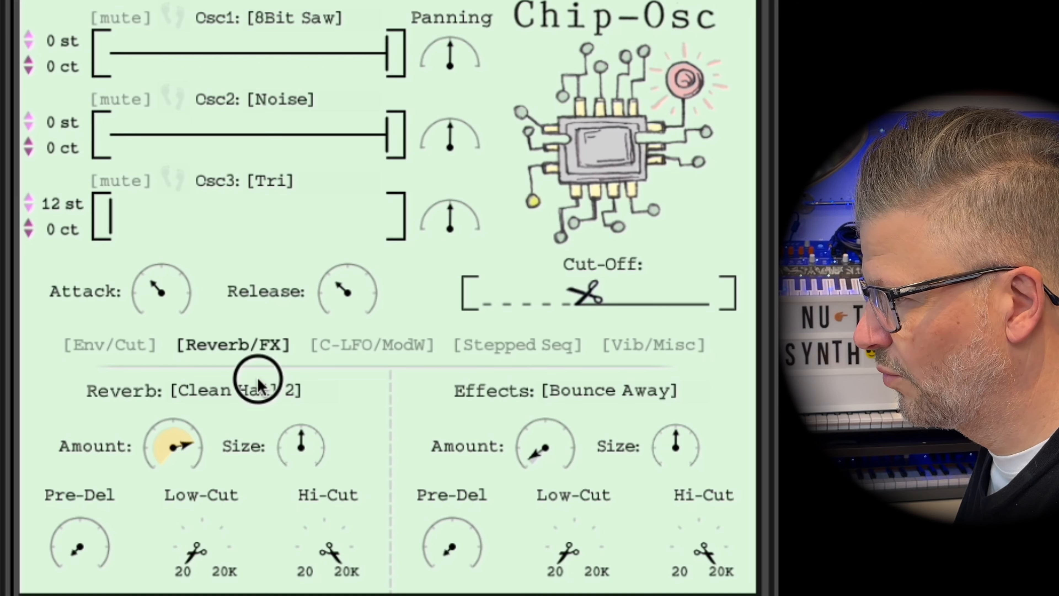
pyautogui.click(253, 390)
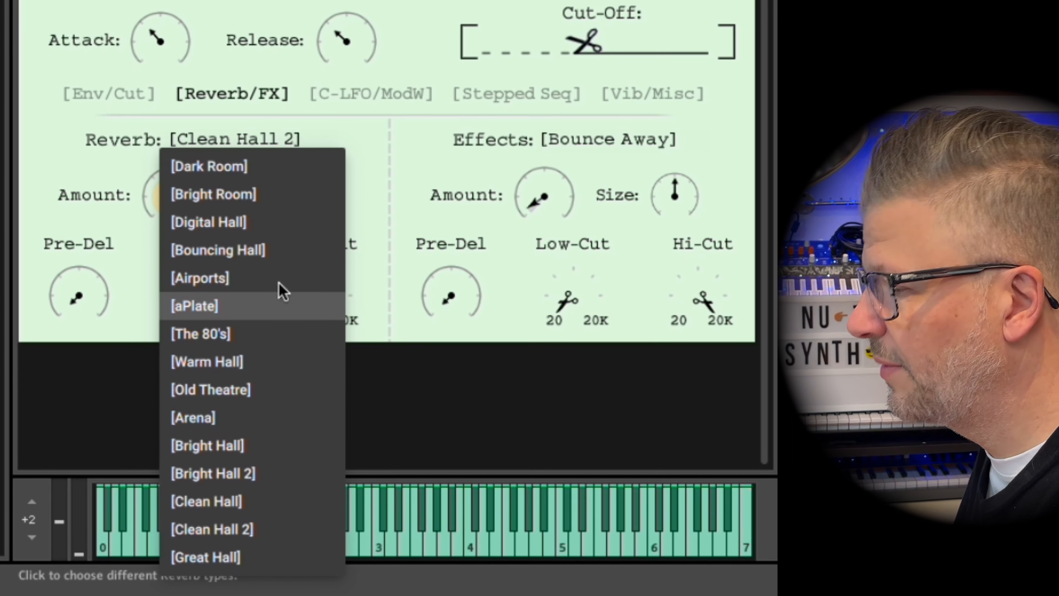
pyautogui.moveTo(271, 178)
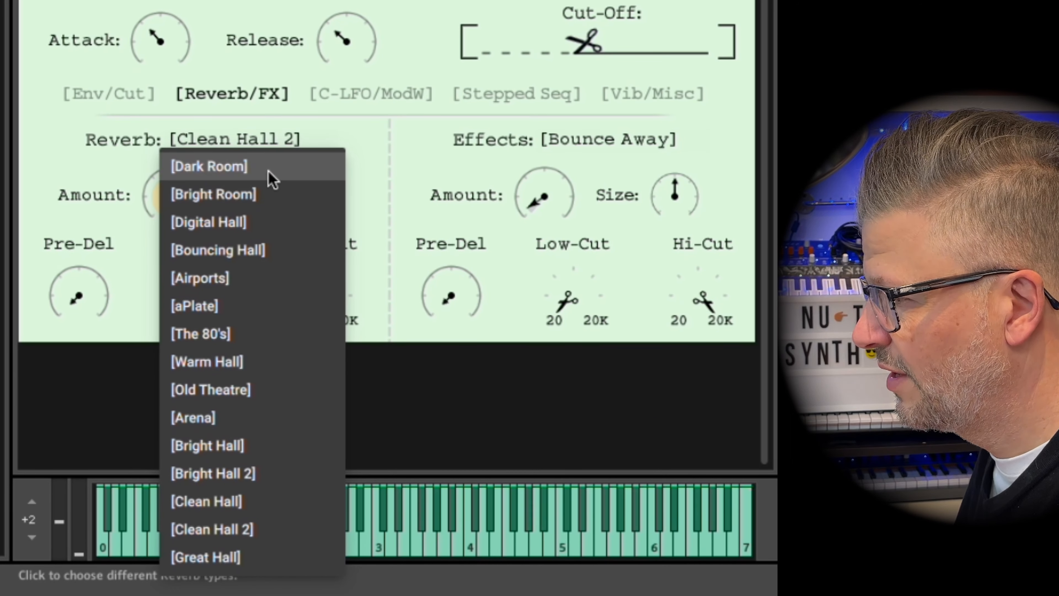
pyautogui.click(209, 166)
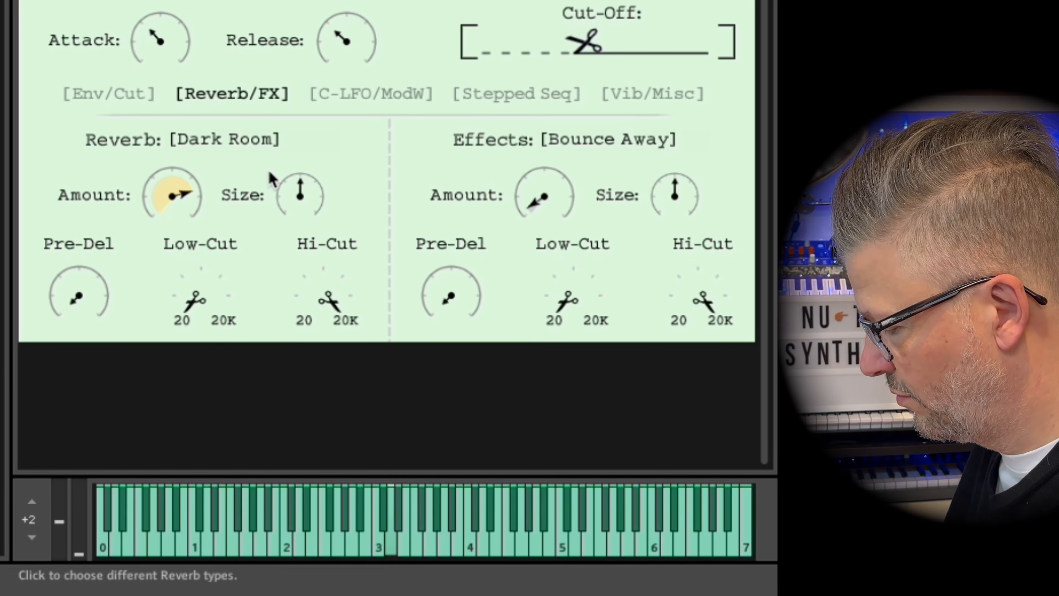
pyautogui.click(222, 139)
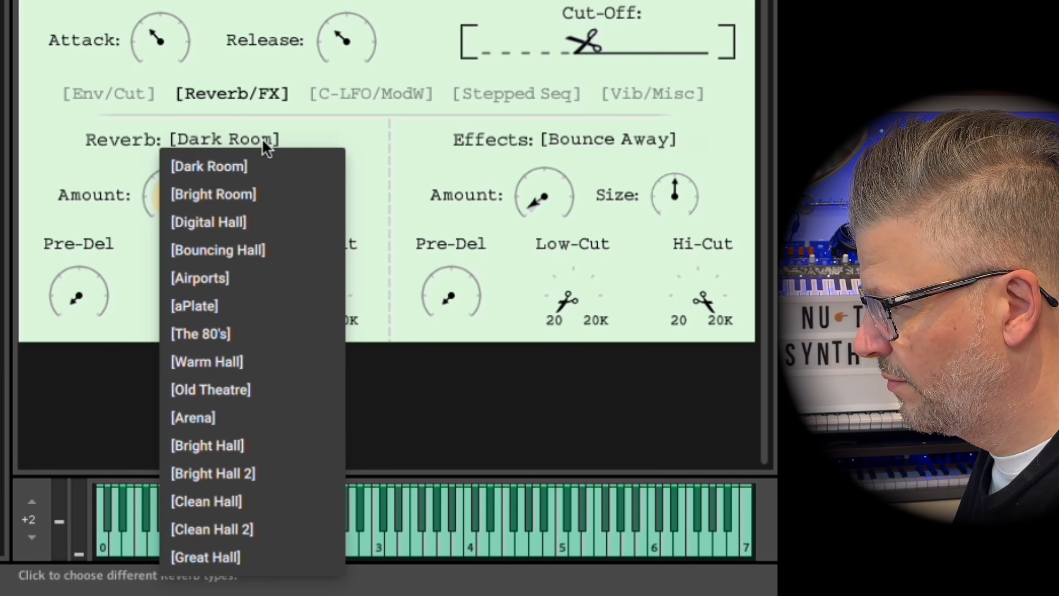
pyautogui.click(220, 249)
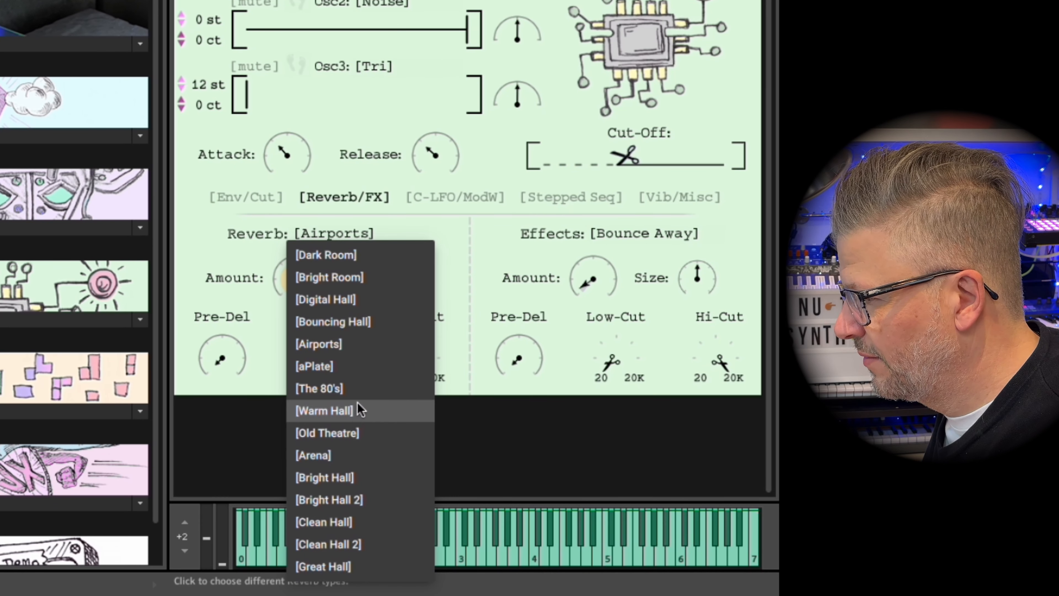
pyautogui.moveTo(355, 435)
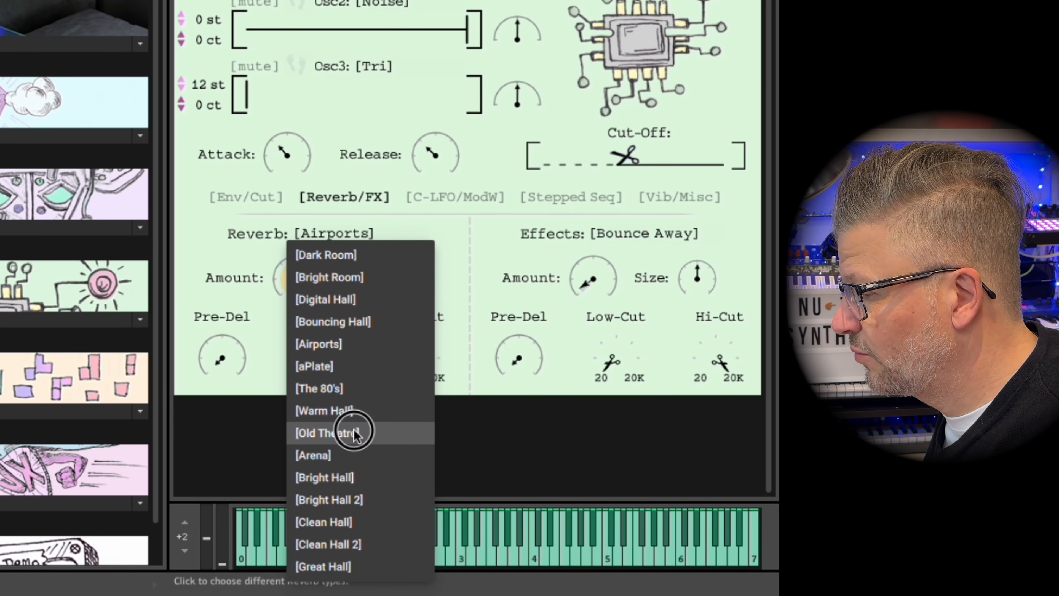
pyautogui.click(341, 432)
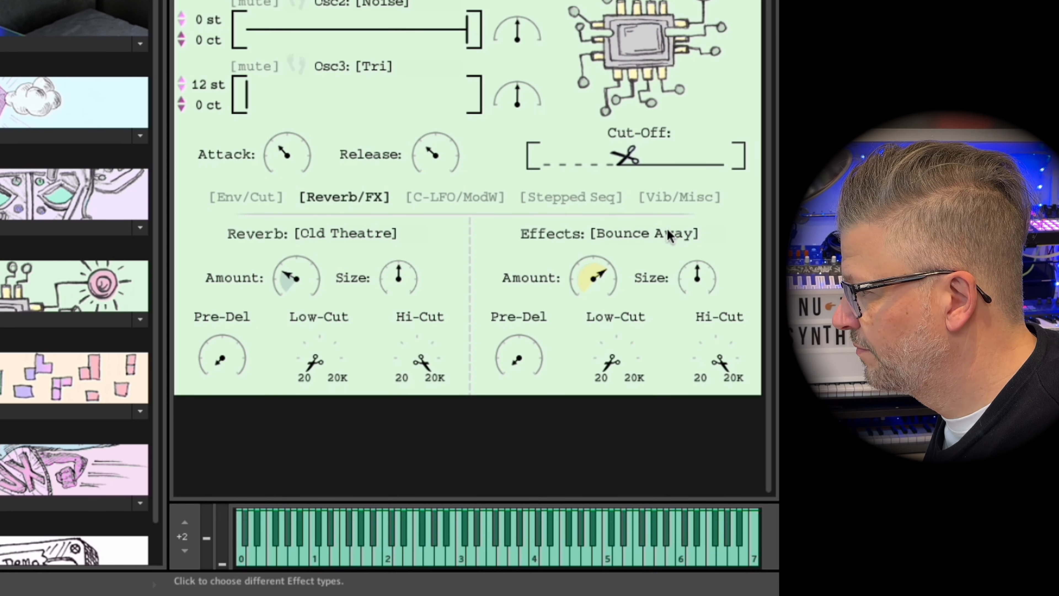
# Step: Audition Insecure Spring, Slap Back, Fly Away and Slow Freeze effects, then choose Harmonic Cry
pyautogui.click(643, 233)
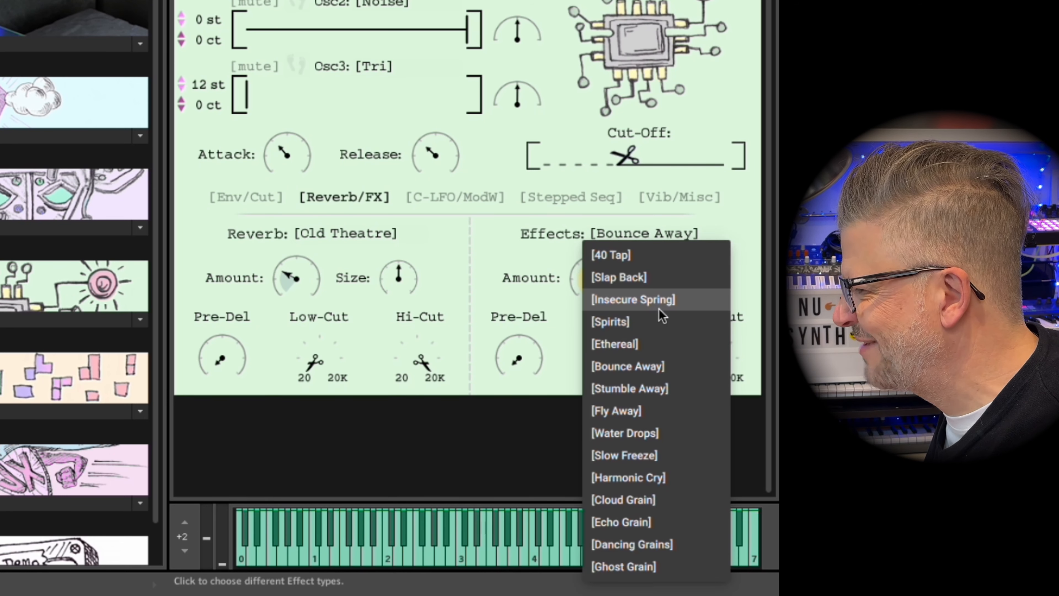
pyautogui.click(633, 299)
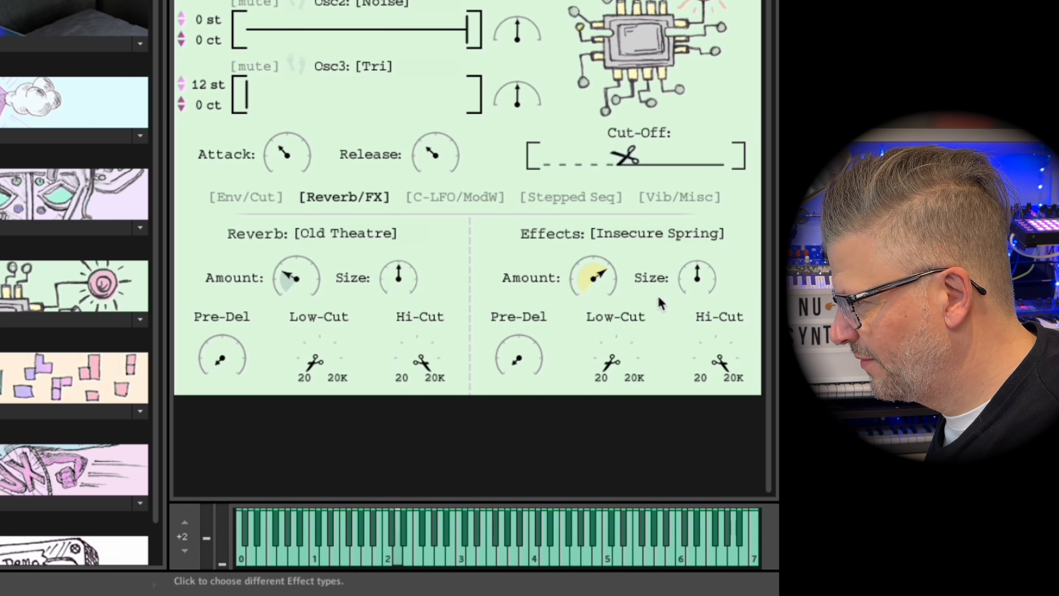
pyautogui.click(664, 233)
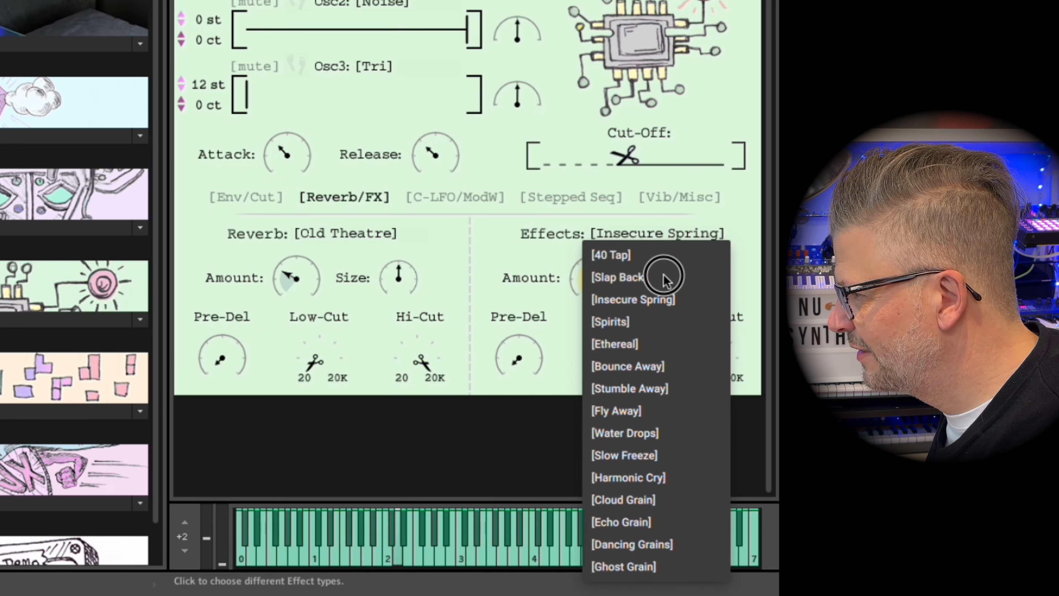
pyautogui.click(618, 277)
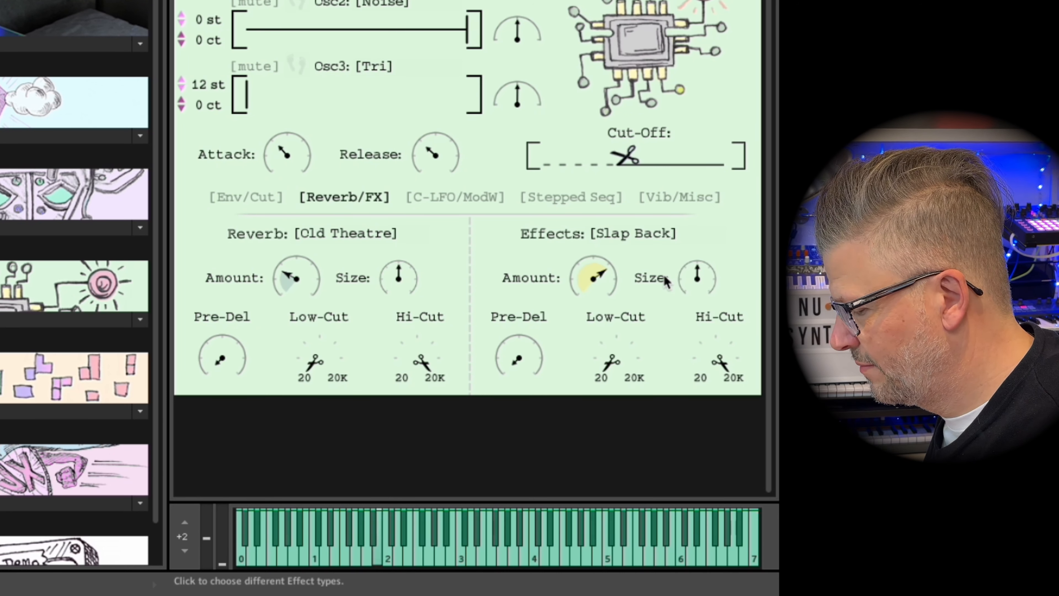
pyautogui.moveTo(638, 244)
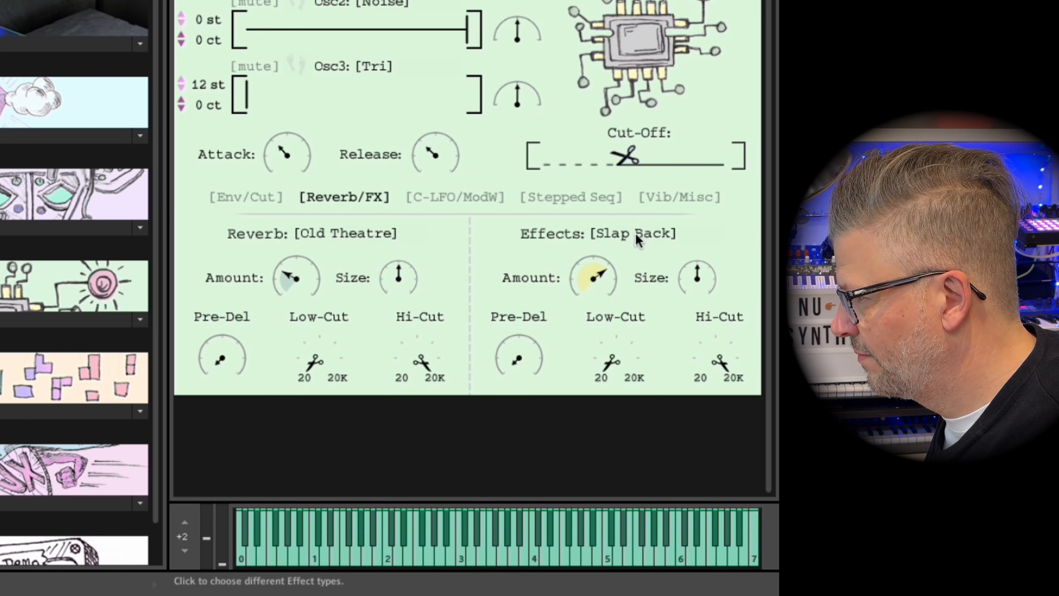
pyautogui.click(633, 234)
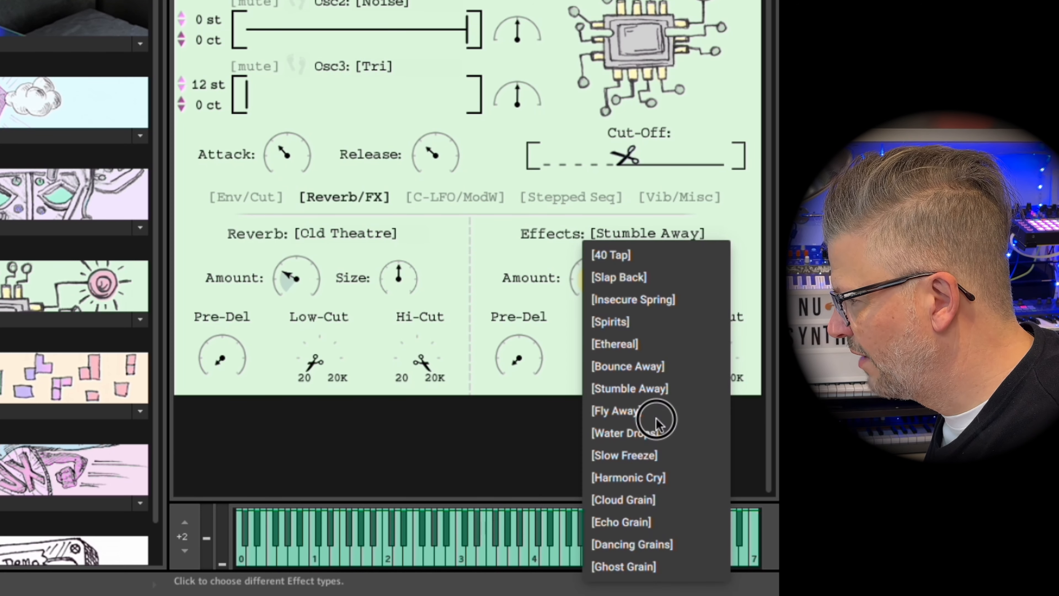
pyautogui.click(613, 411)
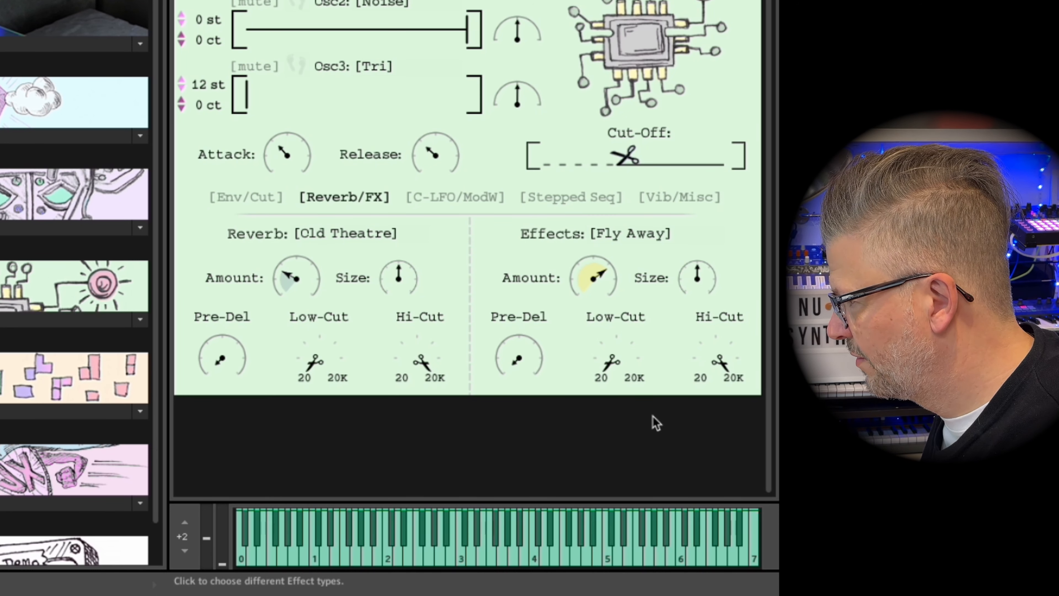
pyautogui.moveTo(653, 242)
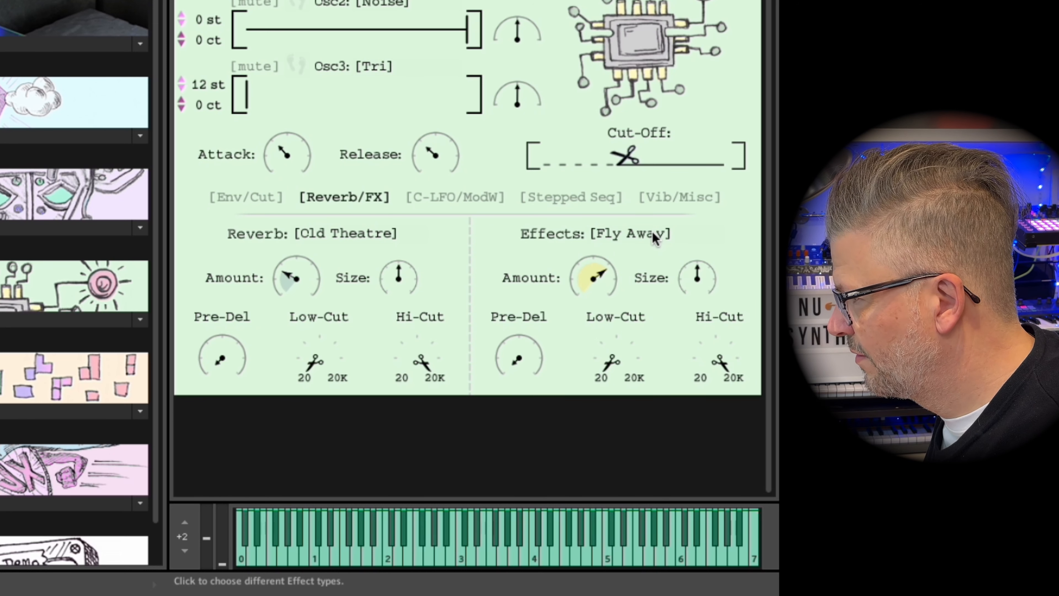
pyautogui.click(628, 233)
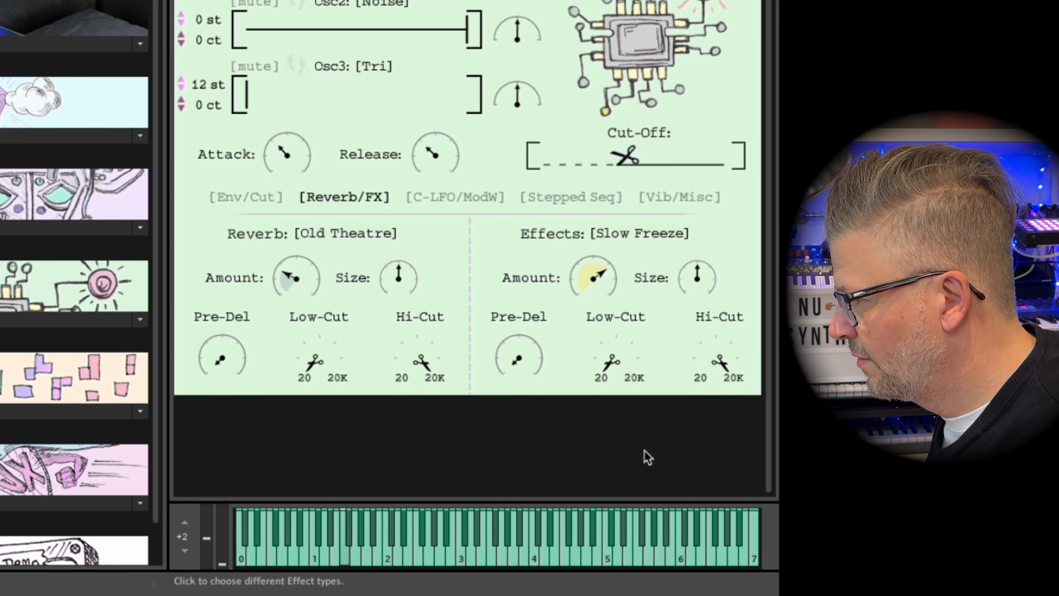
pyautogui.moveTo(698, 281)
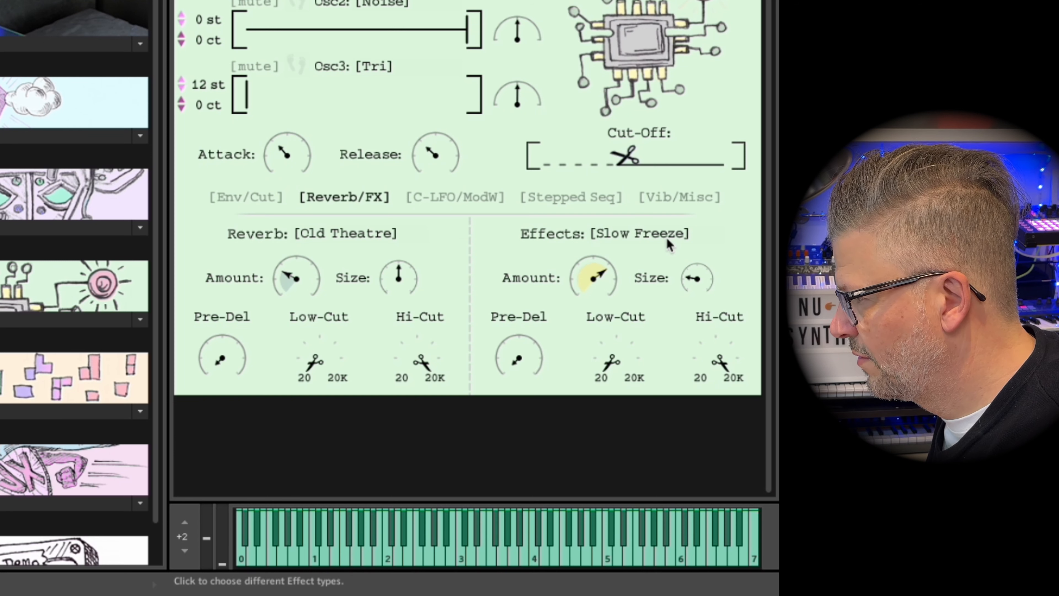
pyautogui.click(638, 234)
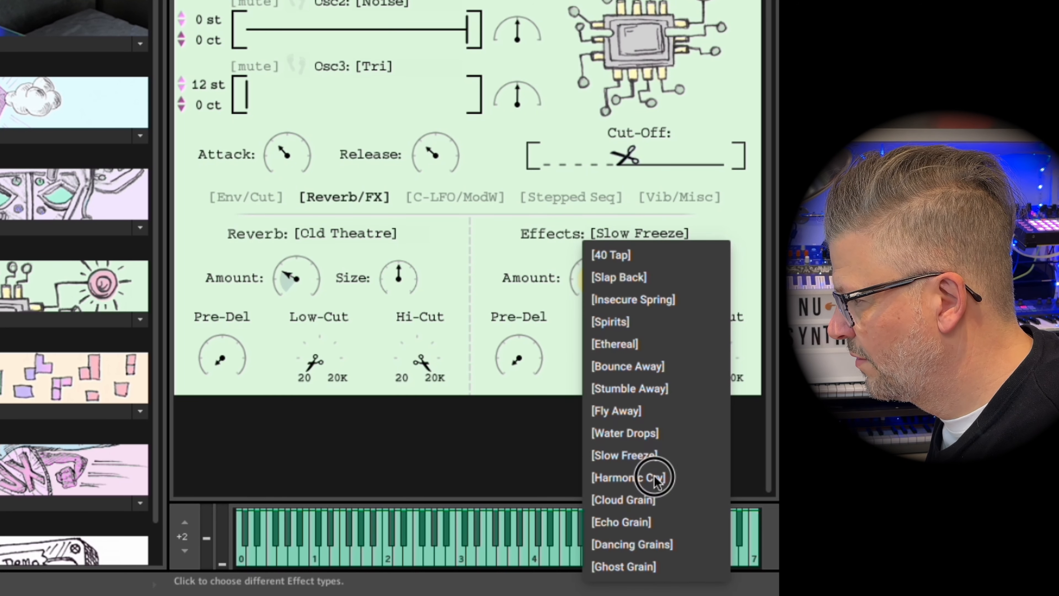
pyautogui.click(628, 477)
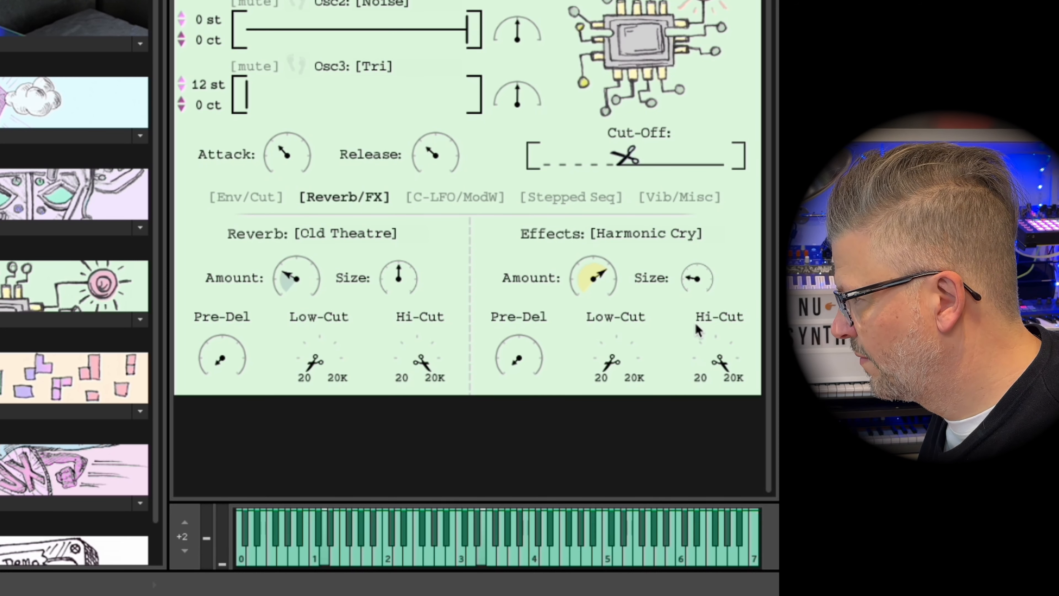
pyautogui.moveTo(650, 197)
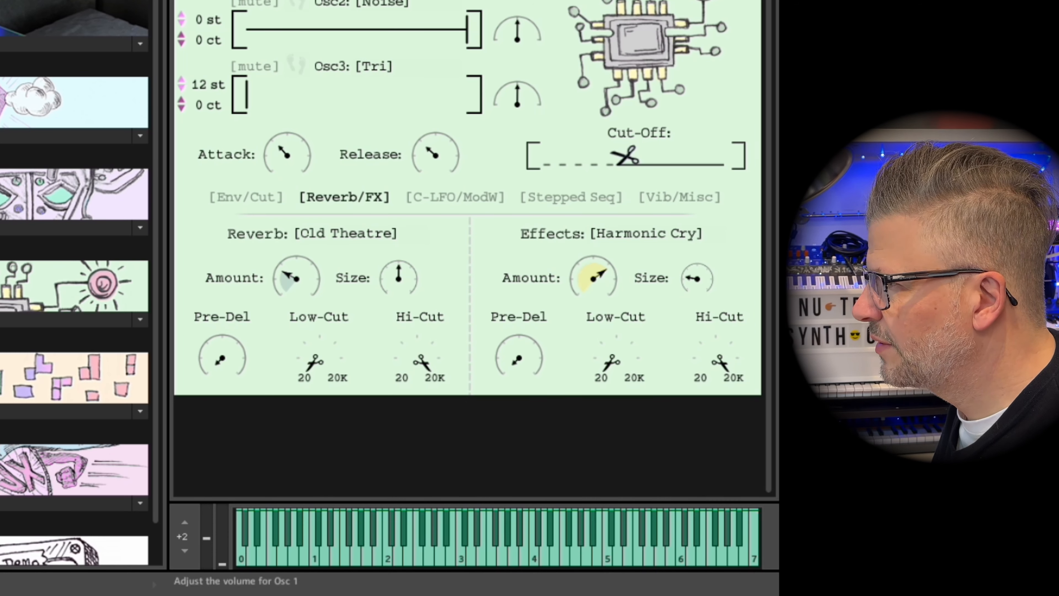
pyautogui.moveTo(479, 196)
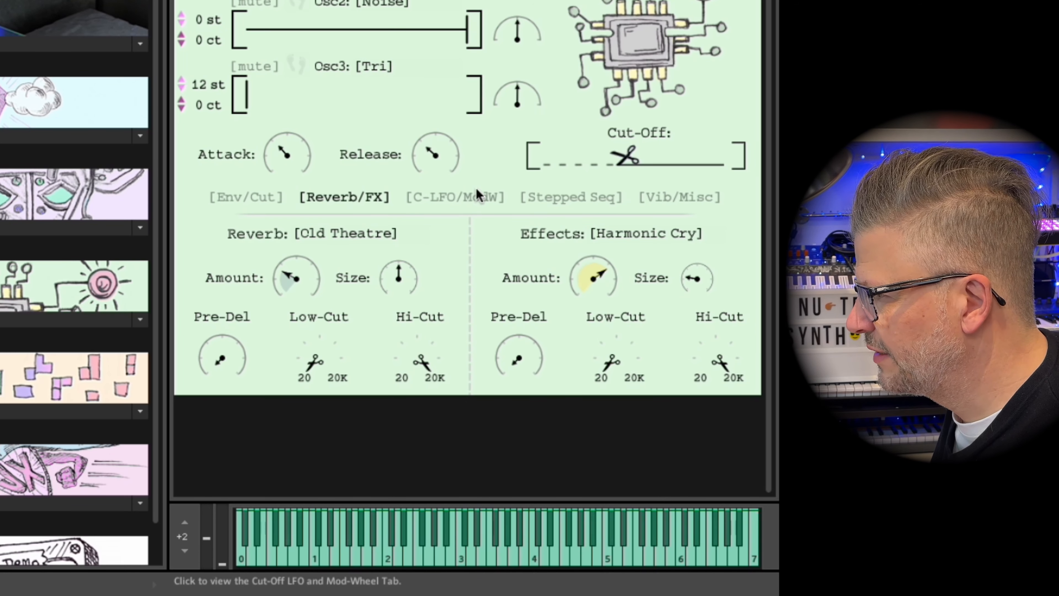
# Step: Switch the cut-off LFO shape from Saw to Sqr, speed it up and reduce its amount
pyautogui.click(455, 197)
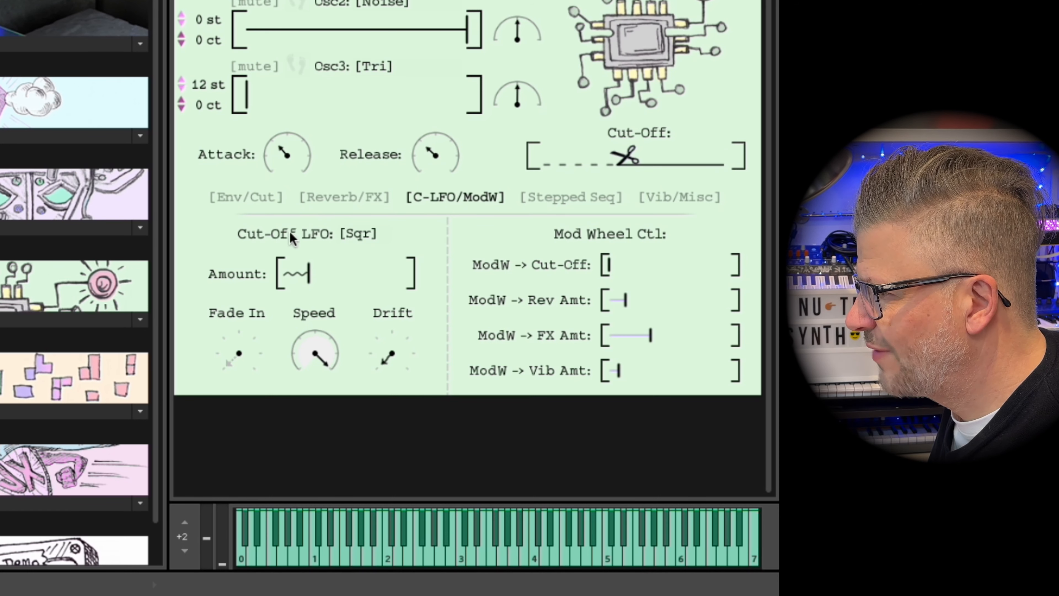
pyautogui.moveTo(365, 244)
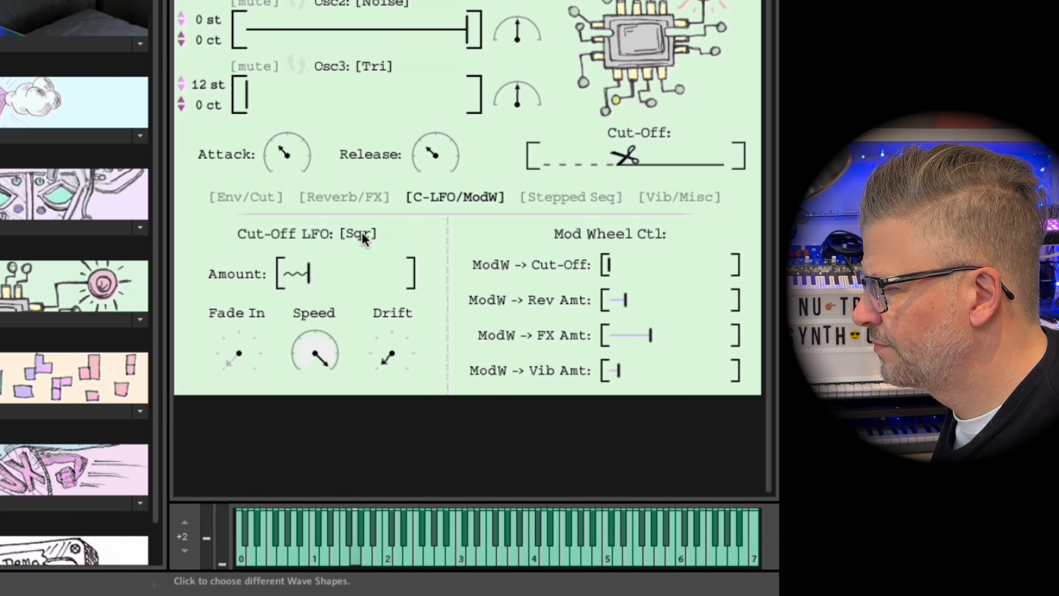
pyautogui.click(359, 233)
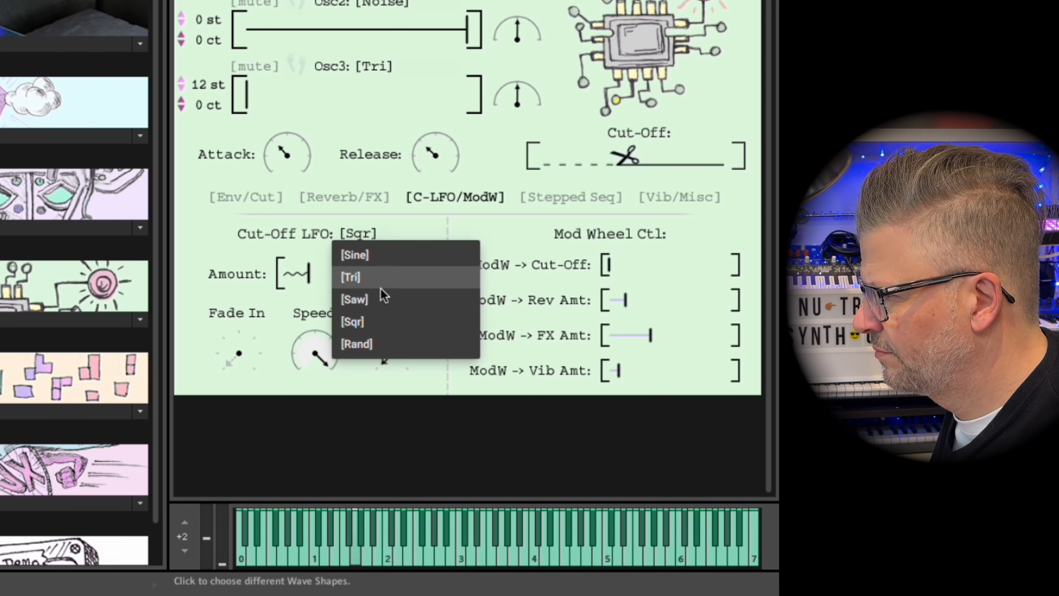
pyautogui.click(355, 299)
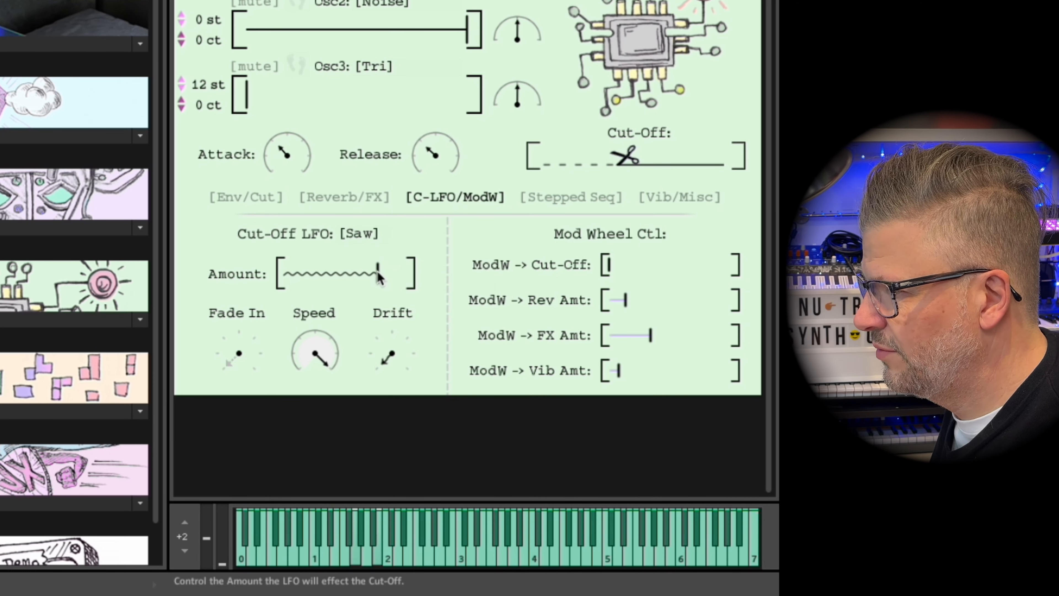
pyautogui.click(375, 273)
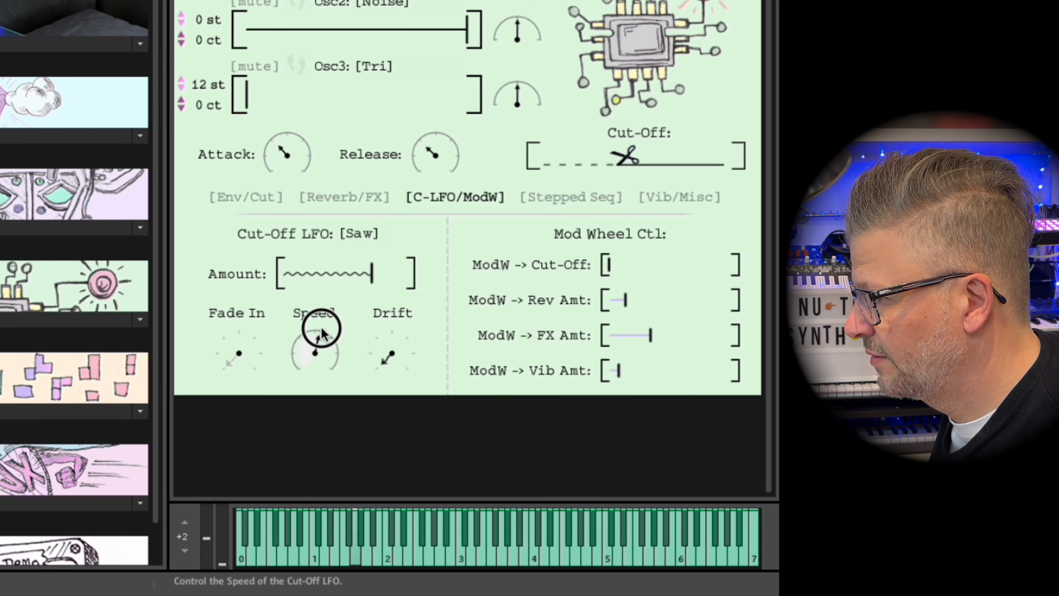
pyautogui.moveTo(406, 280)
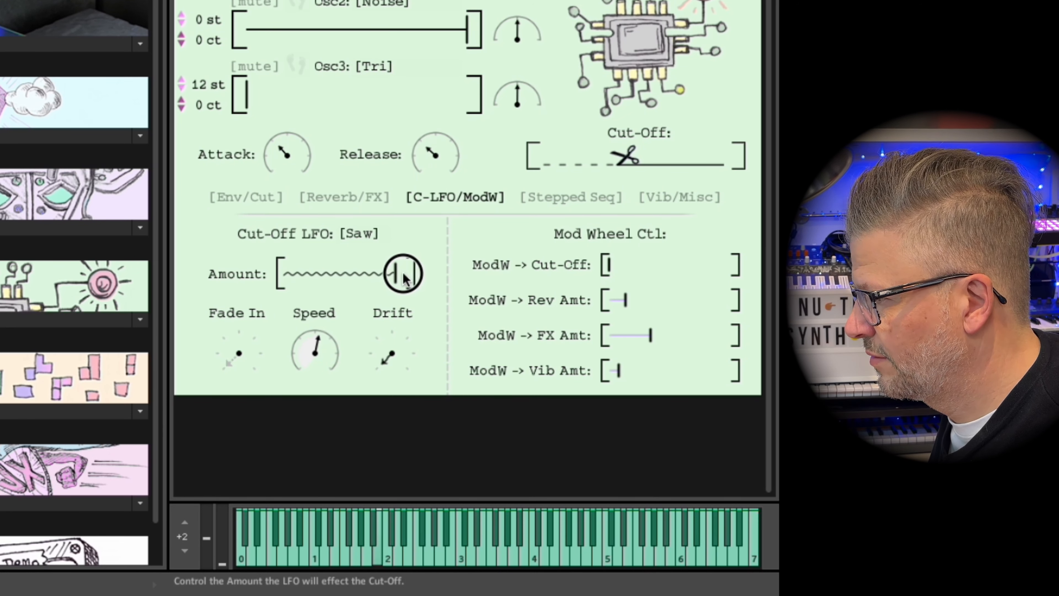
pyautogui.moveTo(403, 273); pyautogui.dragTo(361, 274)
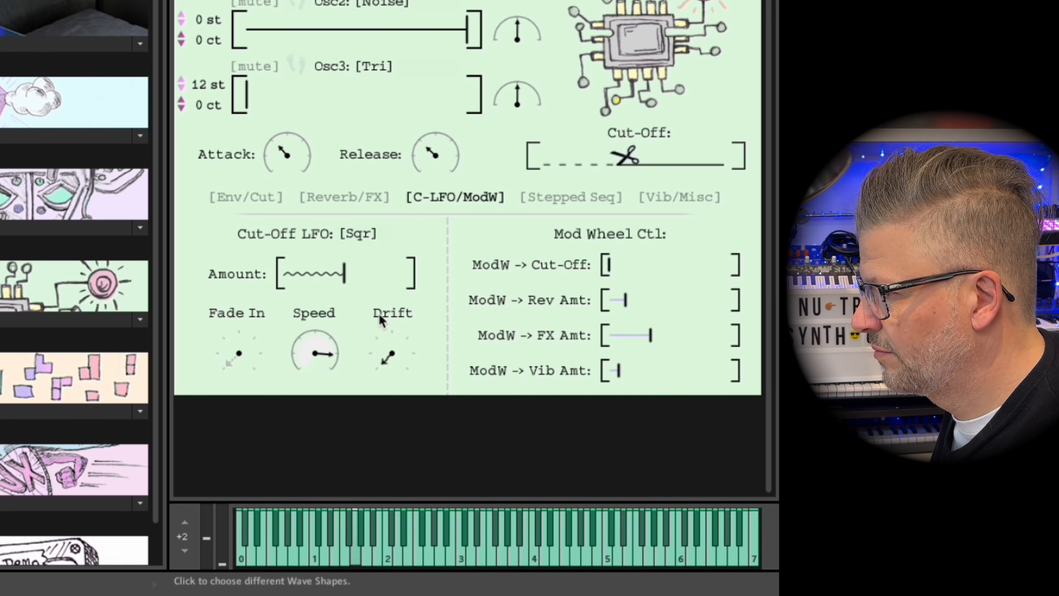
pyautogui.moveTo(354, 199)
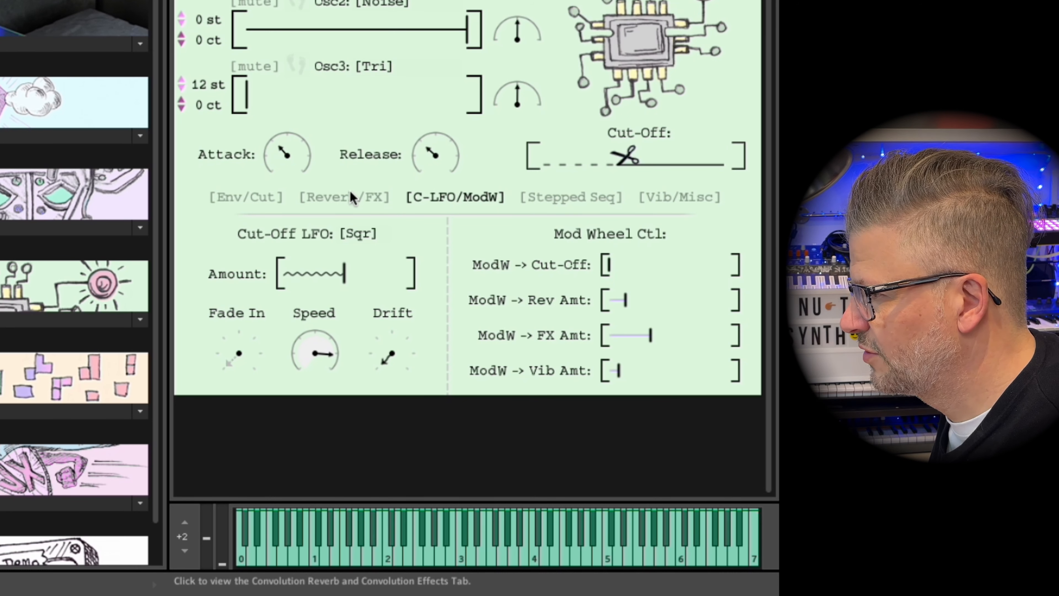
# Step: Raise the ModW -> Rev Amt slider and check the reverb amount responds on Reverb/FX
pyautogui.click(344, 196)
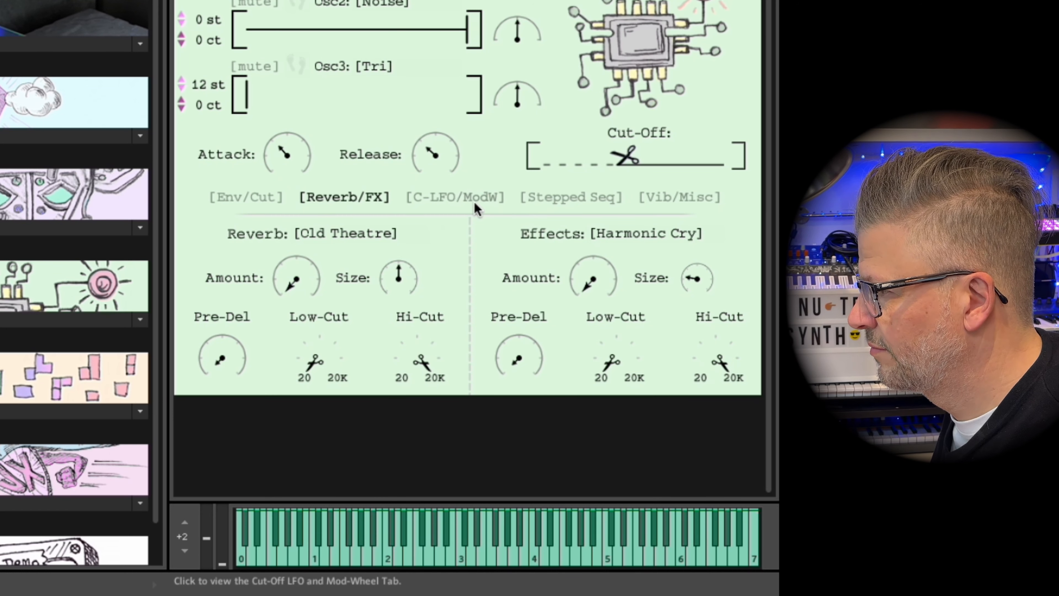
pyautogui.click(453, 197)
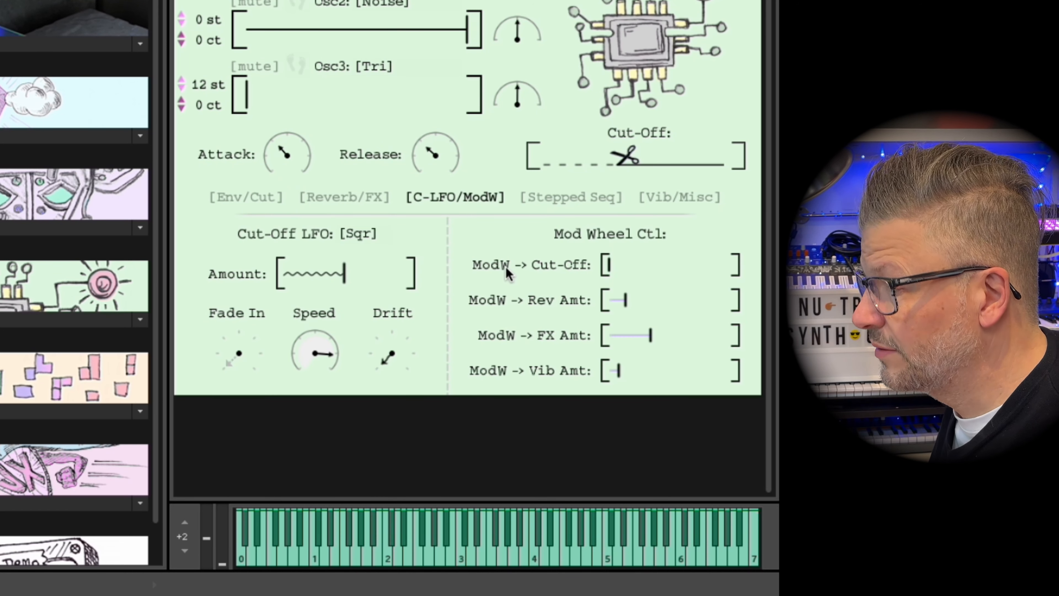
pyautogui.moveTo(525, 346)
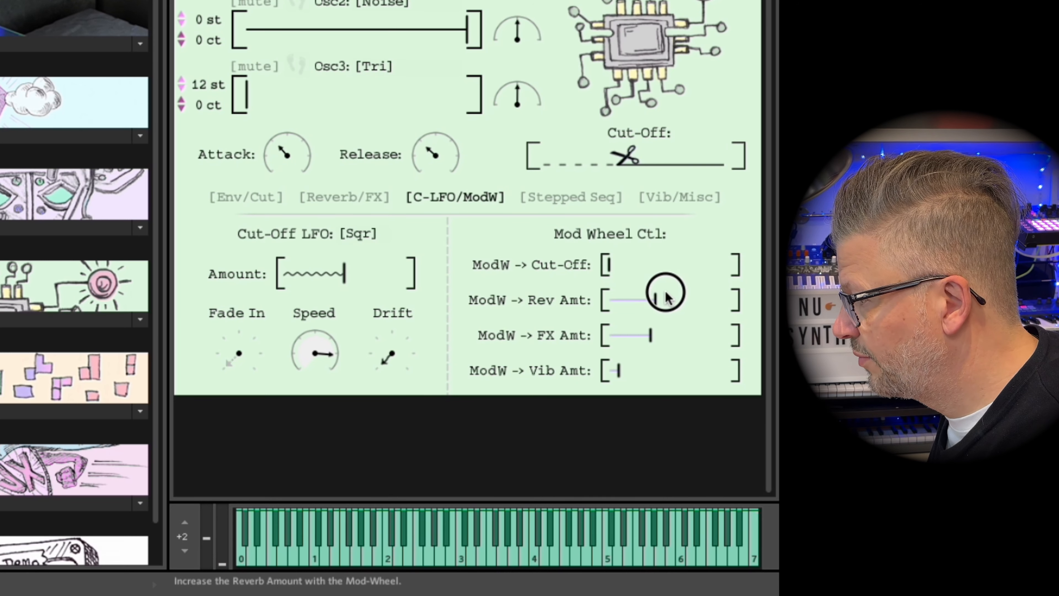
pyautogui.click(345, 197)
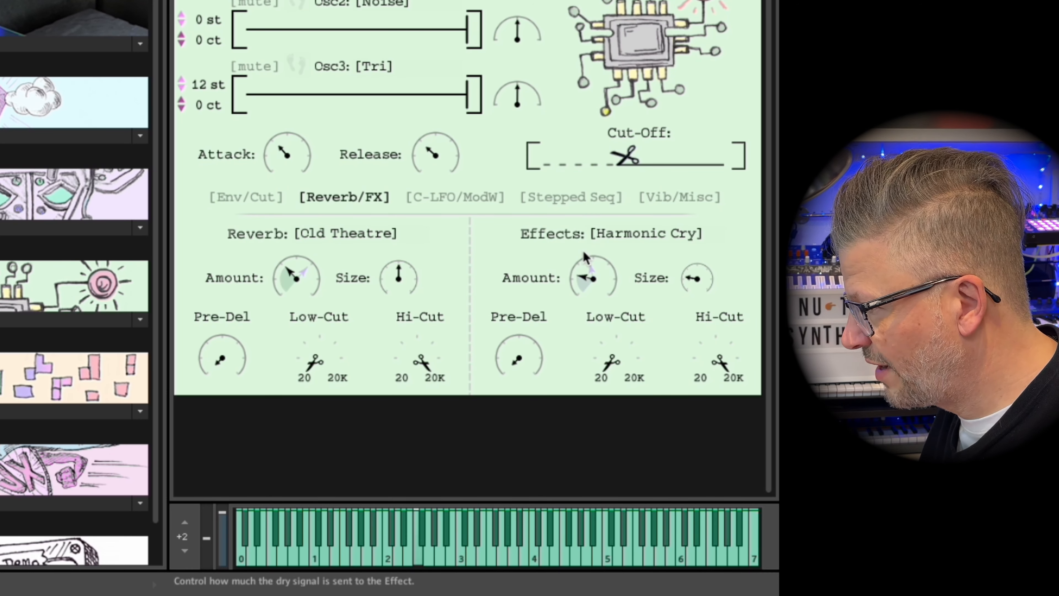
pyautogui.moveTo(309, 274)
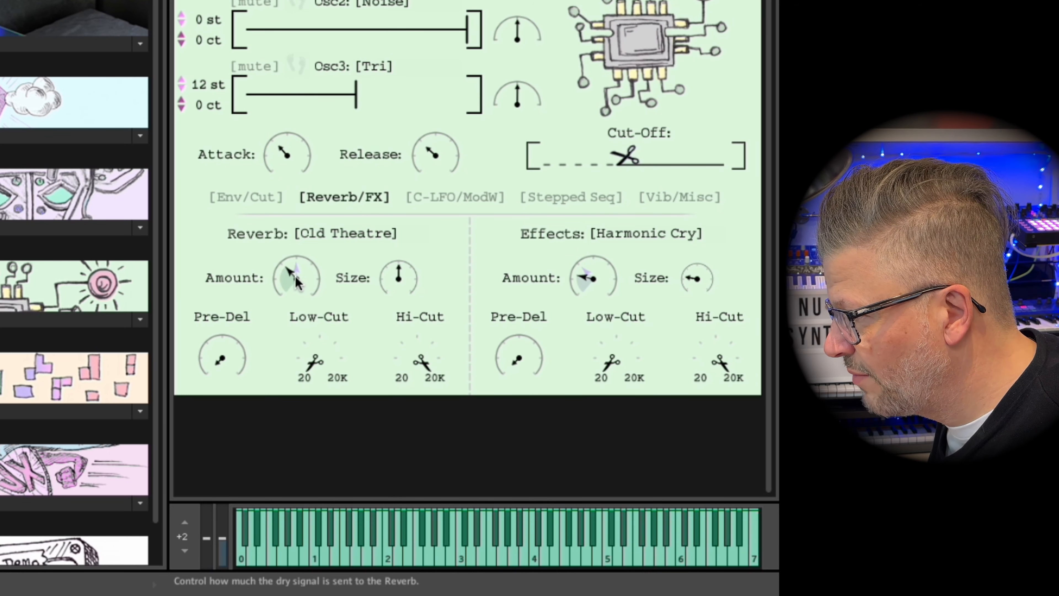
pyautogui.moveTo(604, 272)
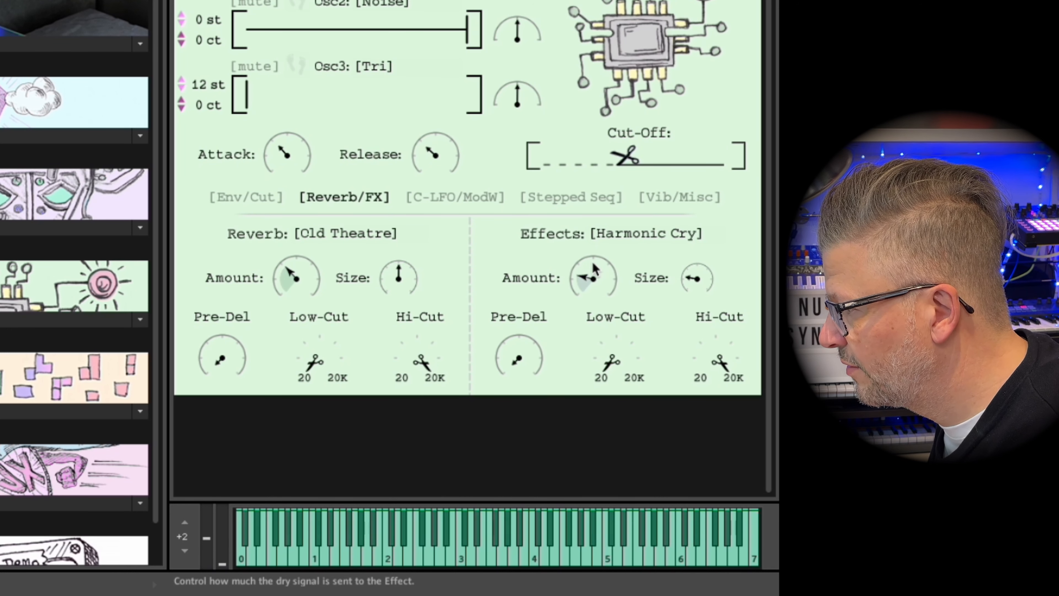
pyautogui.moveTo(455, 170)
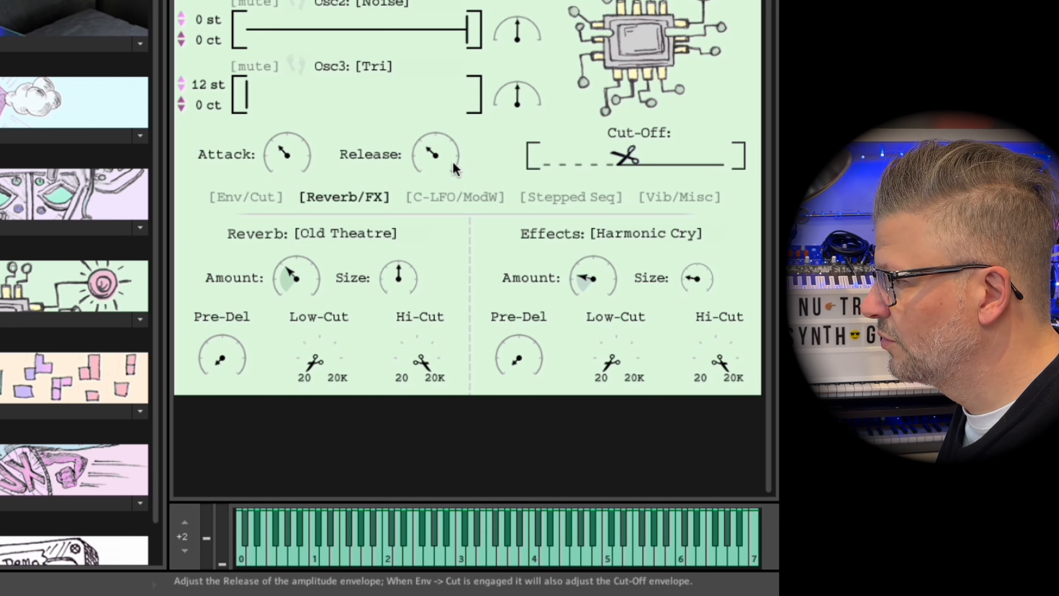
pyautogui.click(481, 202)
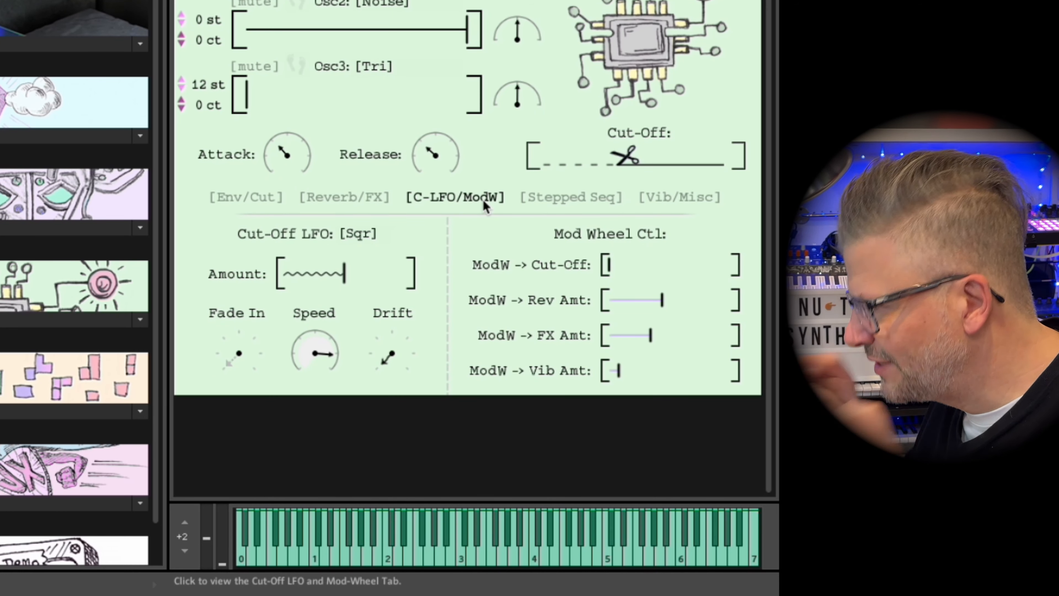
pyautogui.moveTo(542, 192)
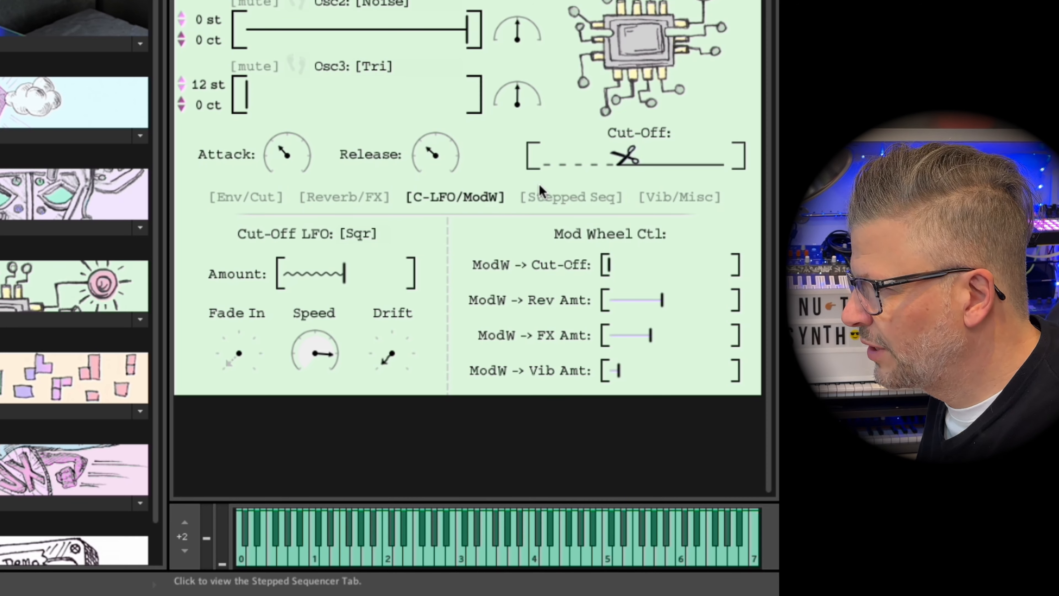
pyautogui.moveTo(274, 297)
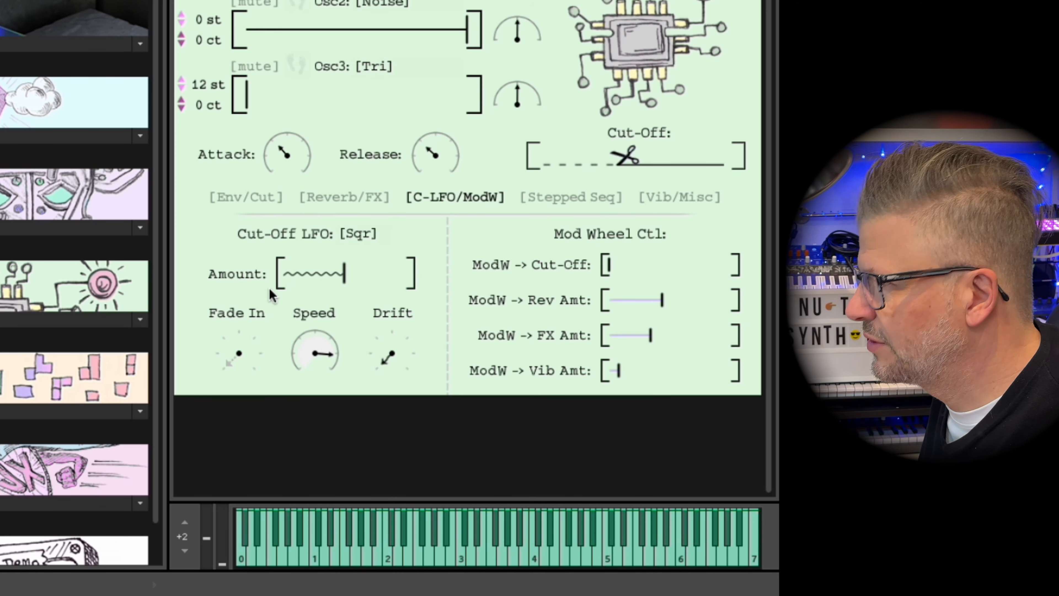
pyautogui.moveTo(587, 203)
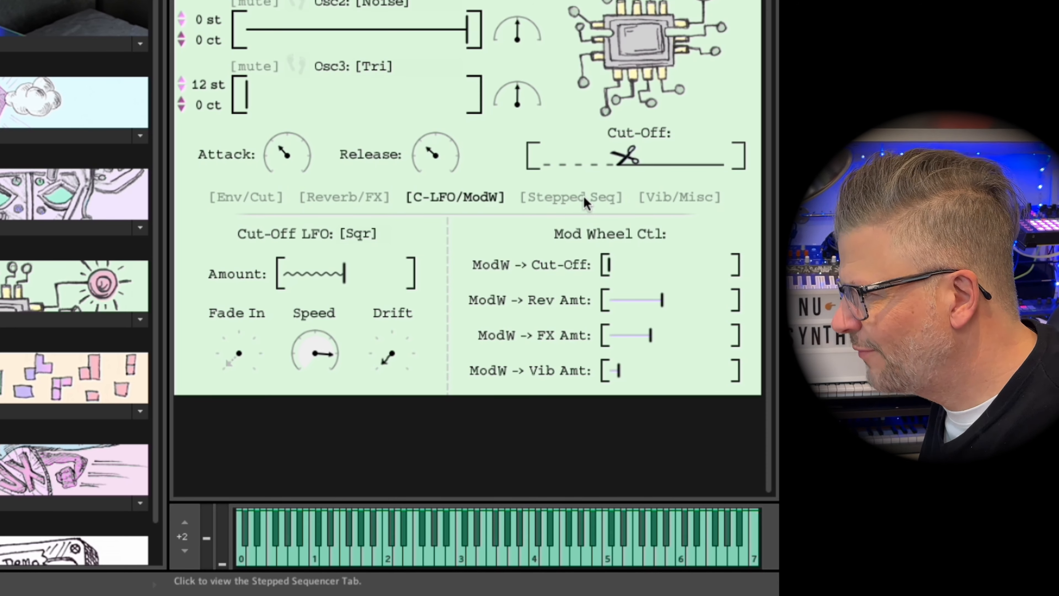
# Step: Adjust vibrato speed on Vib/Misc and the envelope-to-cutoff amount on Env/Cut
pyautogui.click(678, 197)
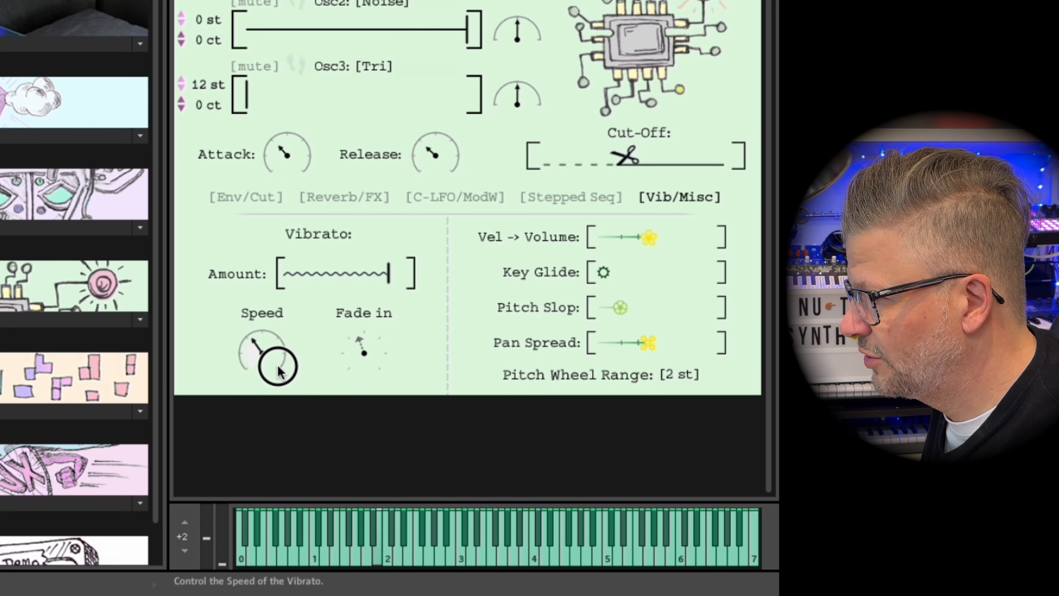
pyautogui.click(454, 198)
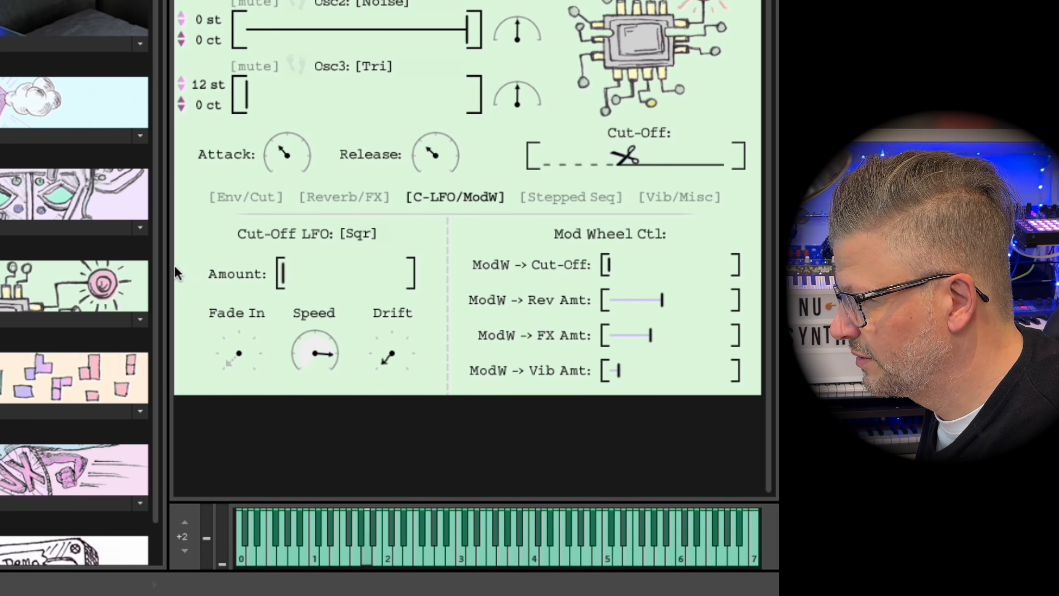
pyautogui.click(679, 197)
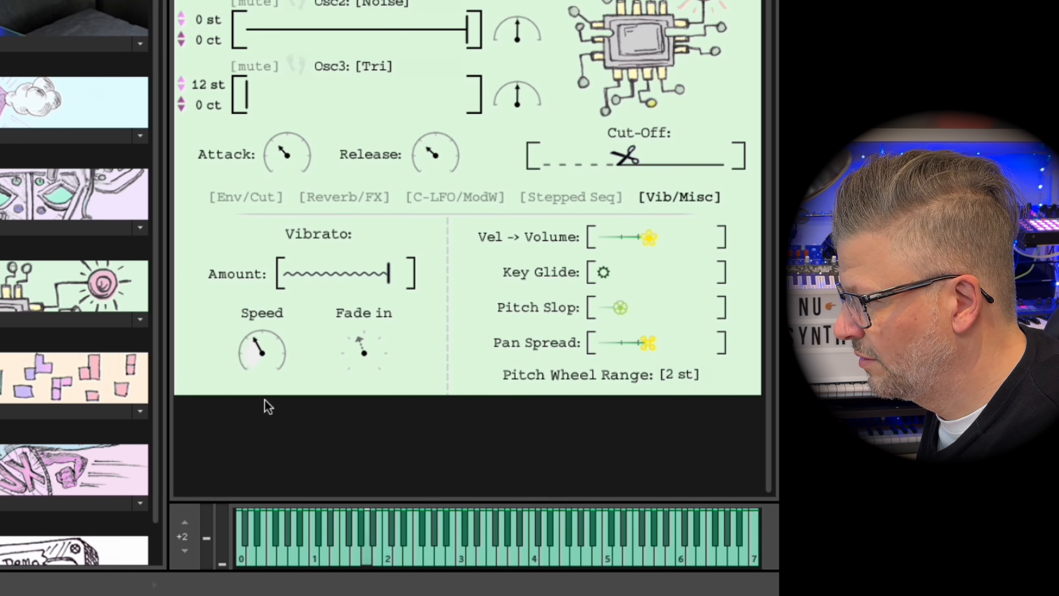
pyautogui.moveTo(246, 192)
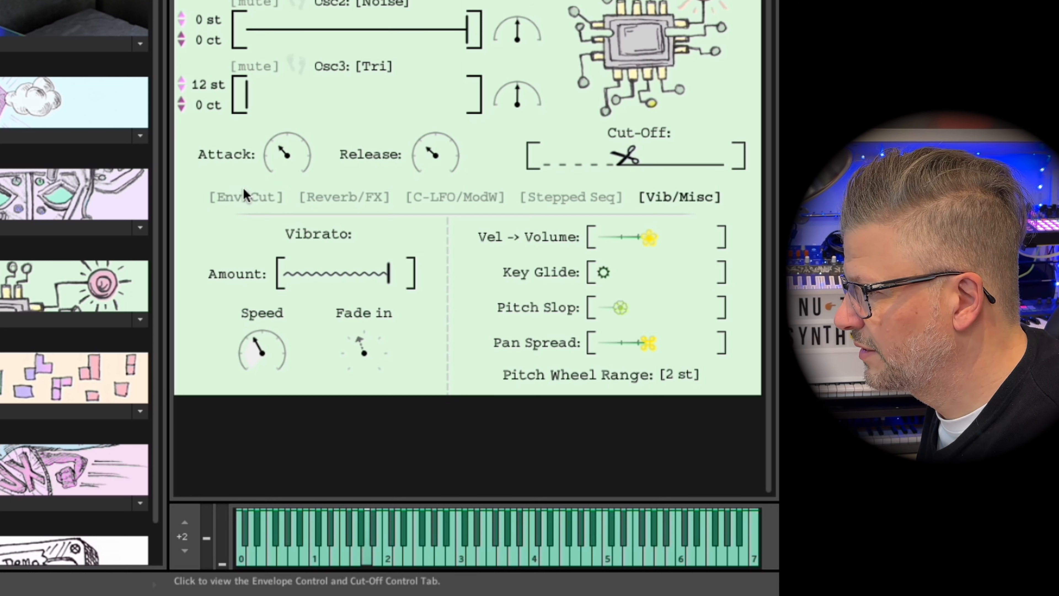
pyautogui.click(246, 197)
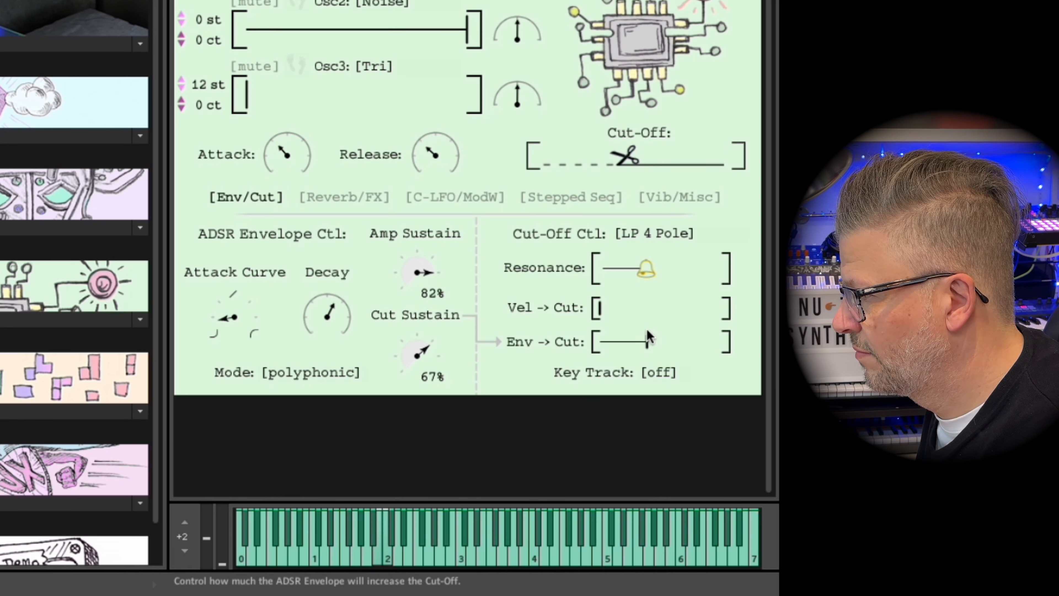
pyautogui.click(678, 197)
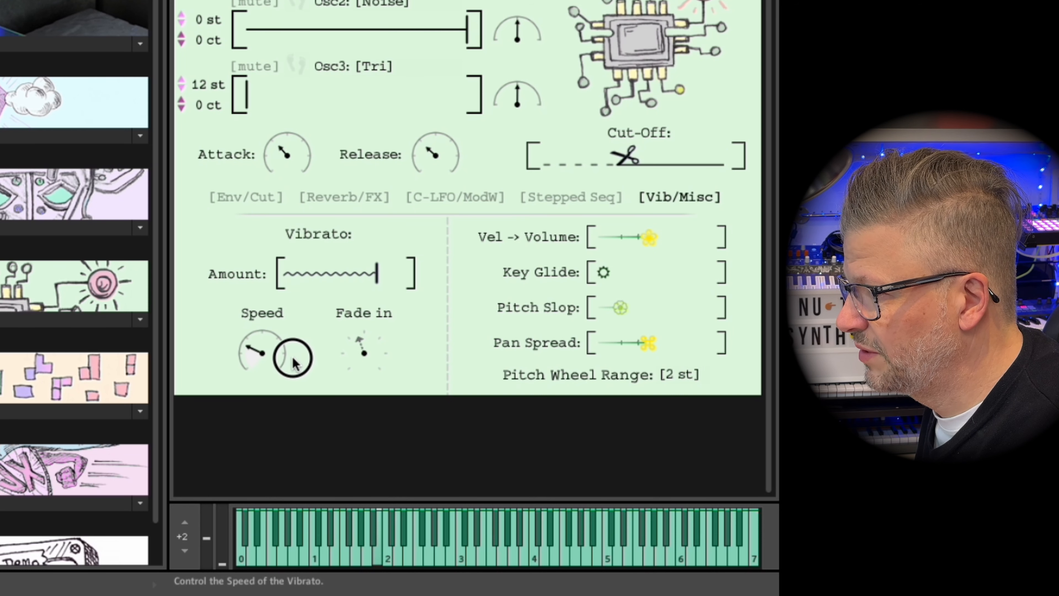
pyautogui.moveTo(341, 338)
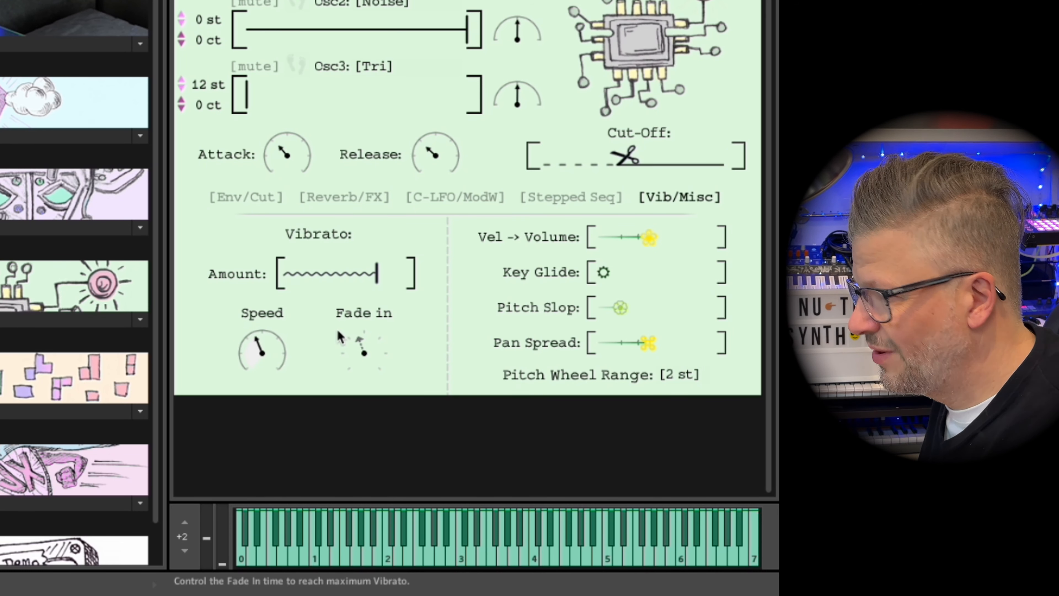
pyautogui.moveTo(683, 226)
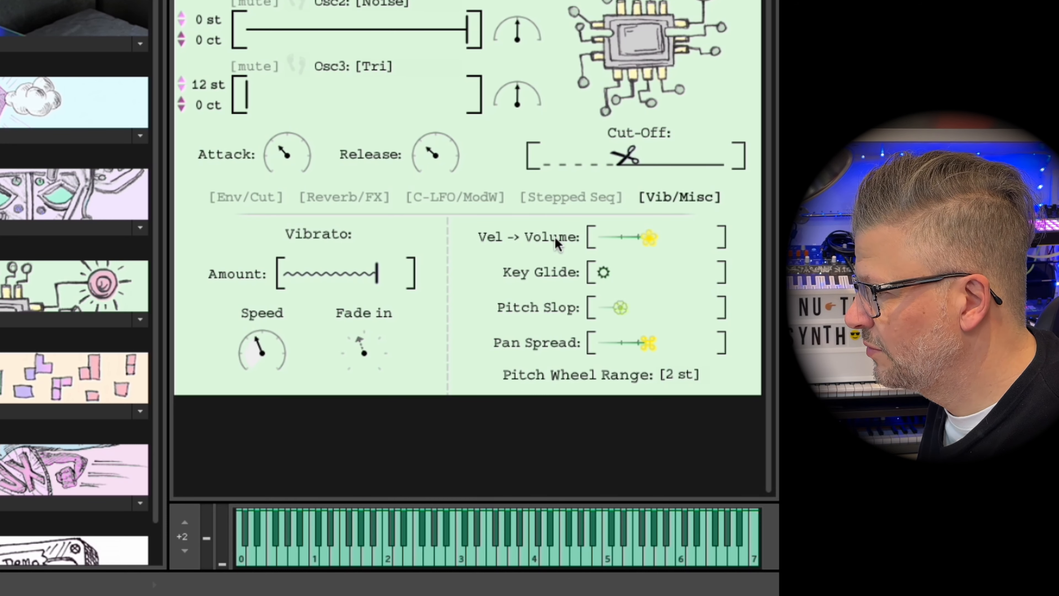
pyautogui.moveTo(669, 271)
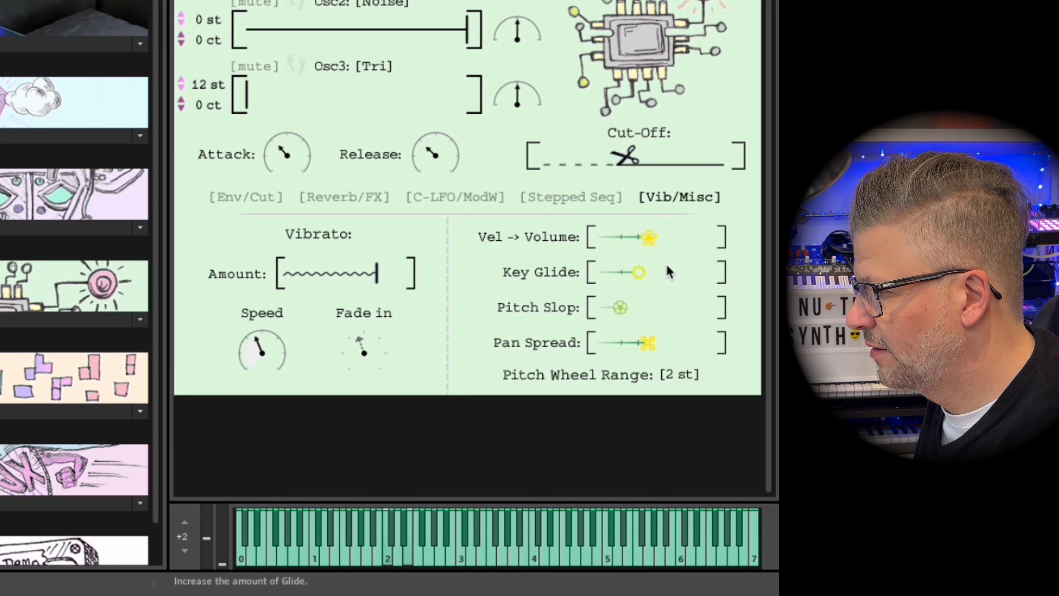
pyautogui.moveTo(650, 346)
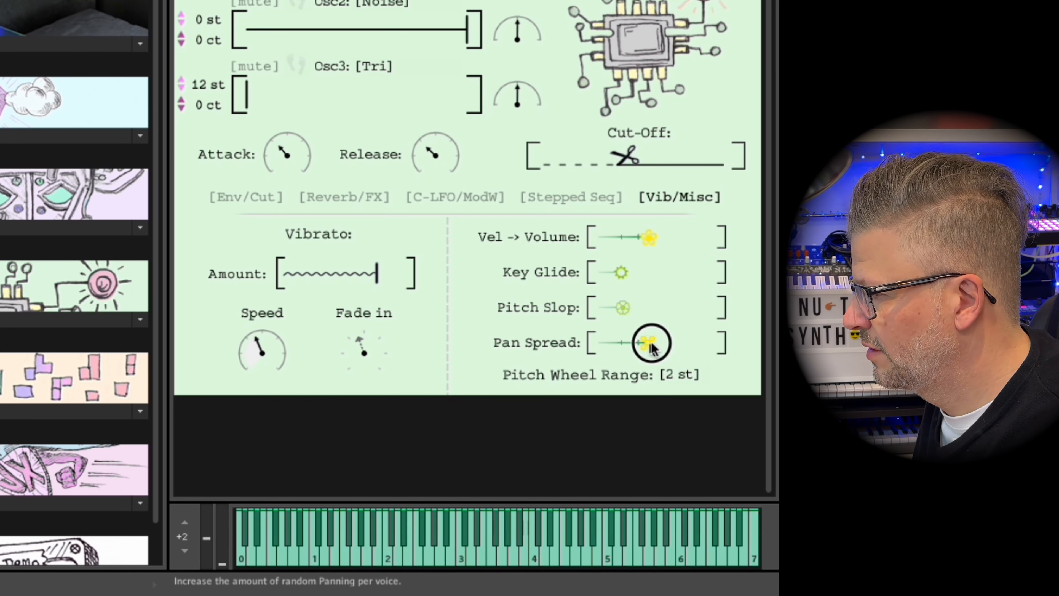
# Step: Increase random panning, set pitch wheel range to 12 st, and step to the Angry Wallabee preset
pyautogui.moveTo(644, 341); pyautogui.dragTo(686, 340)
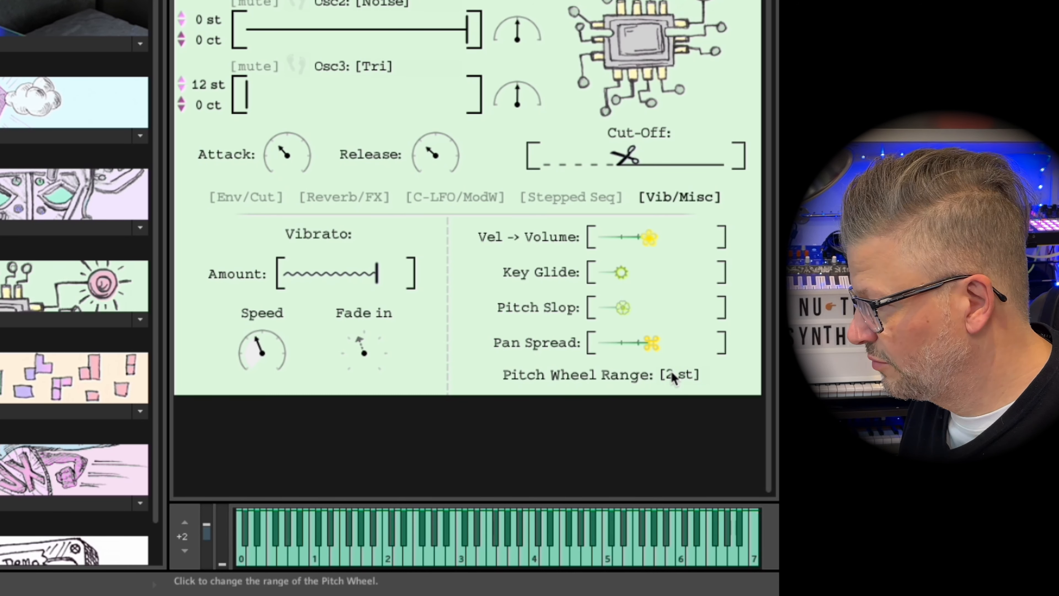
pyautogui.click(677, 375)
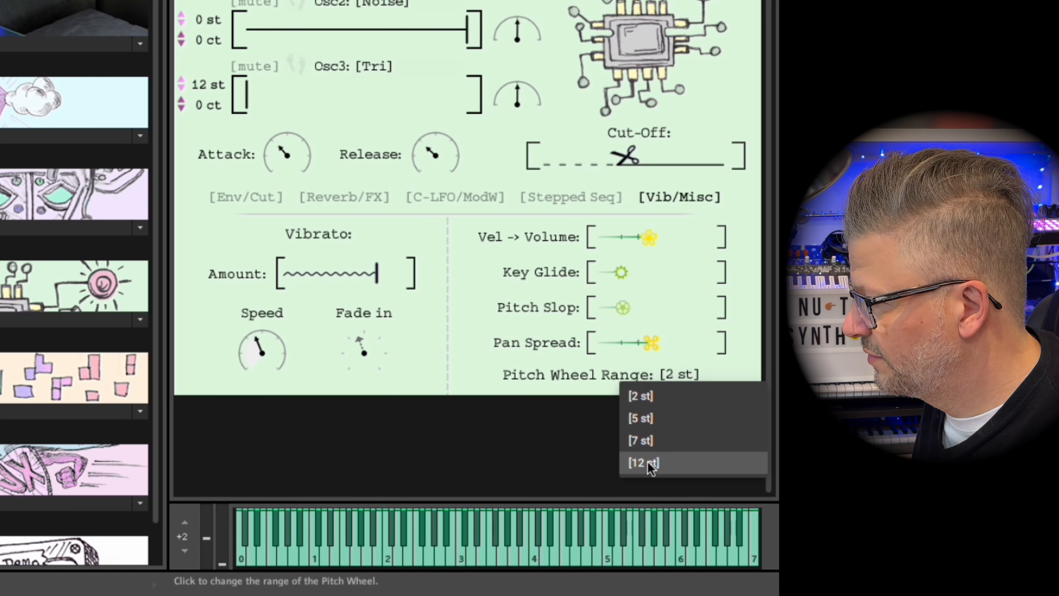
pyautogui.click(645, 462)
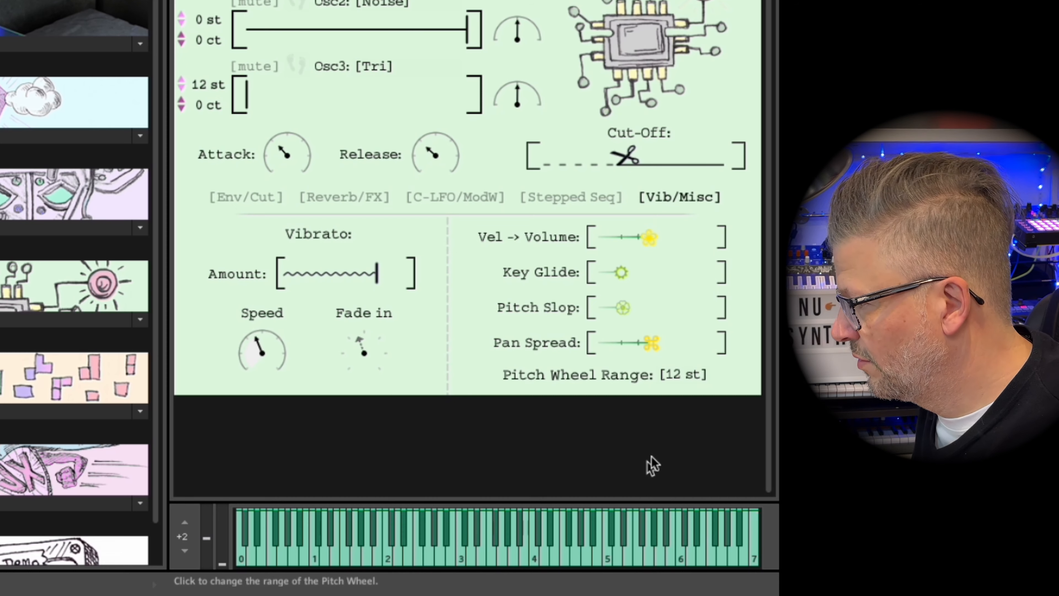
pyautogui.click(681, 375)
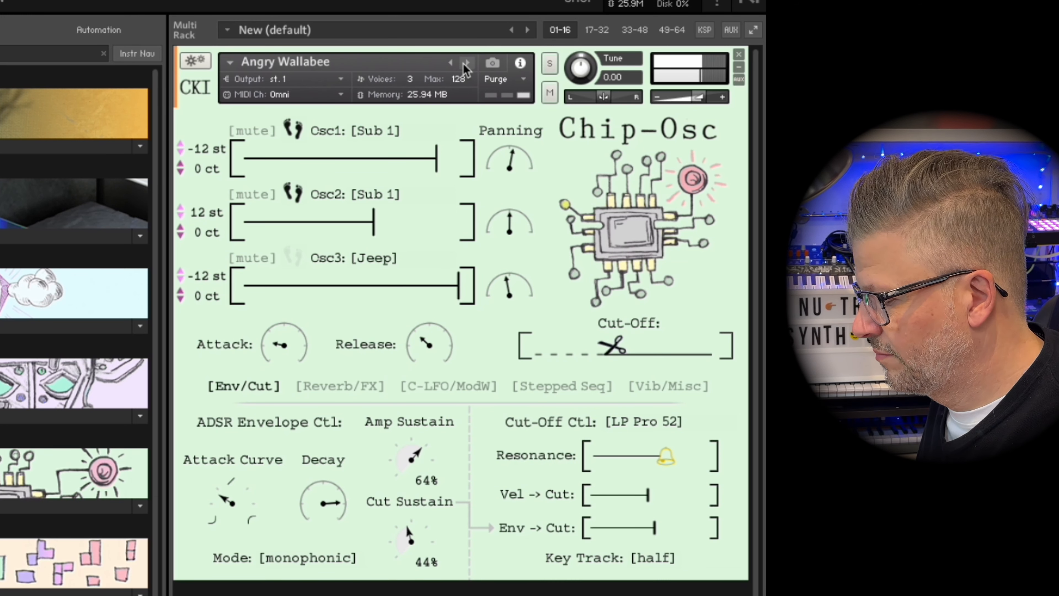
# Step: Show the Stepped Seq page and change step 2's wave from Jeep to Bowed
pyautogui.click(376, 131)
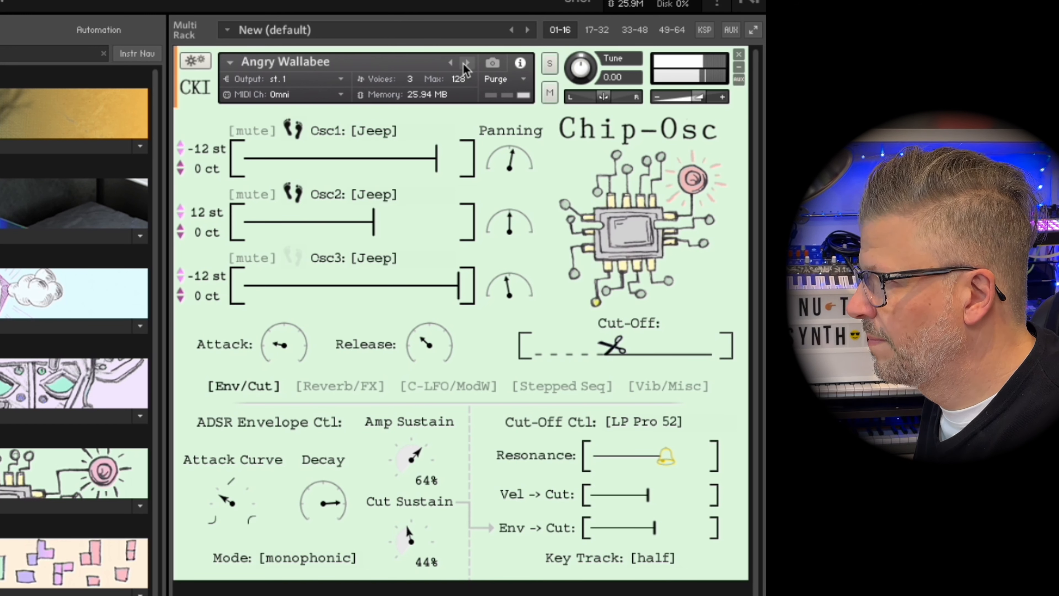
pyautogui.moveTo(471, 64)
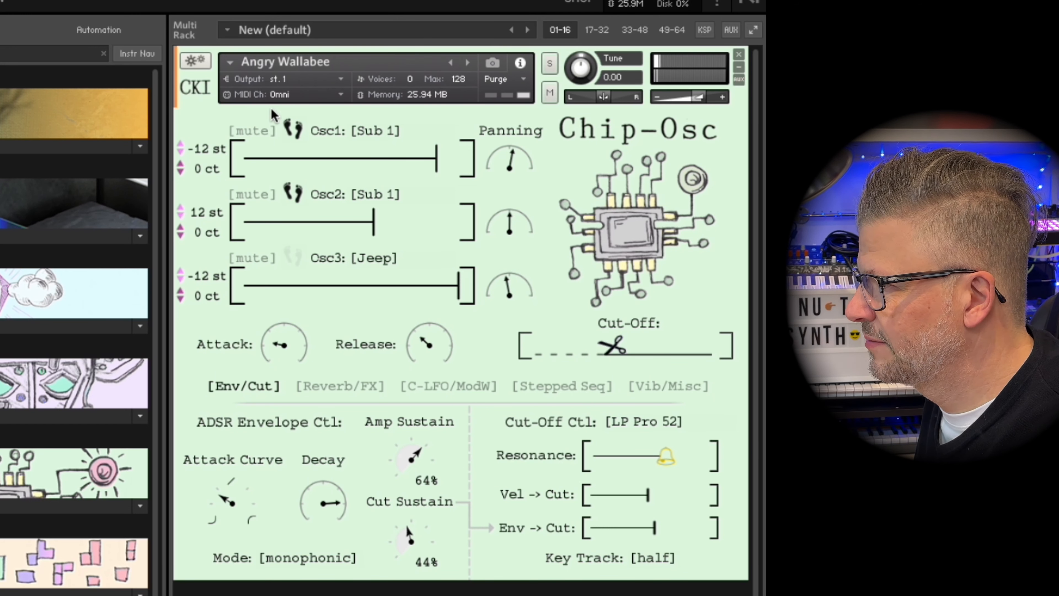
pyautogui.click(560, 386)
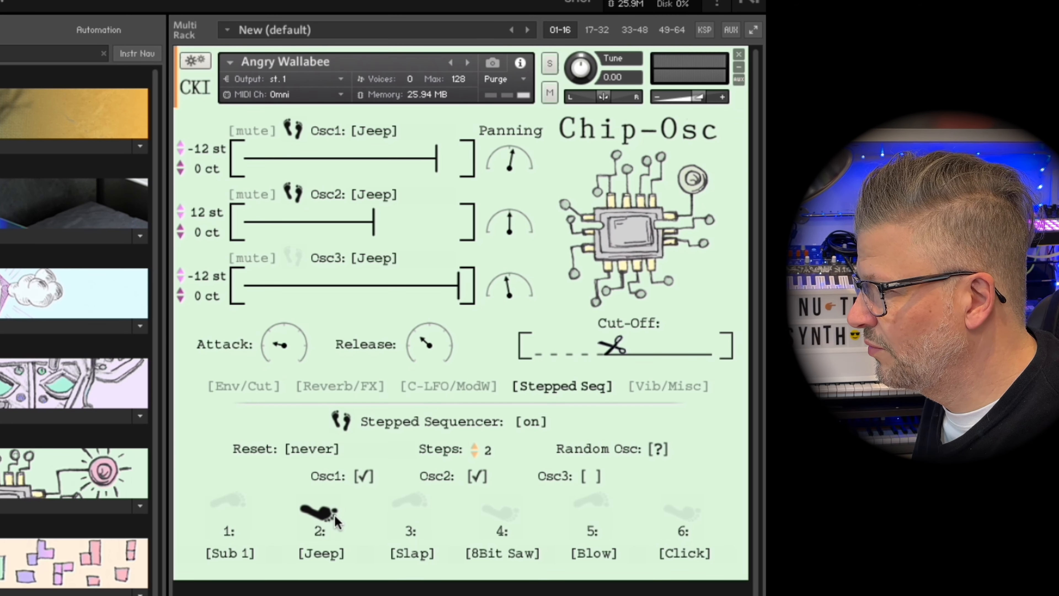
pyautogui.moveTo(323, 552)
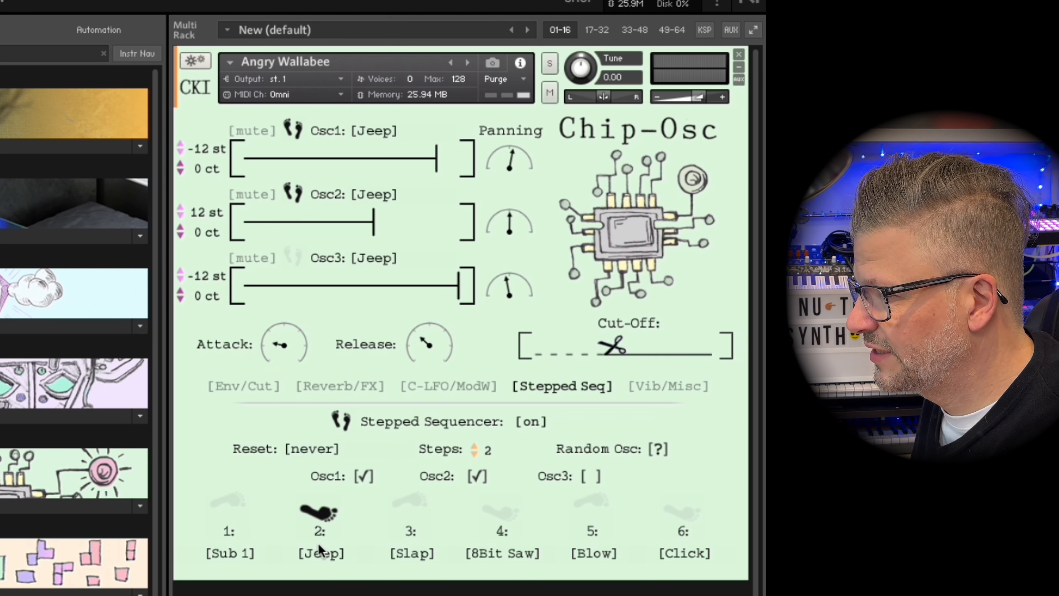
pyautogui.moveTo(382, 139)
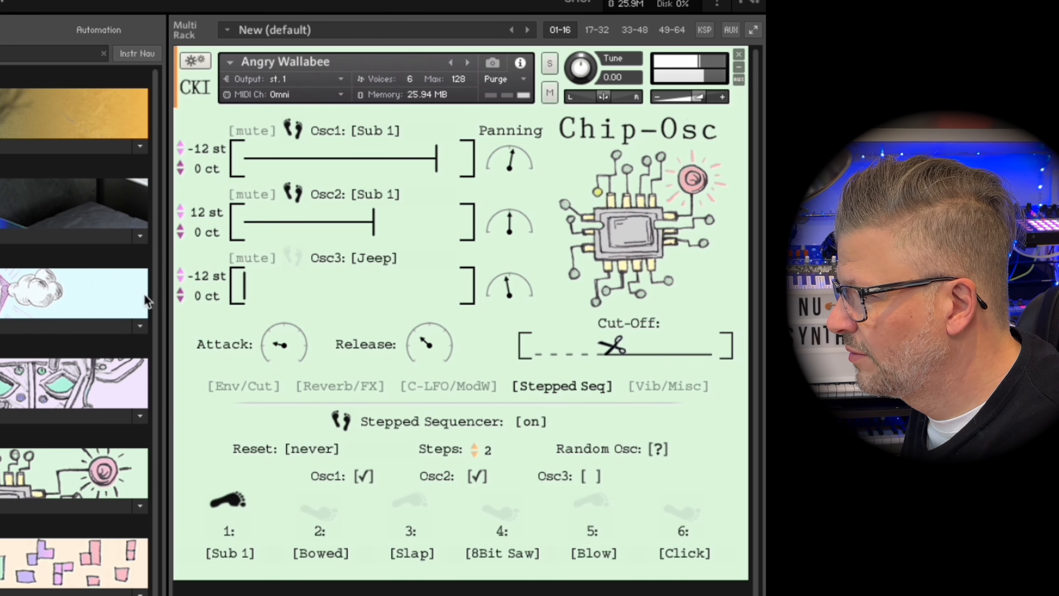
# Step: Trim the second oscillator's level slightly lower
pyautogui.click(317, 515)
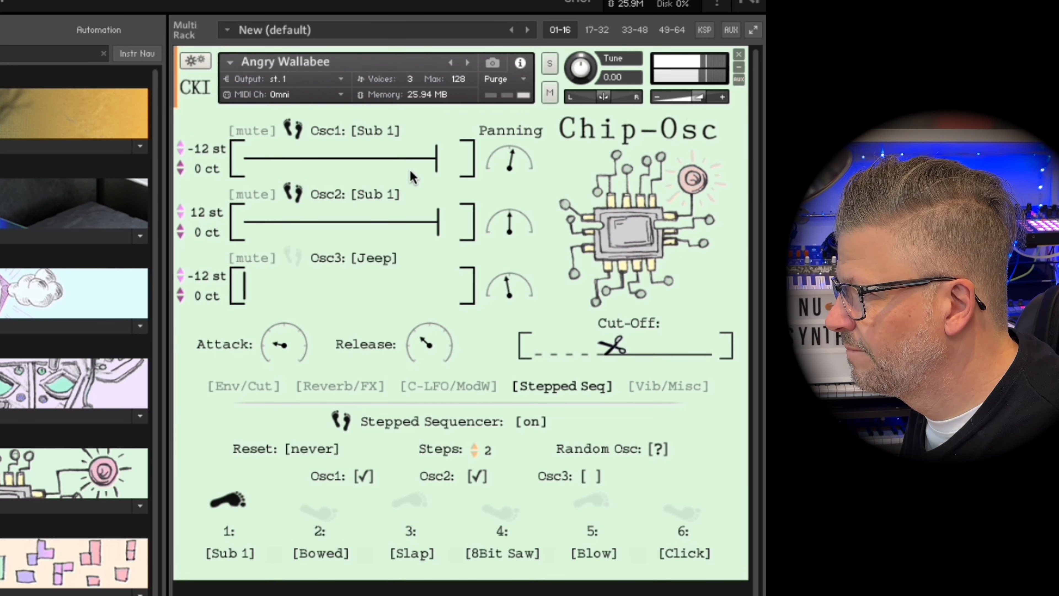
pyautogui.moveTo(436, 221); pyautogui.dragTo(405, 221)
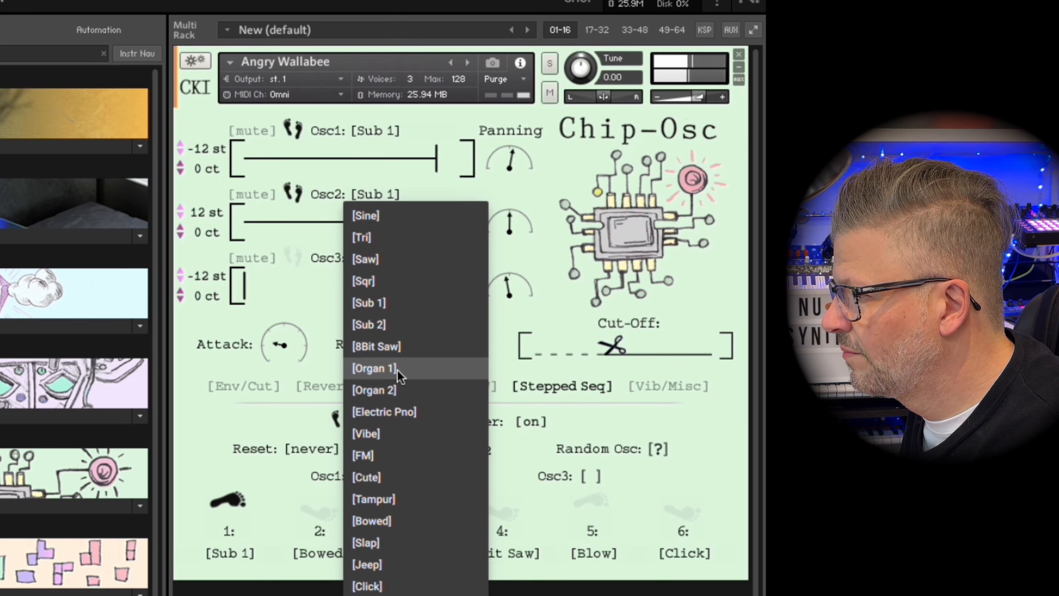
pyautogui.click(368, 565)
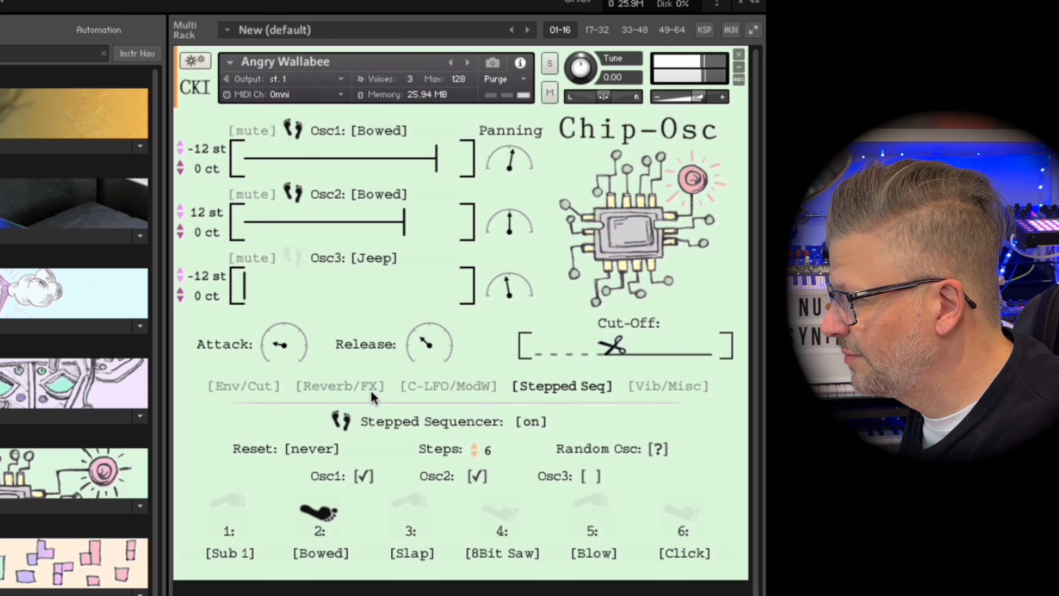
# Step: Extend the sequence to six steps, with step 5 playing Sqr and step 6 playing Sub 2
pyautogui.click(339, 386)
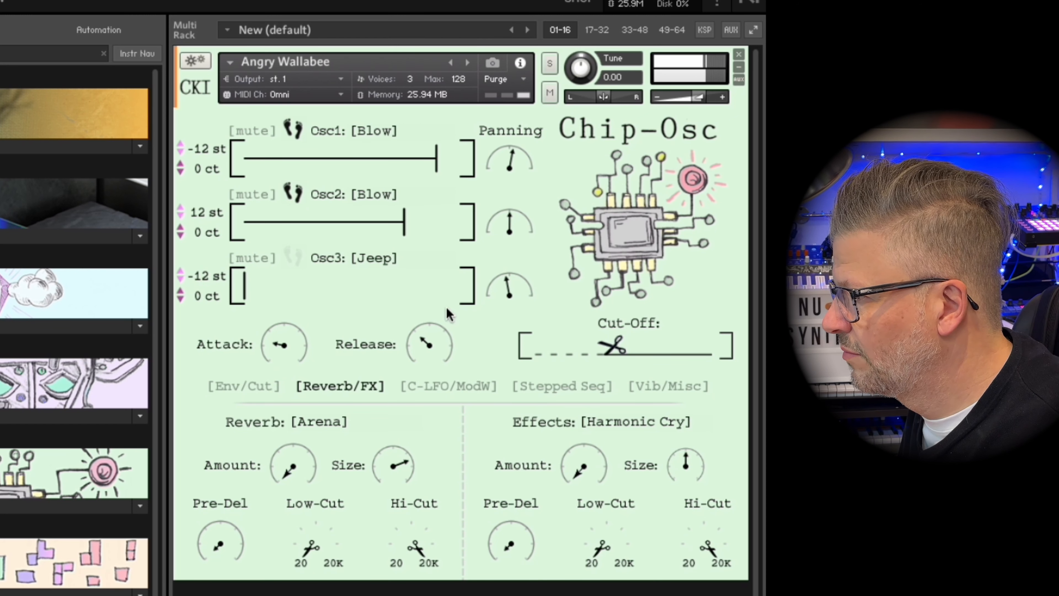
pyautogui.click(562, 386)
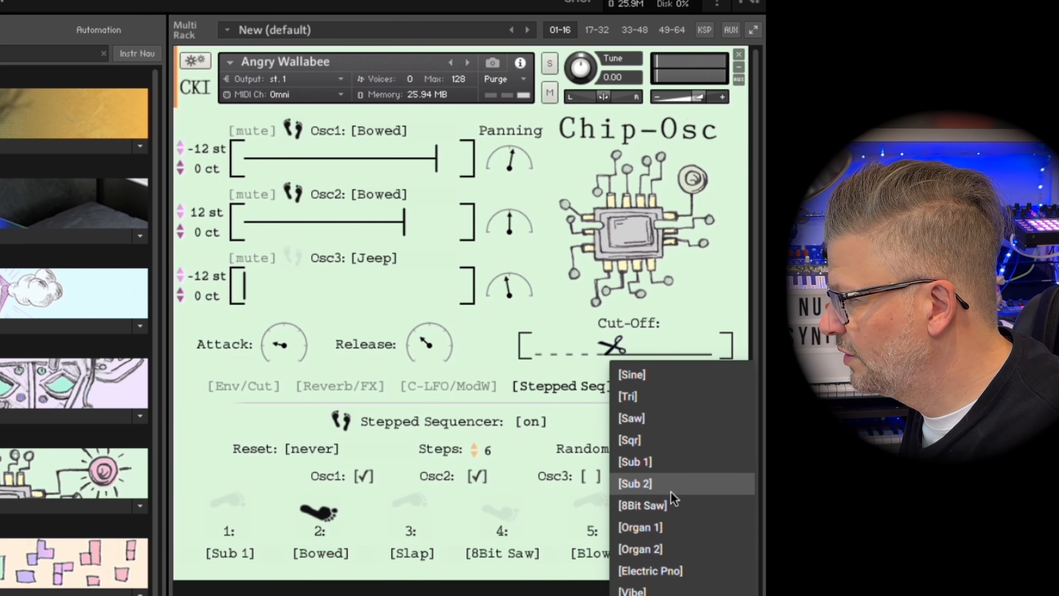
pyautogui.click(643, 505)
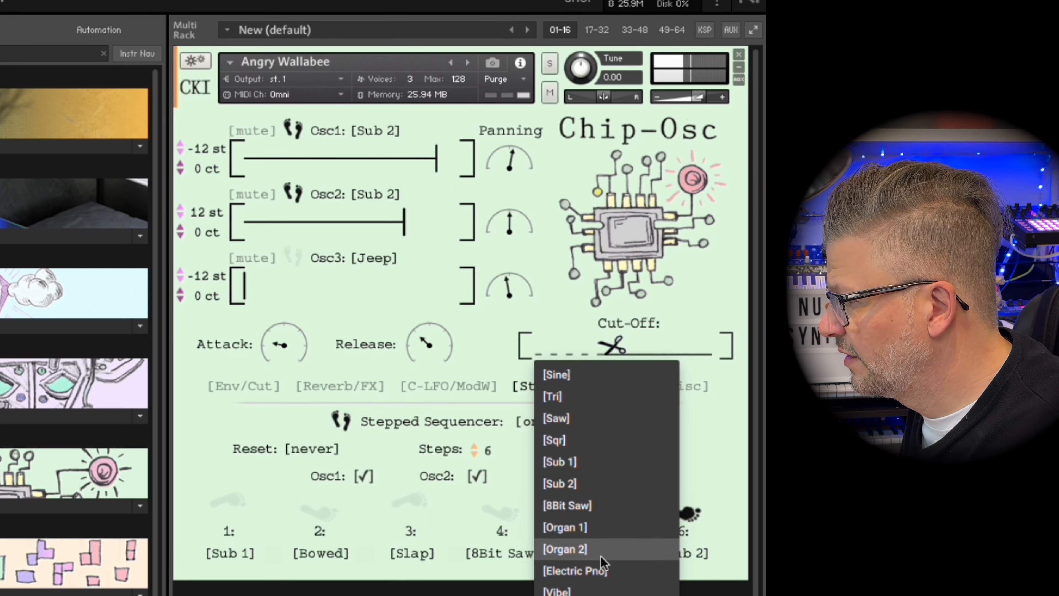
pyautogui.click(560, 462)
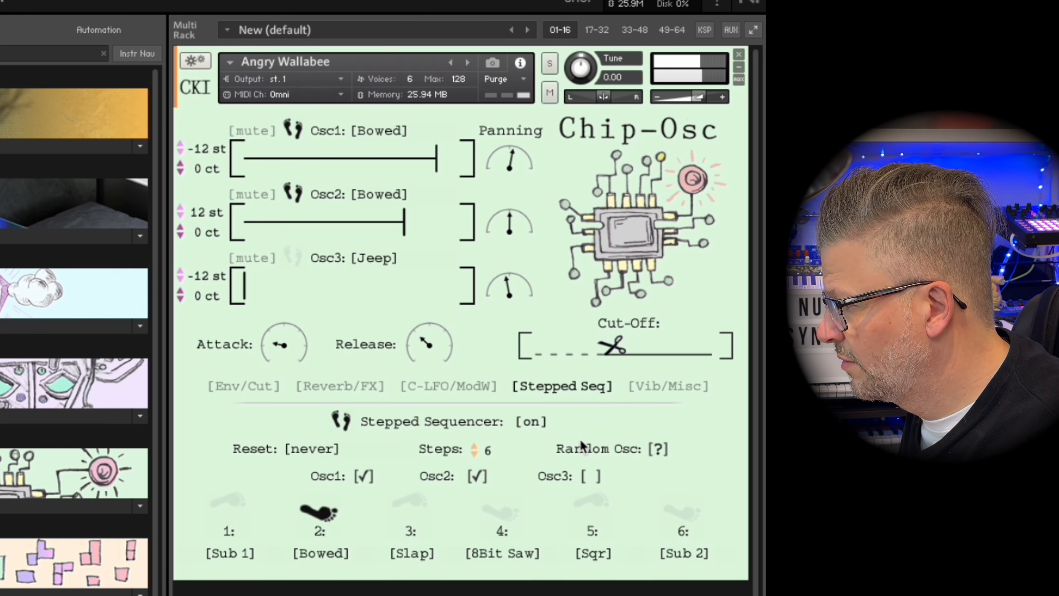
pyautogui.click(498, 513)
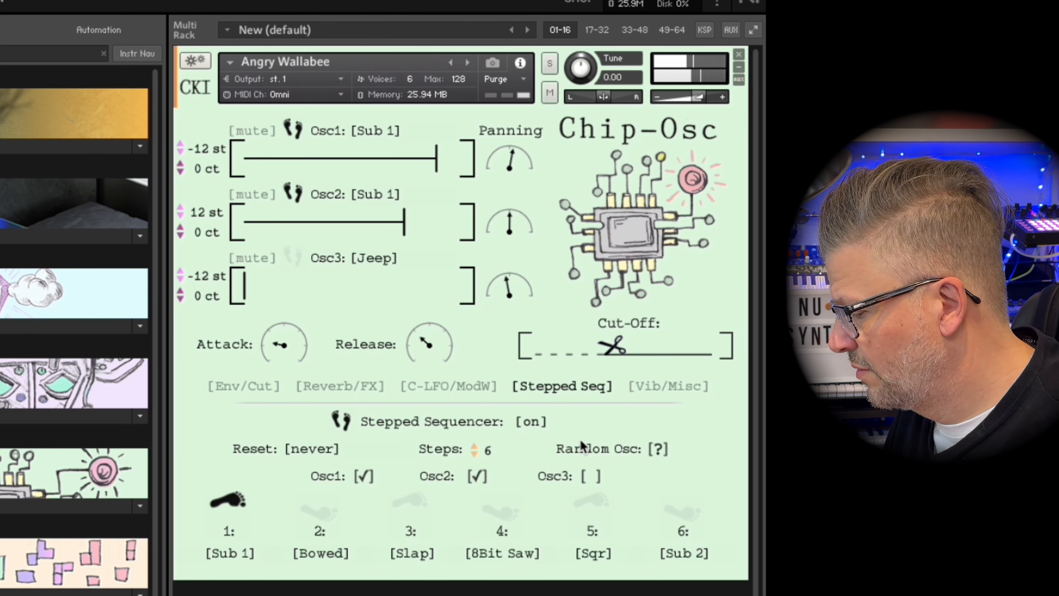
# Step: Raise oscillator 3's level slider to maximum
pyautogui.click(409, 506)
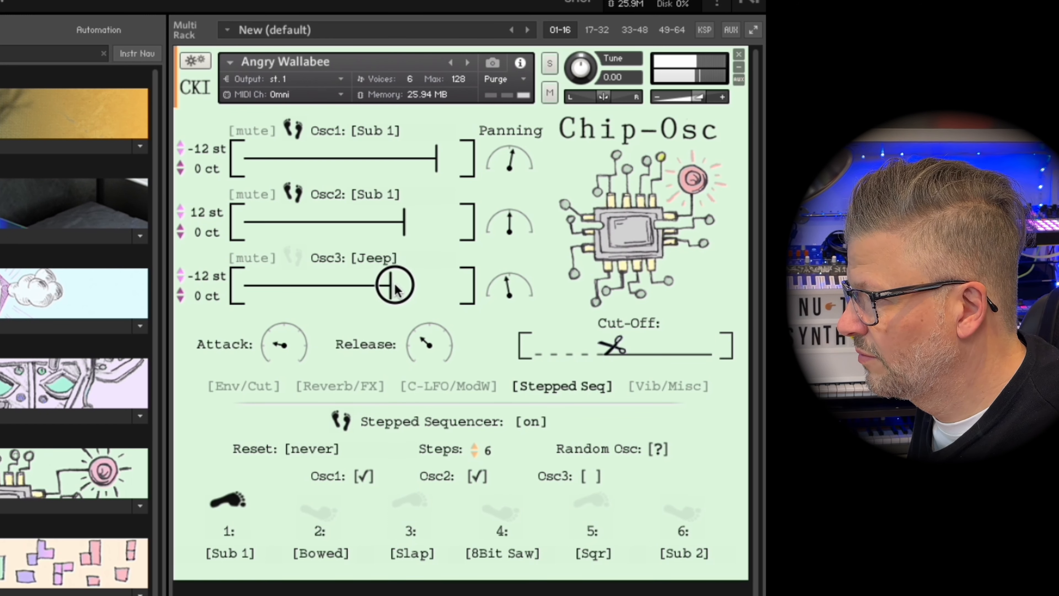
pyautogui.click(408, 507)
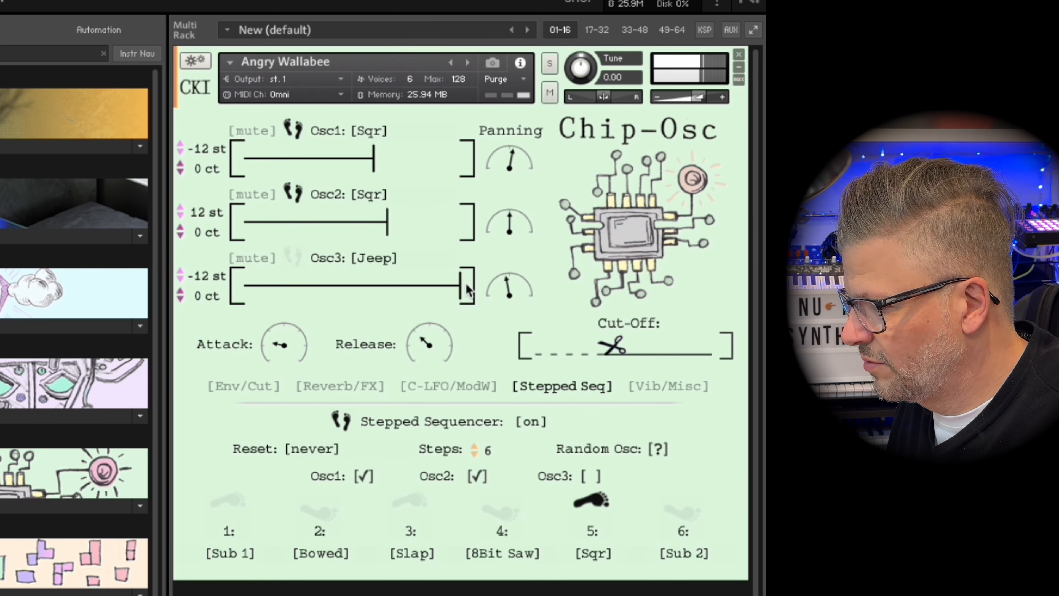
pyautogui.click(477, 476)
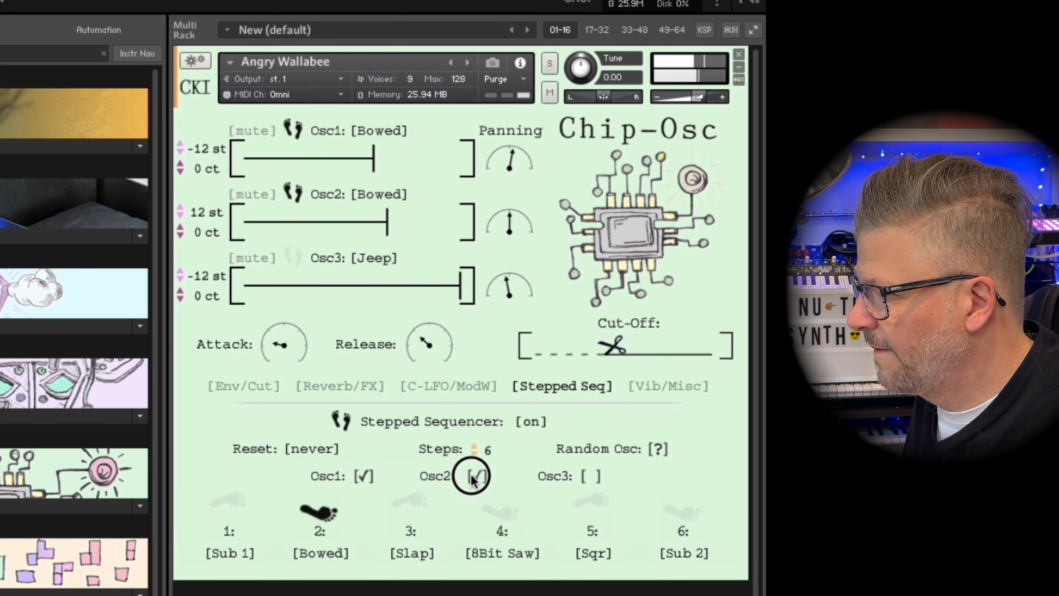
# Step: Untick Osc1 and leave only Osc2 driven by the stepped sequencer
pyautogui.click(476, 476)
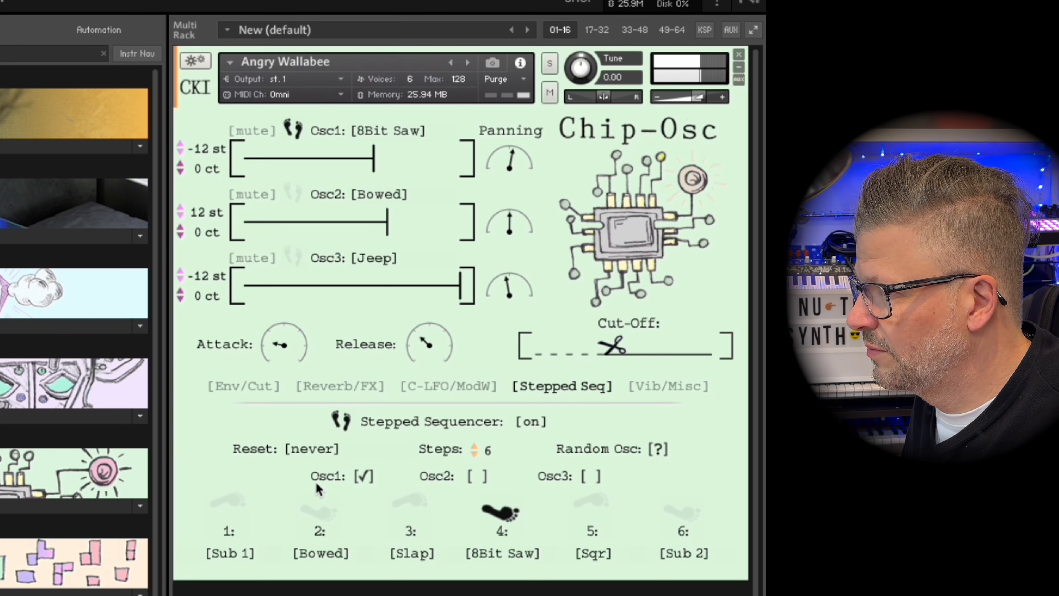
pyautogui.click(476, 477)
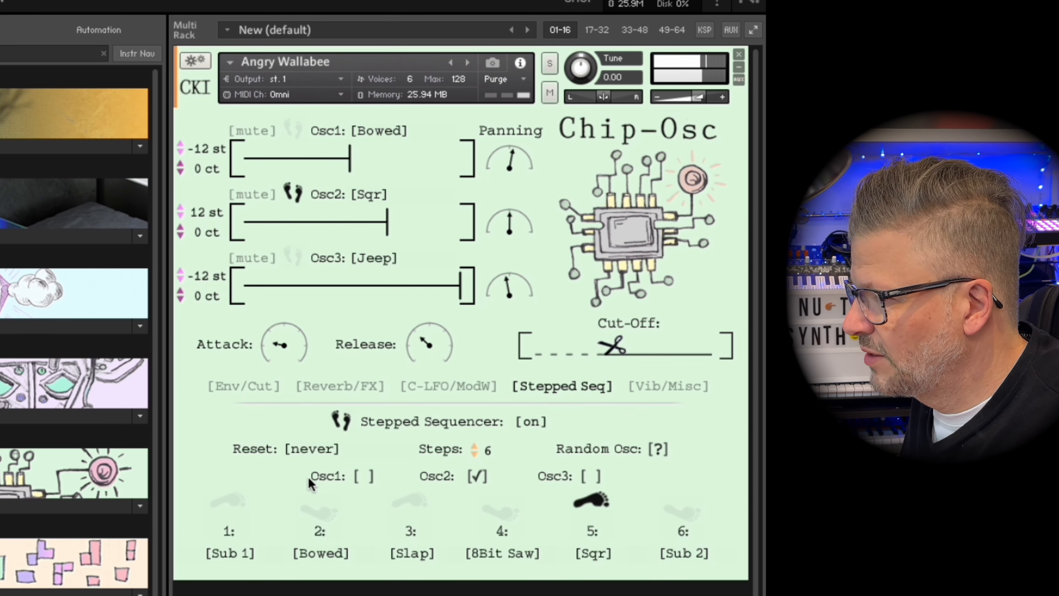
pyautogui.click(368, 194)
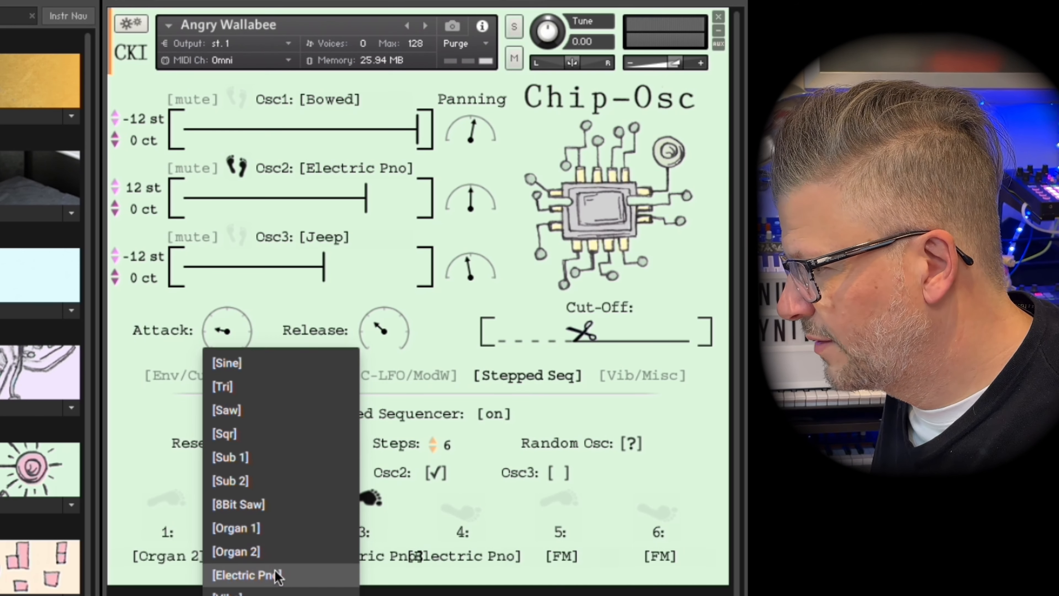
# Step: Set the step waves so the sequence reads Organ 2, Saw, Saw, Electric Pno, Sqr, Sqr
pyautogui.click(227, 410)
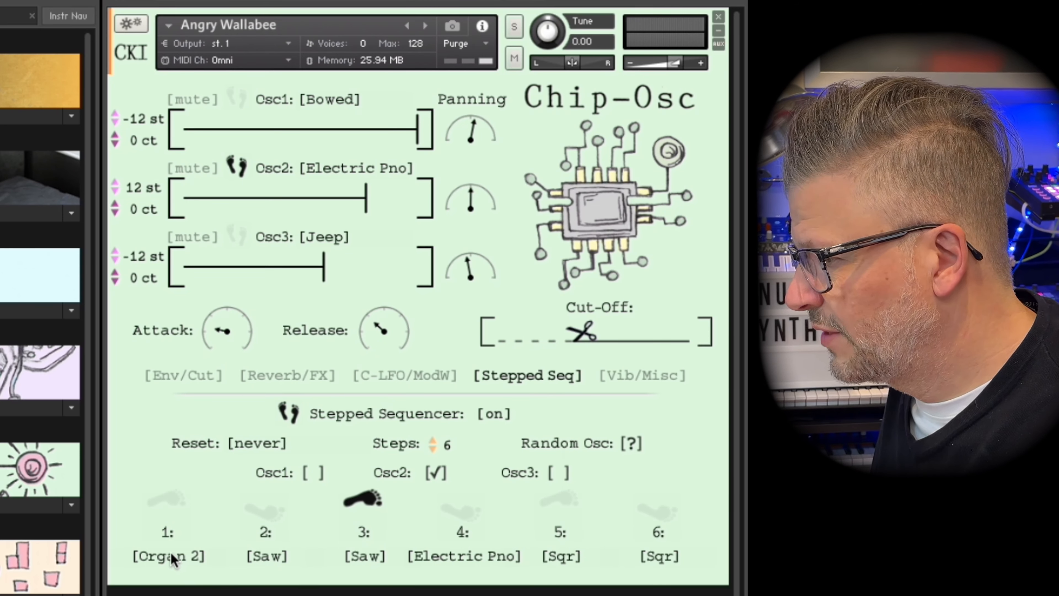
pyautogui.moveTo(516, 565)
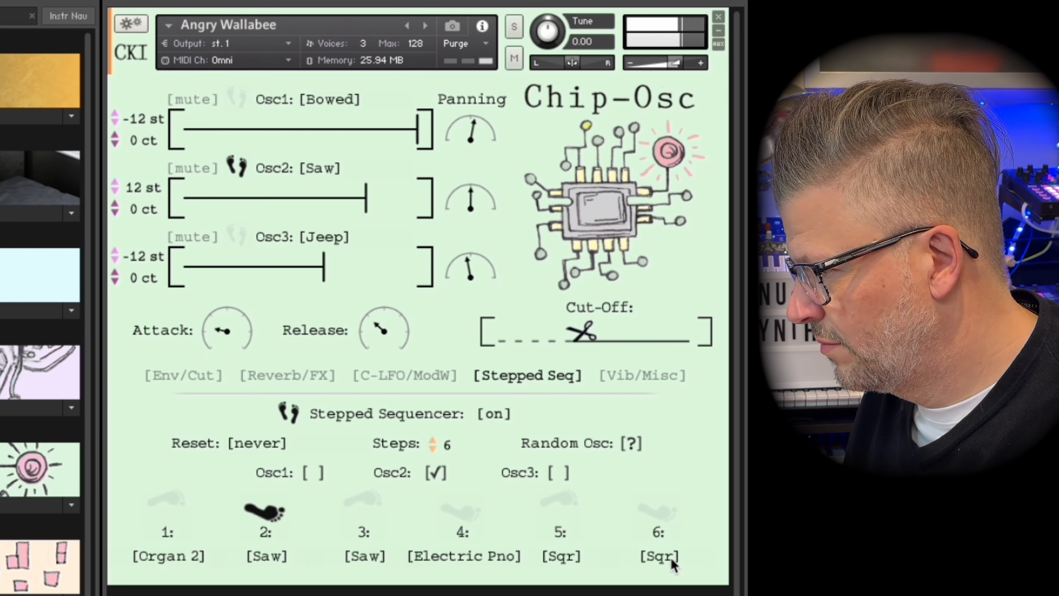
pyautogui.click(460, 513)
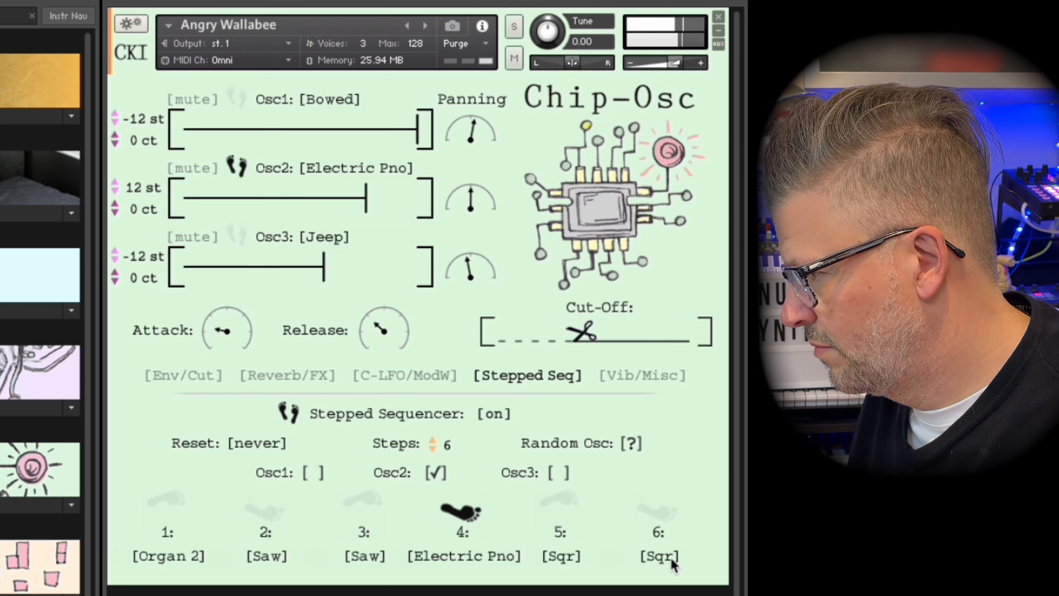
pyautogui.click(660, 558)
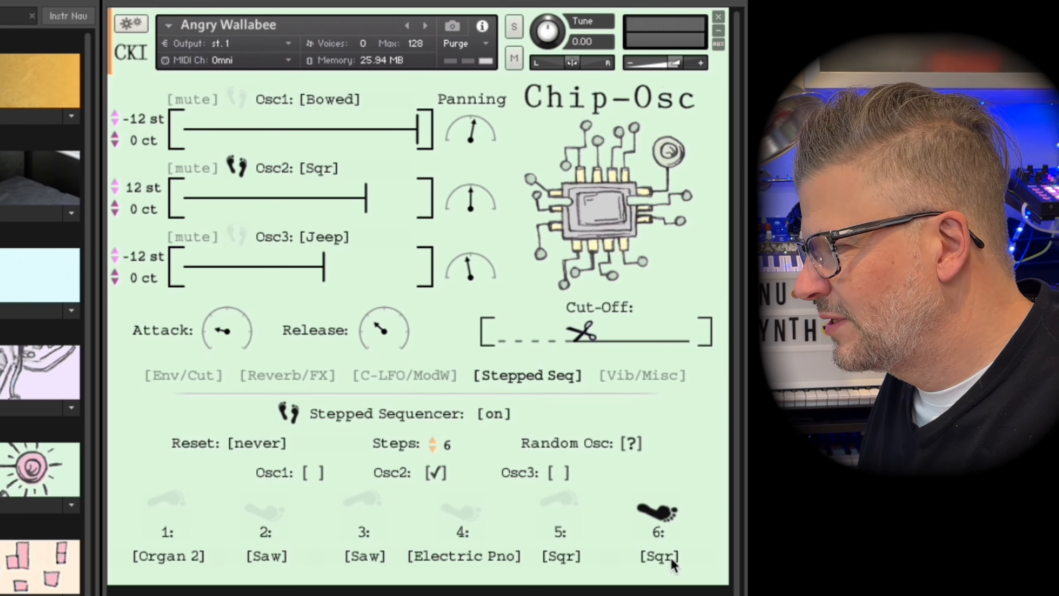
pyautogui.moveTo(631, 555)
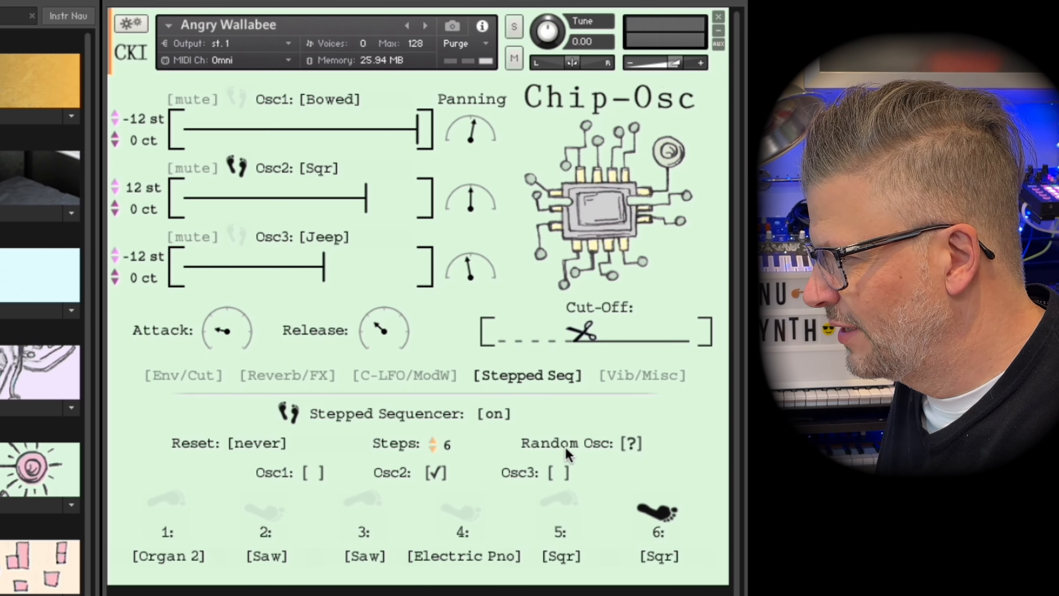
# Step: Hit Random Osc three times, reshuffling the steps to Tampur, Electric Pno, Organ 2, Bowed, Slap, Sqr
pyautogui.click(632, 444)
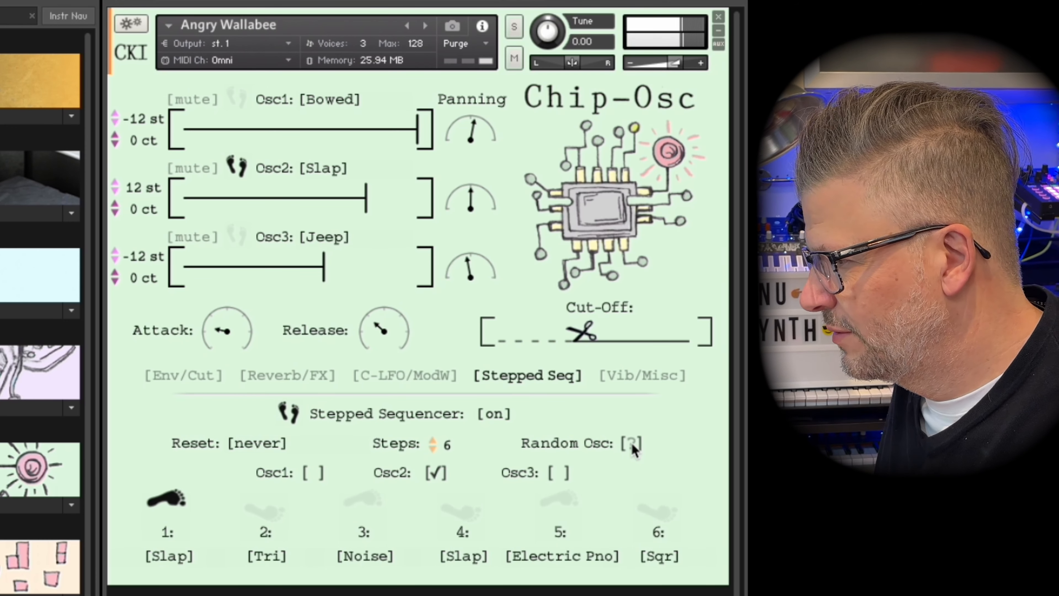
pyautogui.click(631, 443)
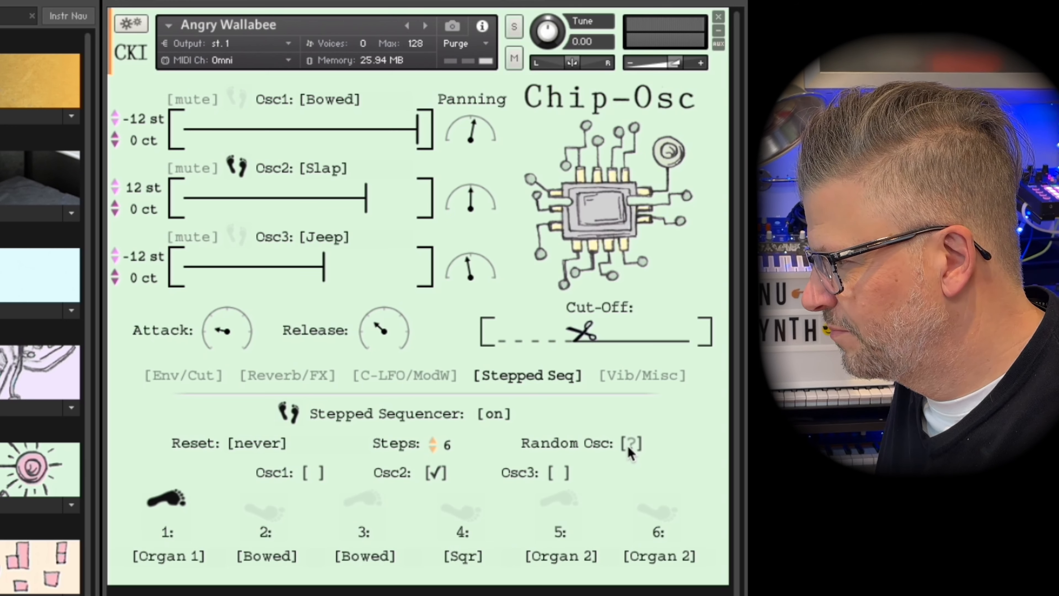
pyautogui.click(630, 444)
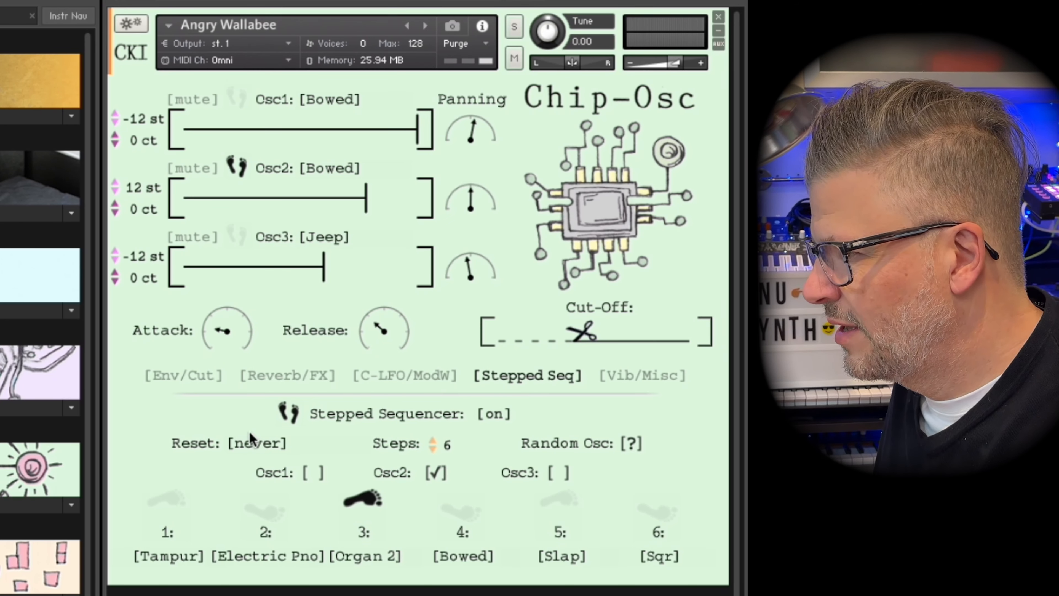
# Step: Change the sequence Reset setting from never to no keys held
pyautogui.click(253, 444)
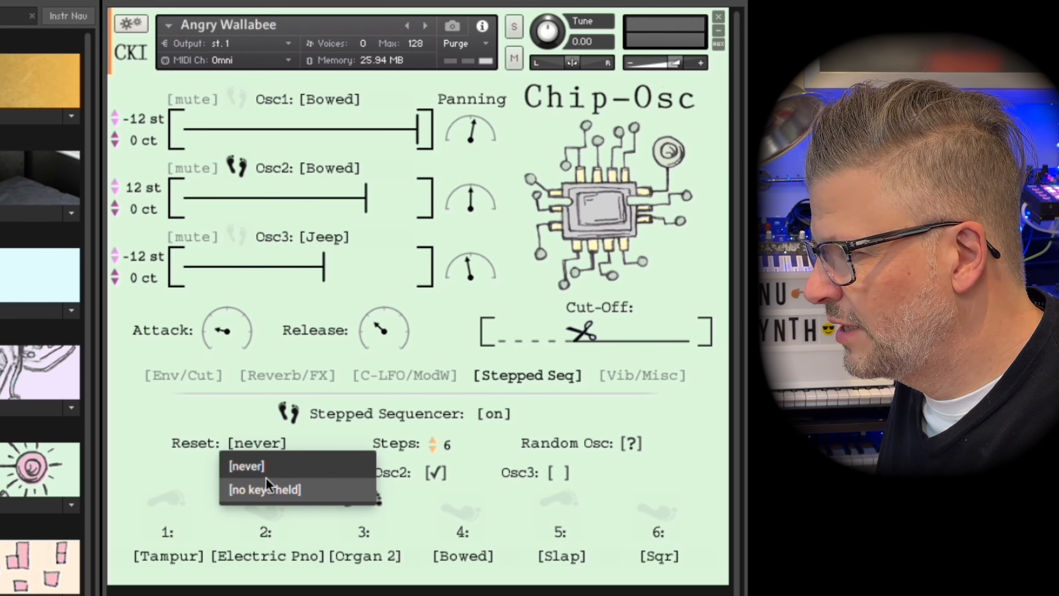
pyautogui.click(265, 489)
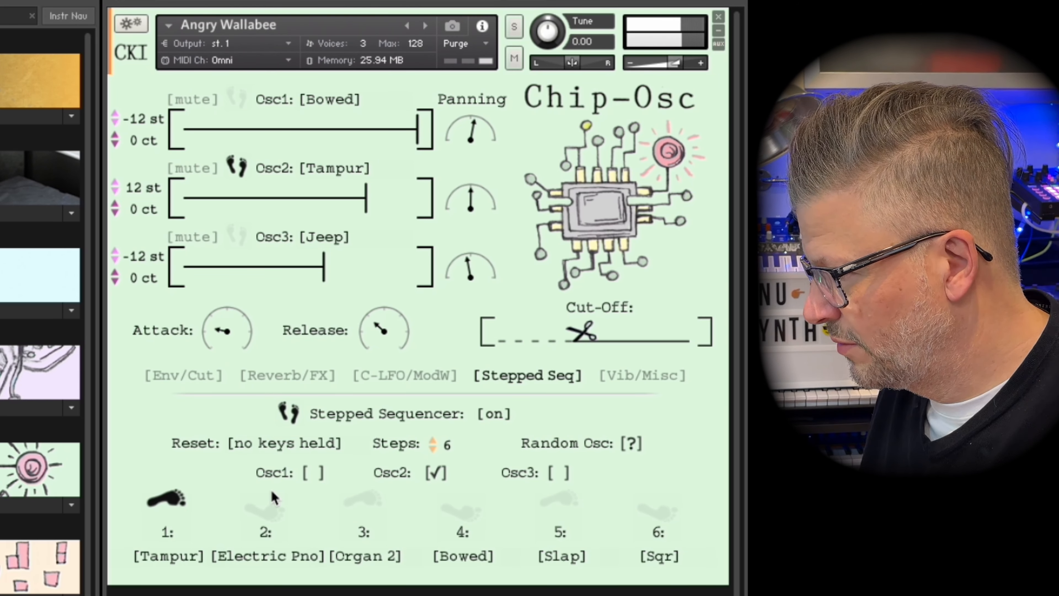
pyautogui.click(264, 512)
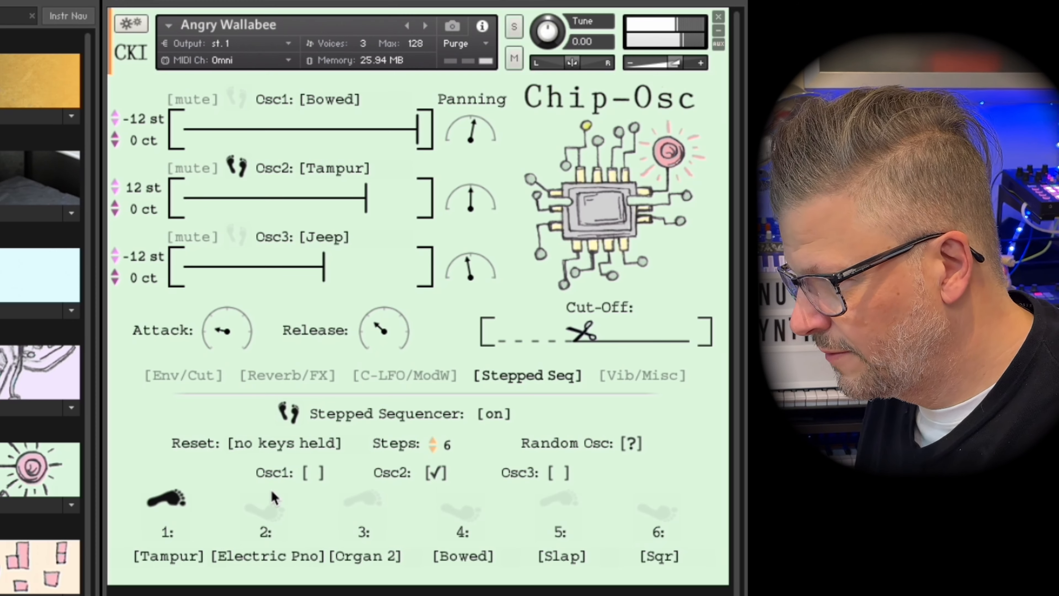
pyautogui.click(264, 511)
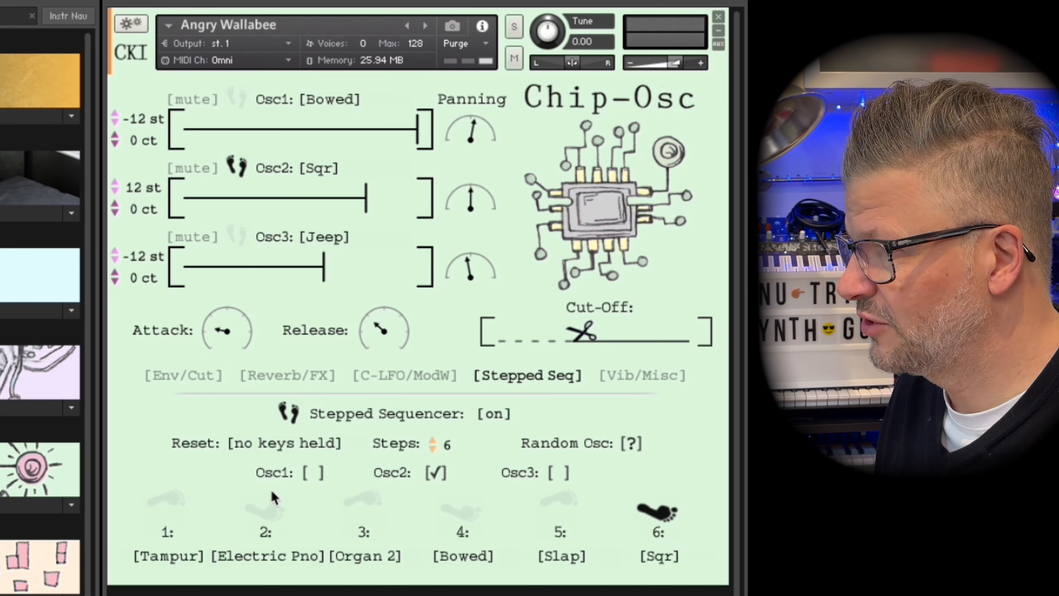
pyautogui.moveTo(549, 583)
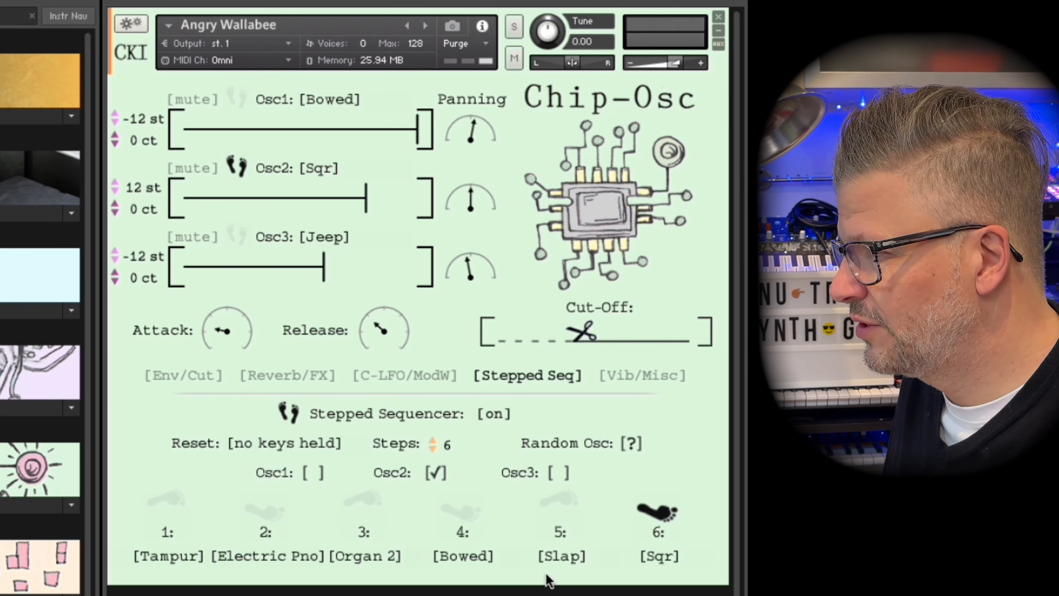
pyautogui.moveTo(391, 192)
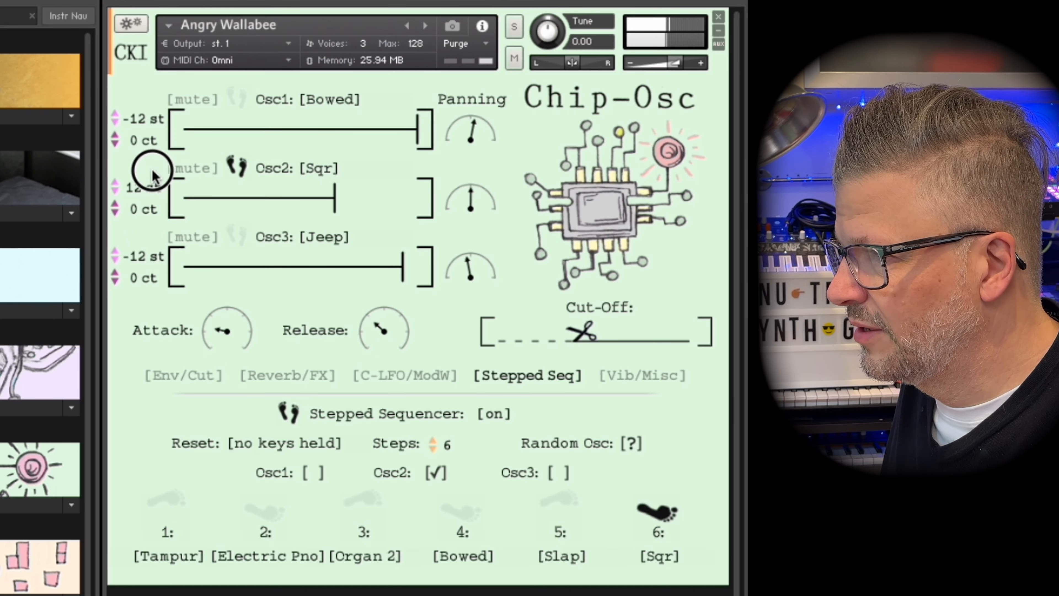
# Step: Lower Osc2's level and raise Osc3's level on the Angry Wallabee patch
pyautogui.click(264, 513)
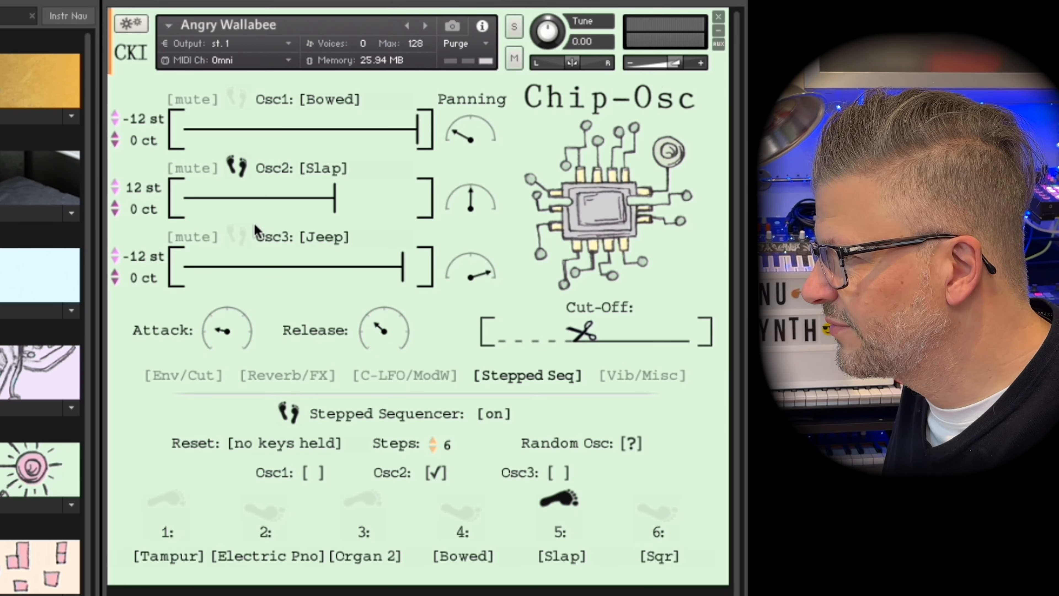
# Step: Tick Osc3 and Osc1 for the step sequencer and untick Osc2
pyautogui.click(556, 473)
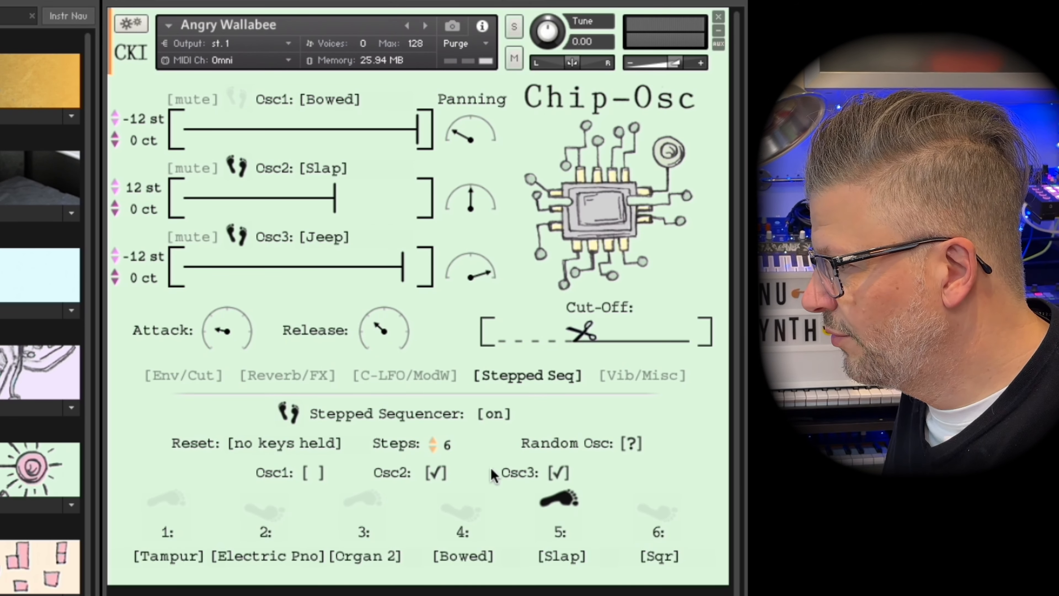
pyautogui.click(436, 473)
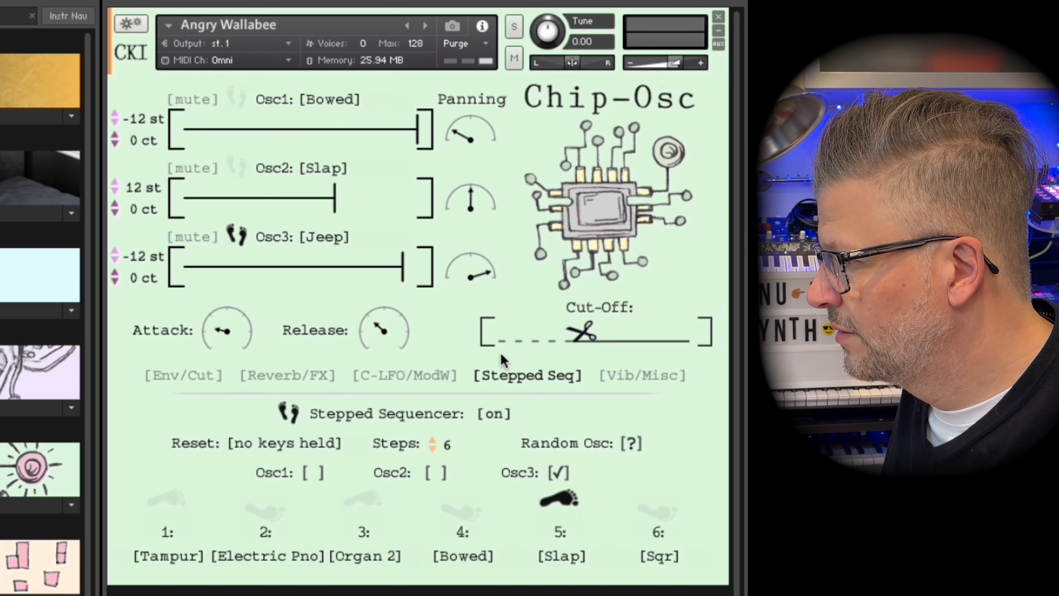
pyautogui.click(311, 473)
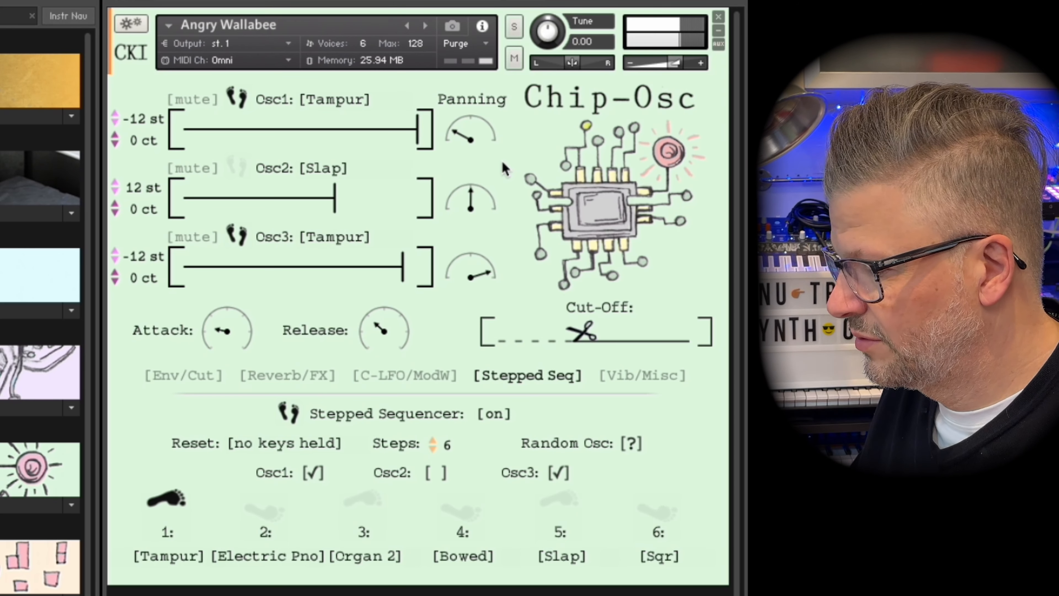
# Step: Show the Digi-Osc instrument and its preset list in the library browser
pyautogui.click(262, 515)
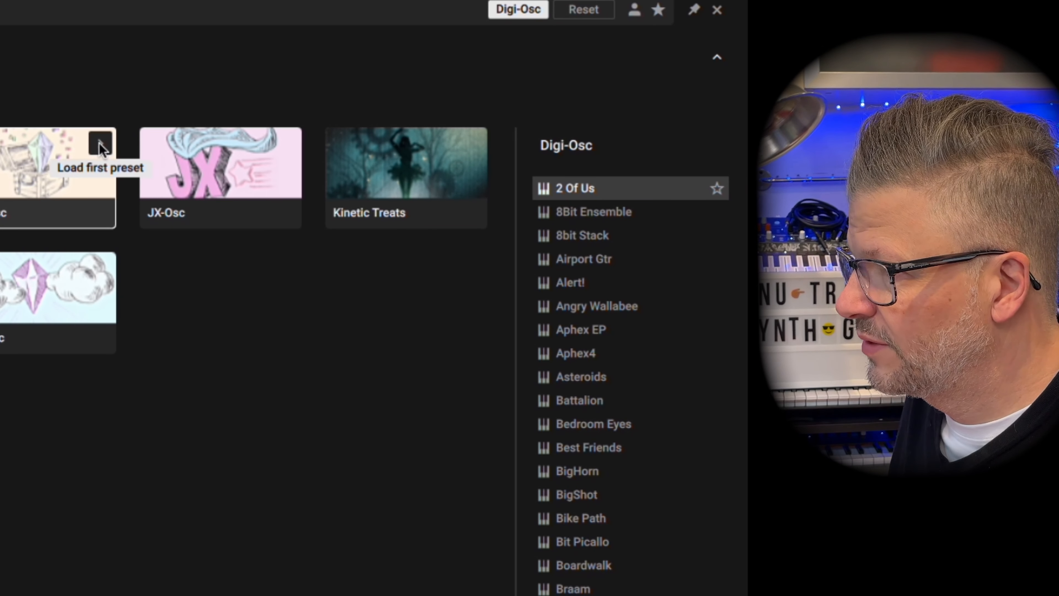
# Step: Load Digi-Osc's first preset, Barry Pipes
pyautogui.click(100, 146)
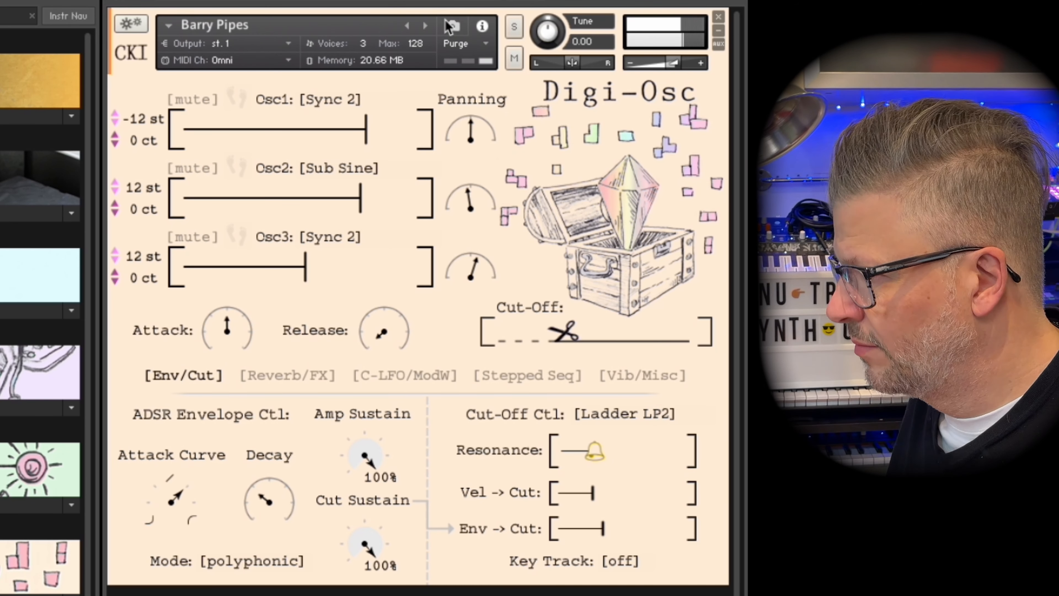
# Step: Step through the Digi-Osc presets with the next arrow, reaching JX-Osc's 4th Stabs and Breakfast
pyautogui.click(424, 26)
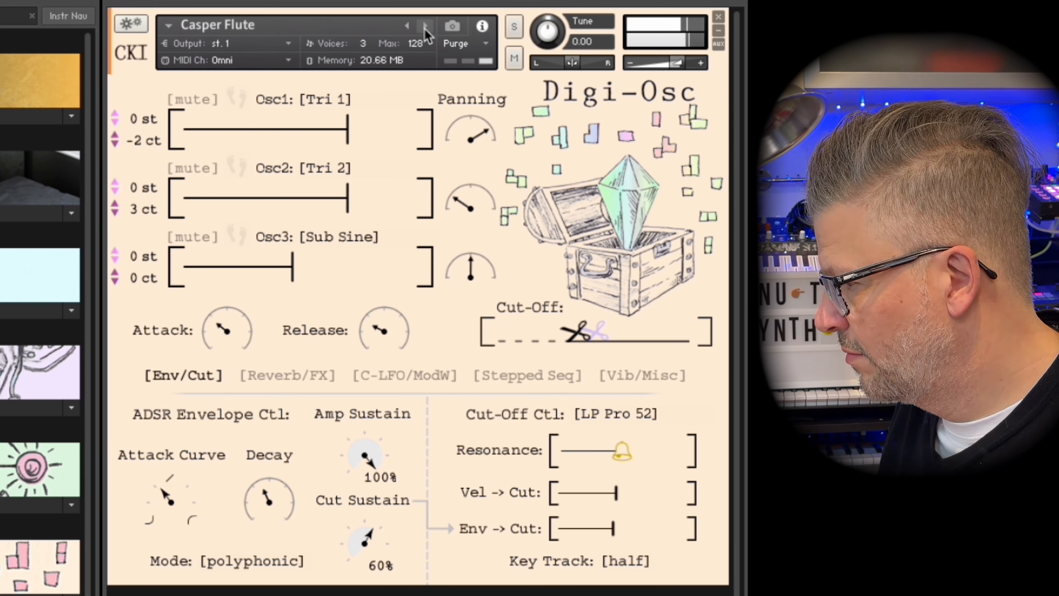
pyautogui.click(424, 26)
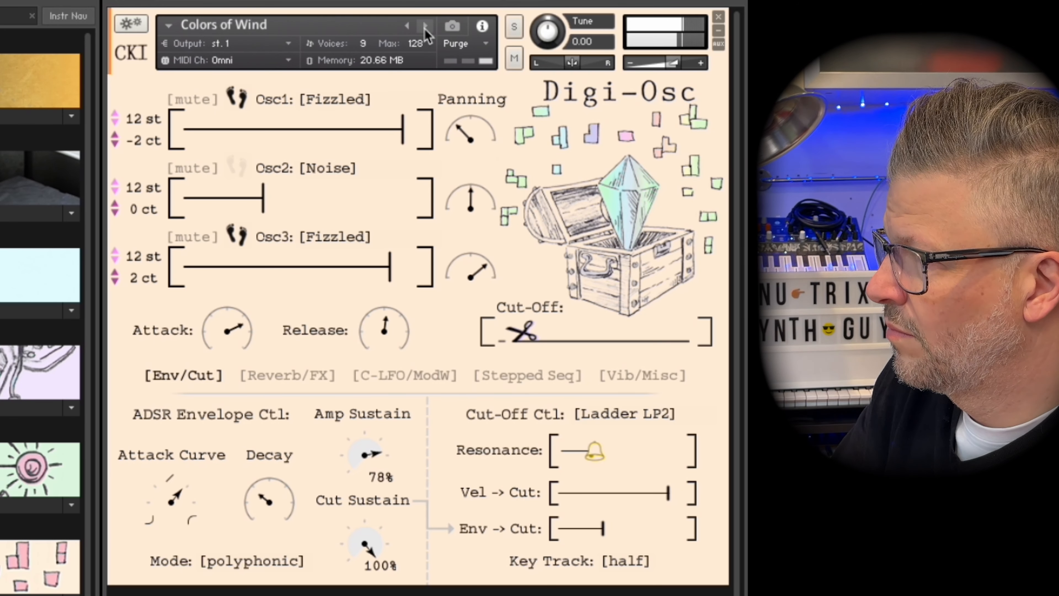
pyautogui.click(426, 26)
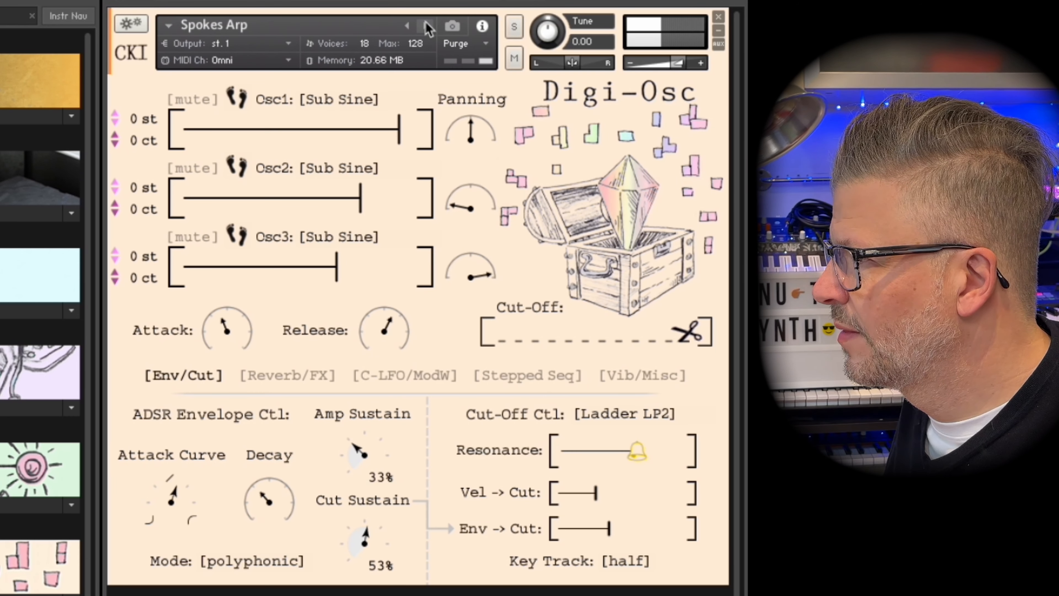
pyautogui.click(426, 26)
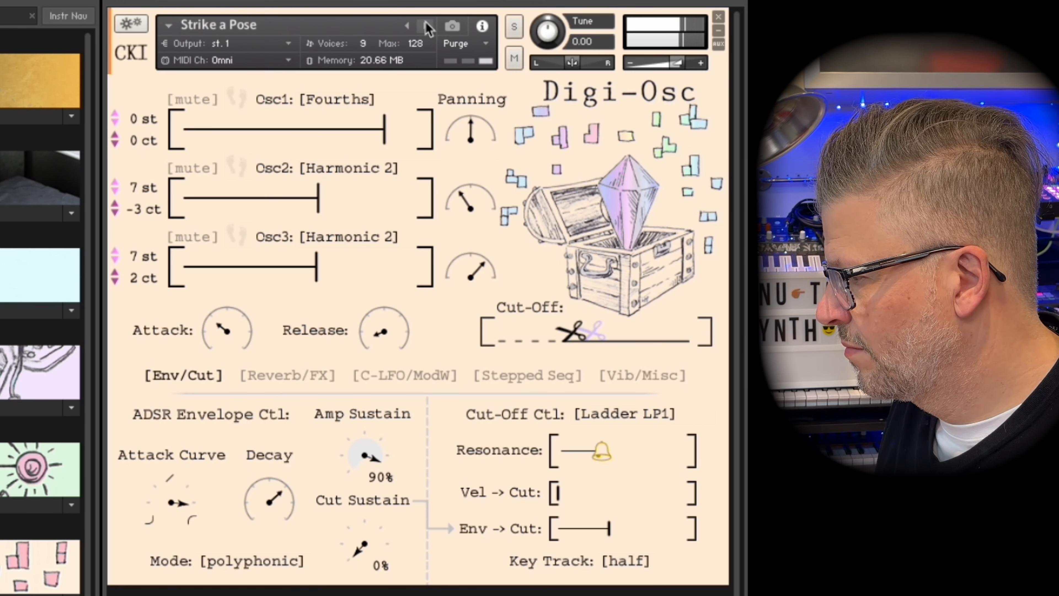
pyautogui.click(423, 26)
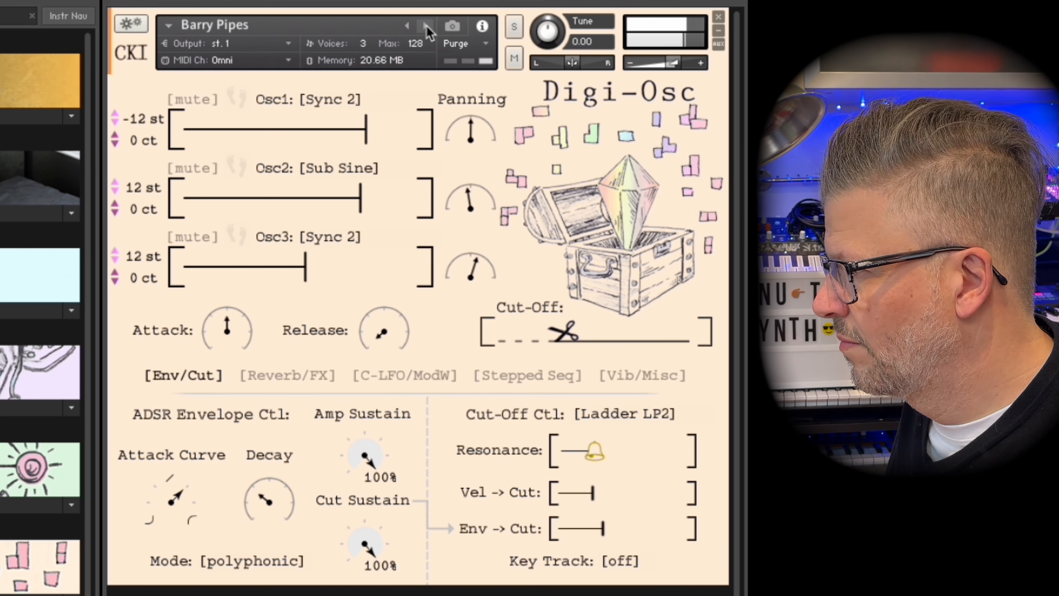
pyautogui.click(425, 26)
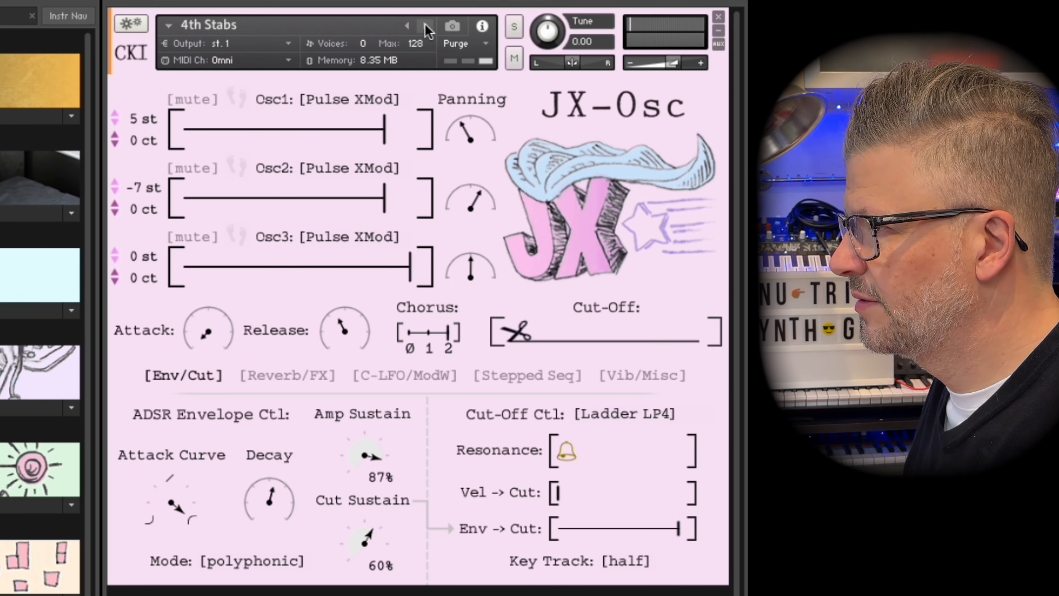
pyautogui.click(425, 26)
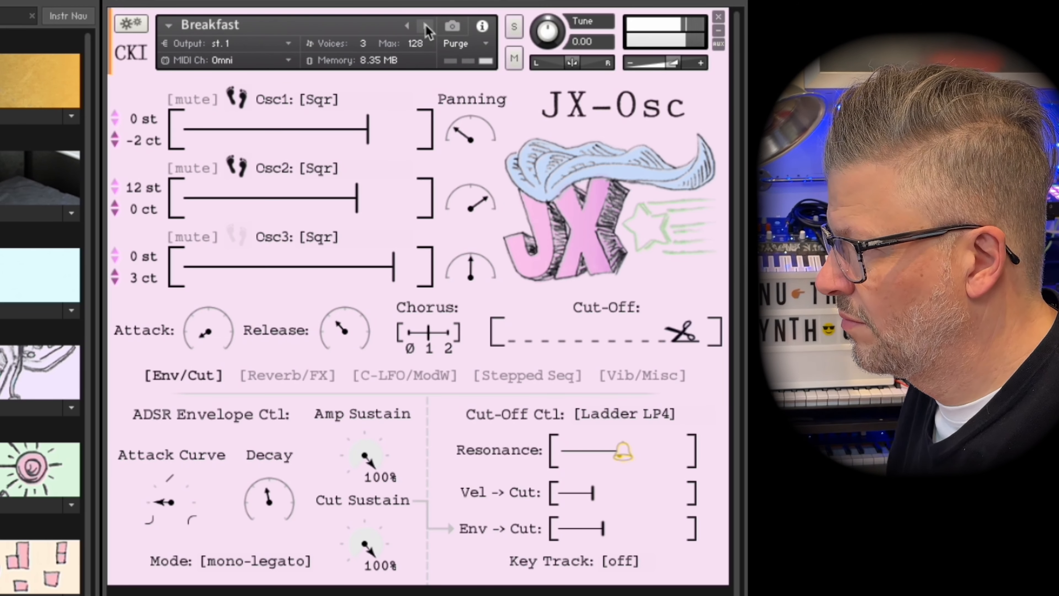
# Step: Advance through the remaining JX-Osc presets until Moo-Osc's 70's Robot Voice loads
pyautogui.click(425, 27)
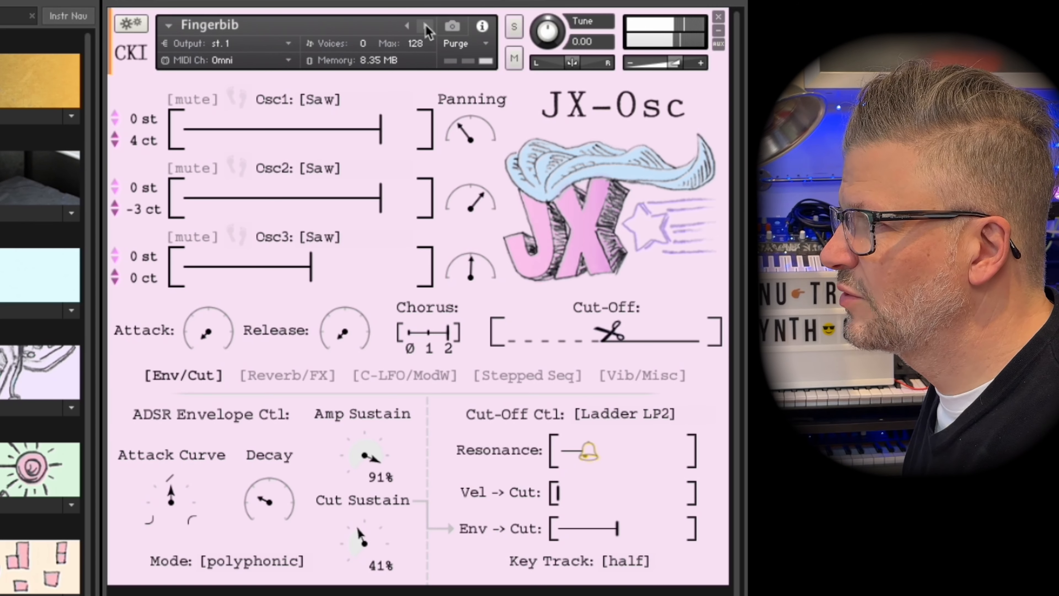
pyautogui.click(425, 25)
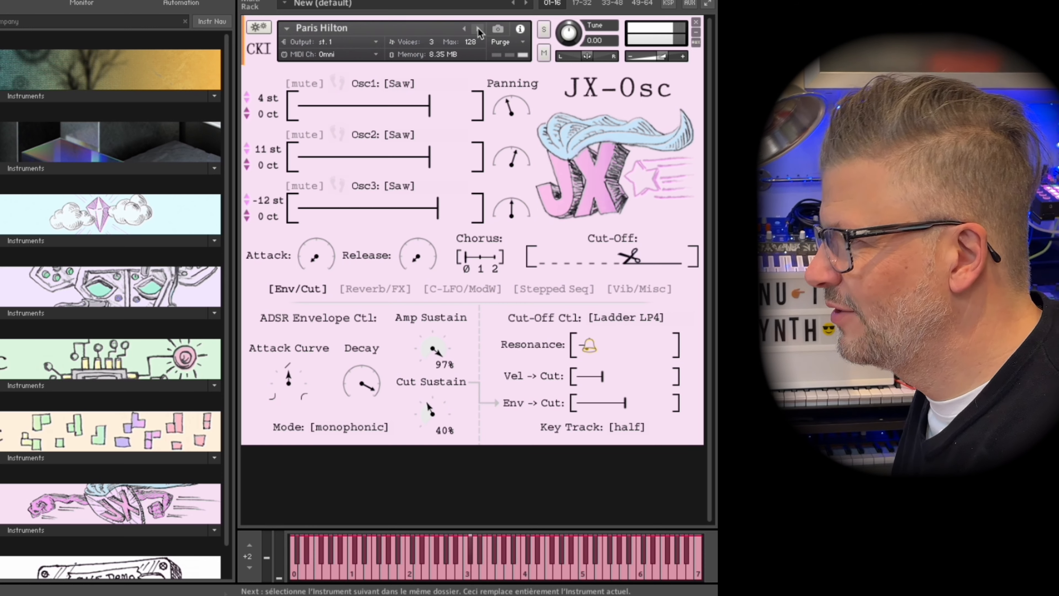
pyautogui.click(478, 28)
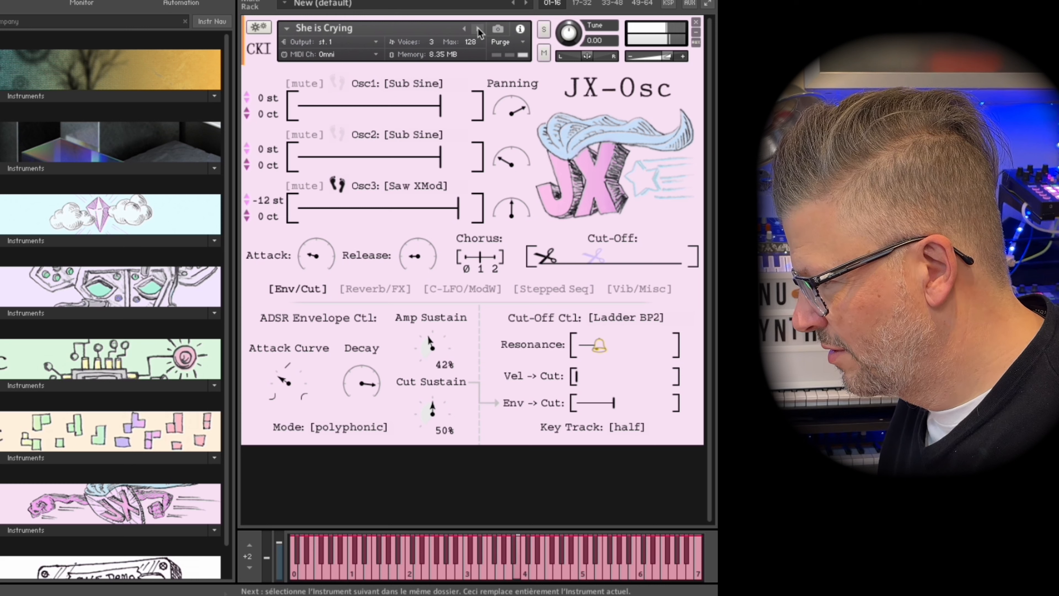
pyautogui.click(412, 185)
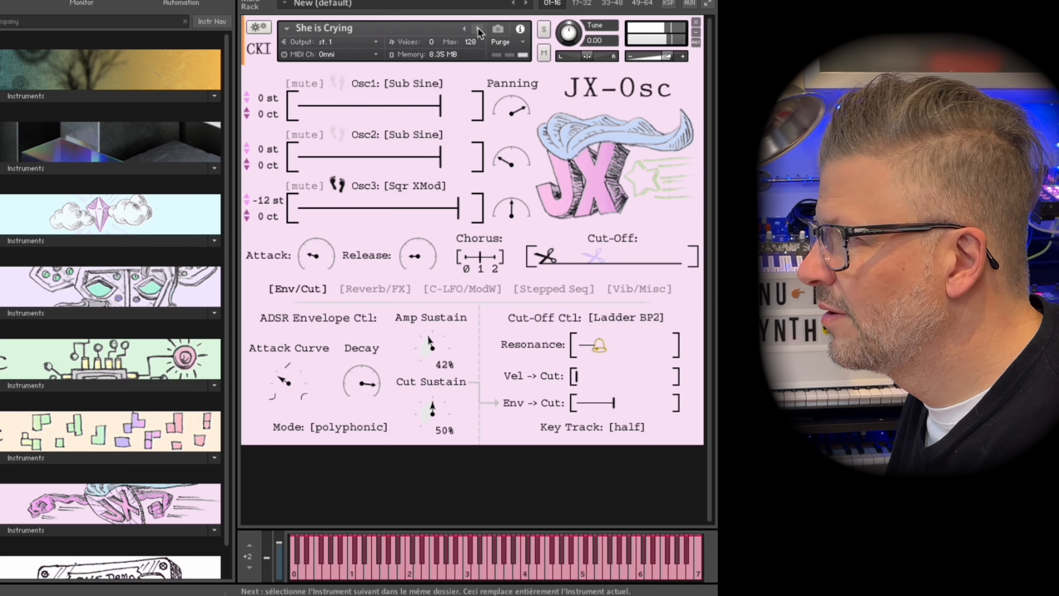
pyautogui.click(476, 28)
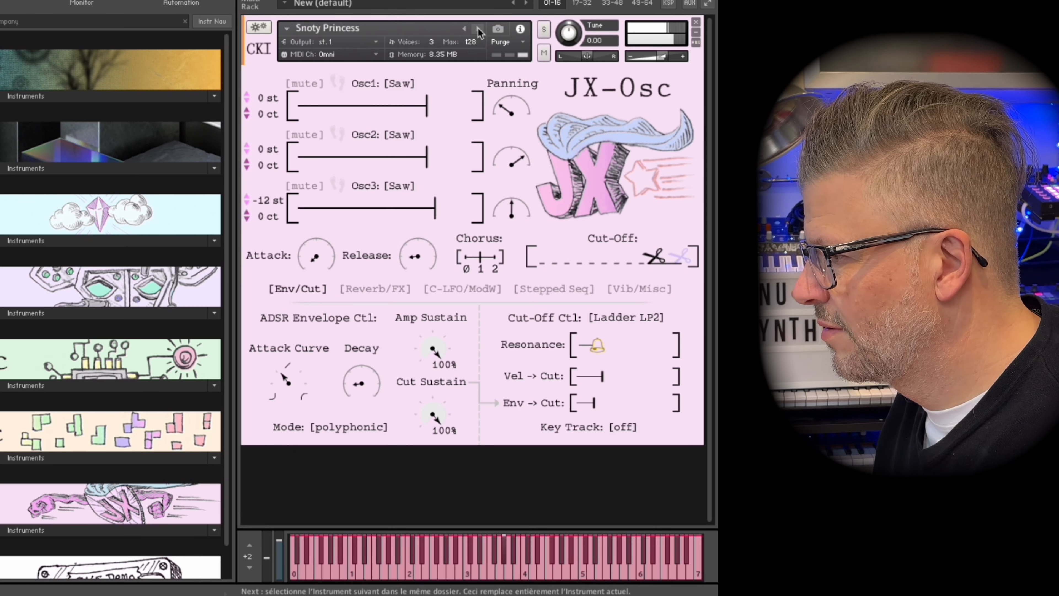
pyautogui.click(477, 29)
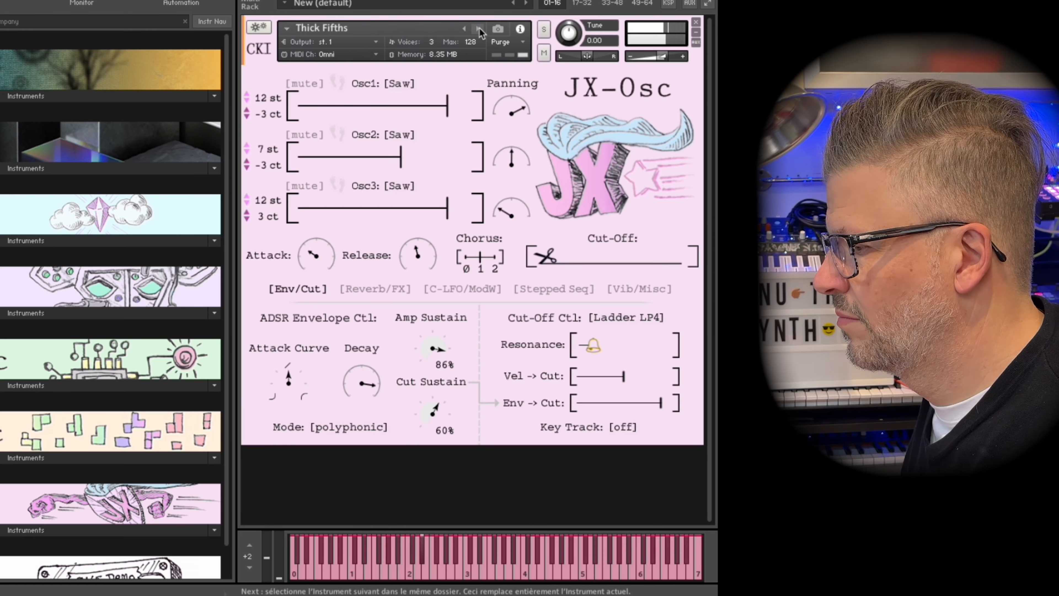
pyautogui.click(476, 29)
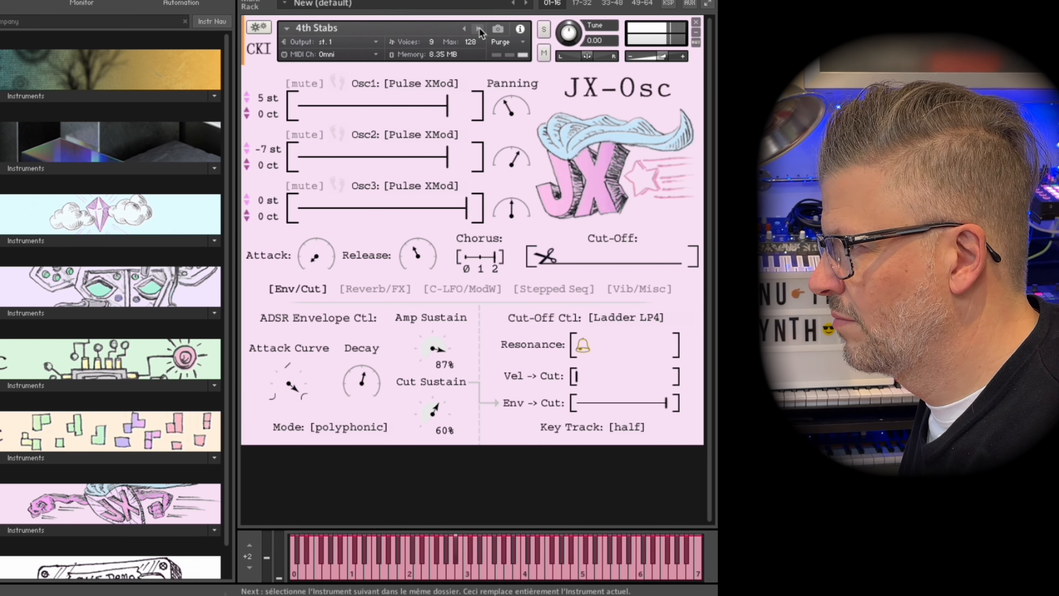
pyautogui.click(476, 28)
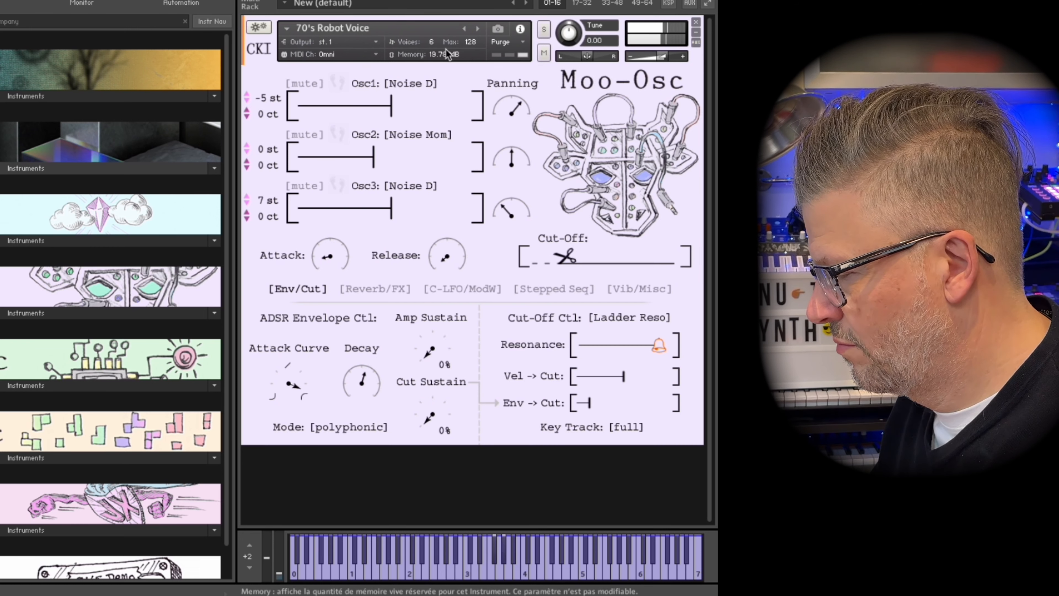
# Step: Step through Bell Builder, Canyon Wolves, Dirty Devo and Heli Roll to land on Mod Howl
pyautogui.click(477, 29)
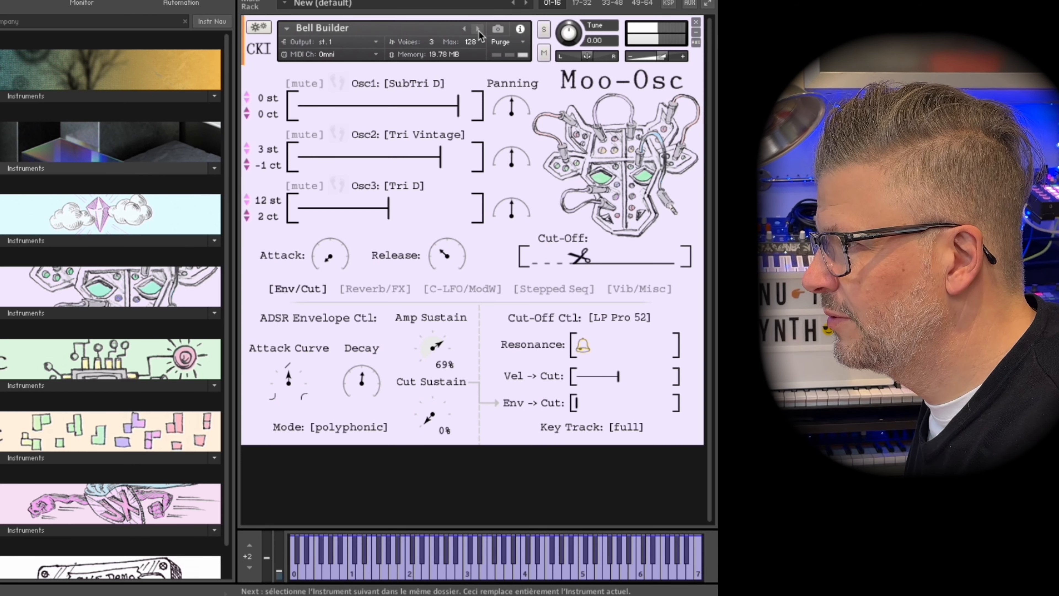
pyautogui.click(476, 29)
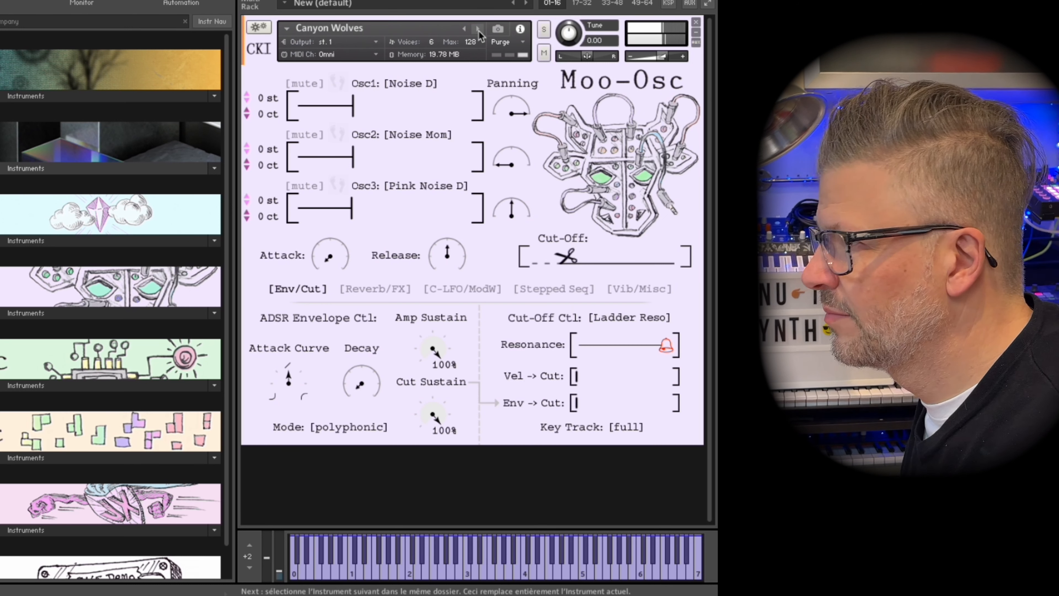
pyautogui.click(475, 29)
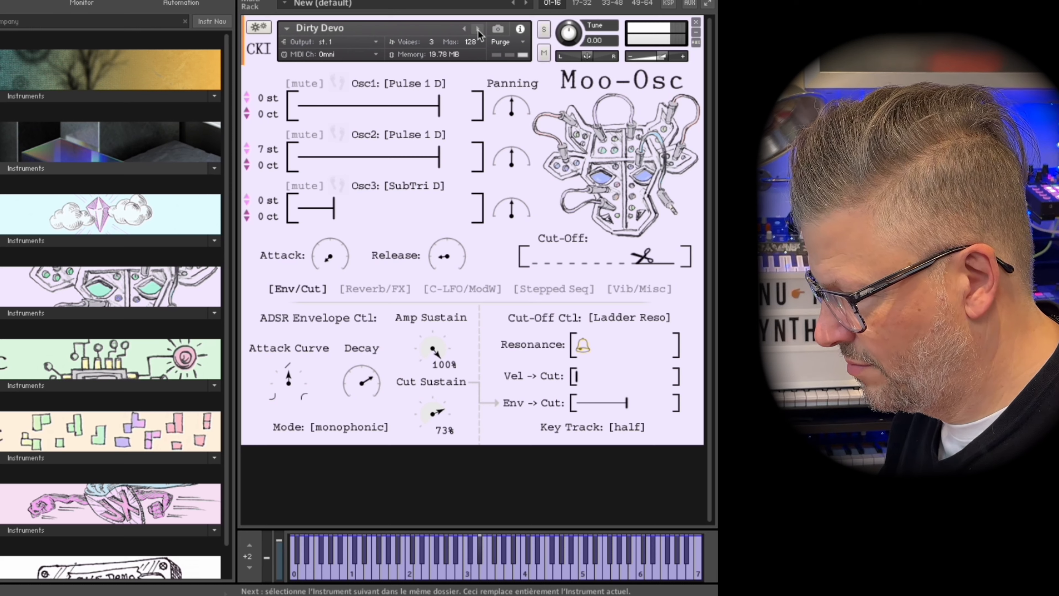
pyautogui.click(476, 28)
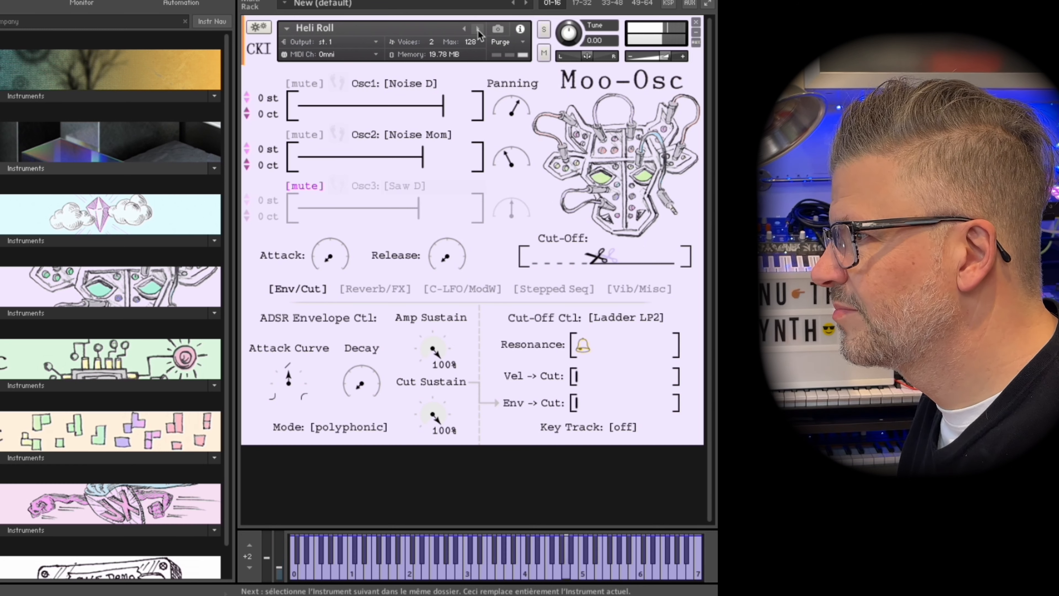
pyautogui.click(476, 29)
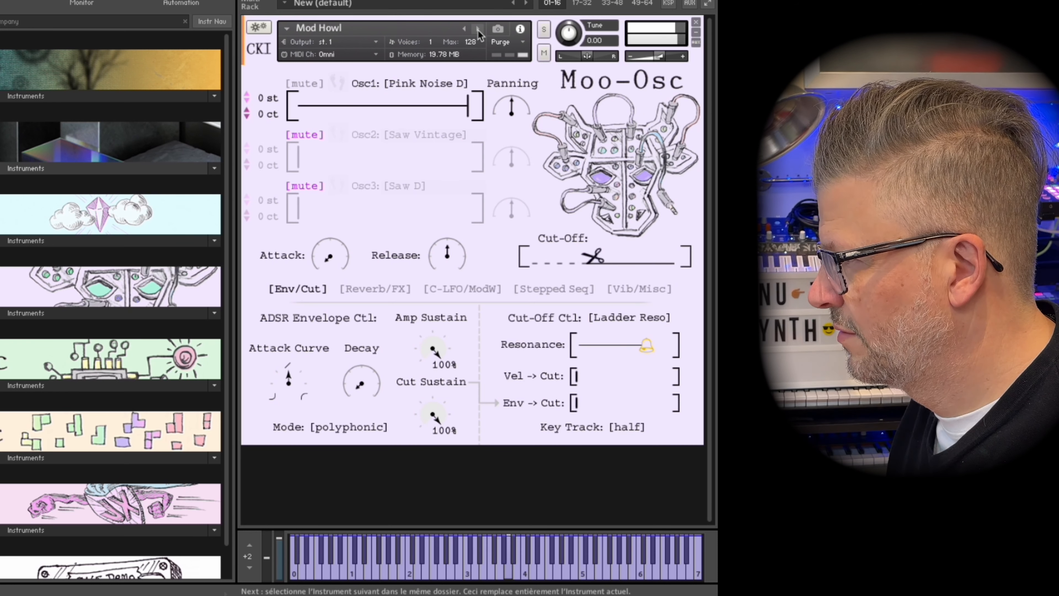
# Step: Set Mod Howl's cut-off key tracking to [full], then load Pink Machine Noise
pyautogui.click(629, 427)
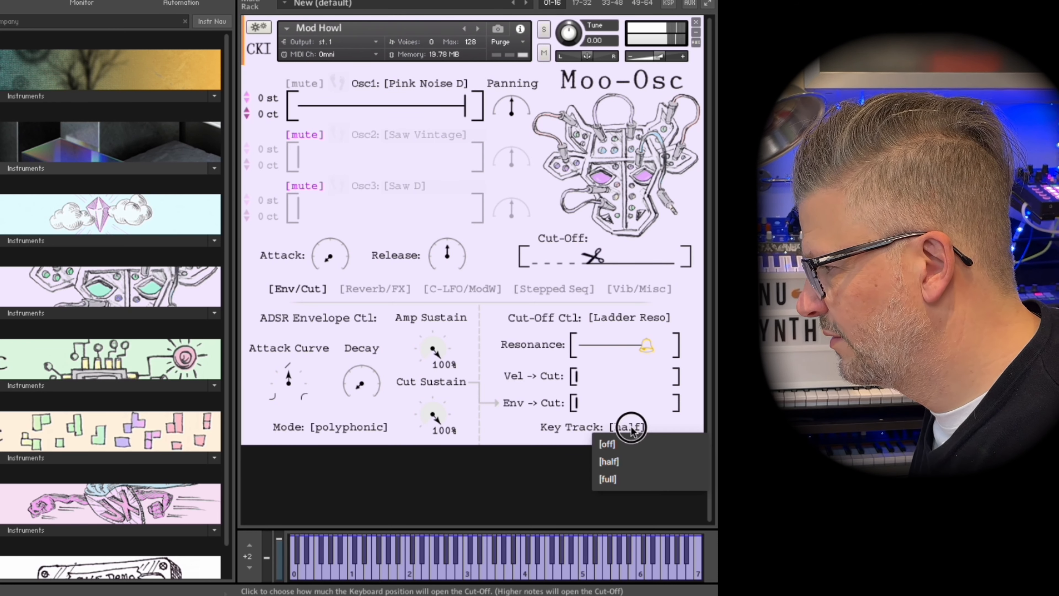
pyautogui.click(608, 479)
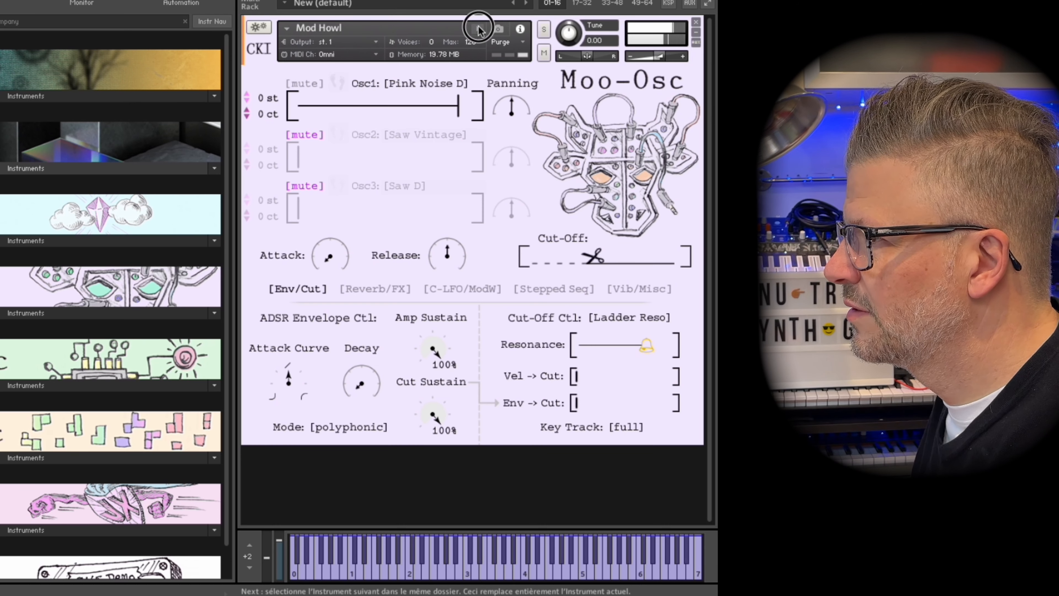
pyautogui.click(478, 30)
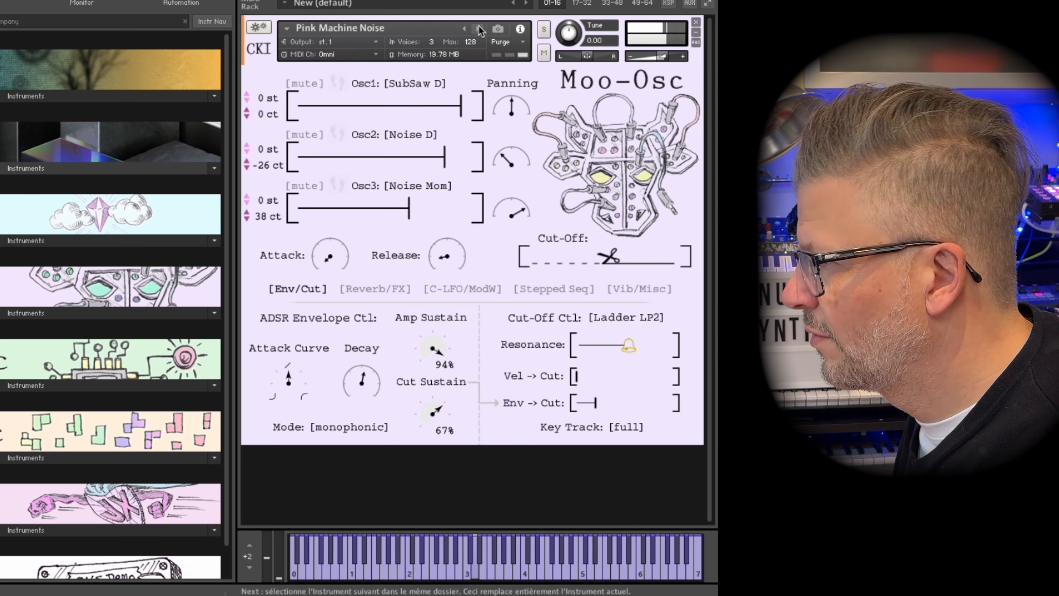
# Step: Step through Storm Chasers and Temple Blocks to reach Pro-Osc's 5 Stack preset
pyautogui.click(477, 29)
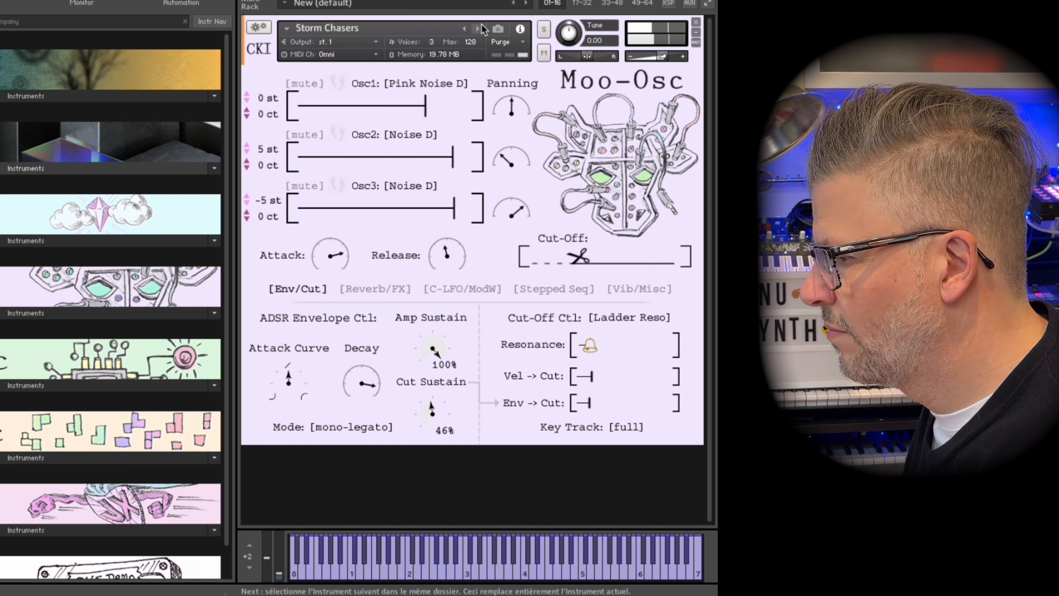
pyautogui.click(478, 29)
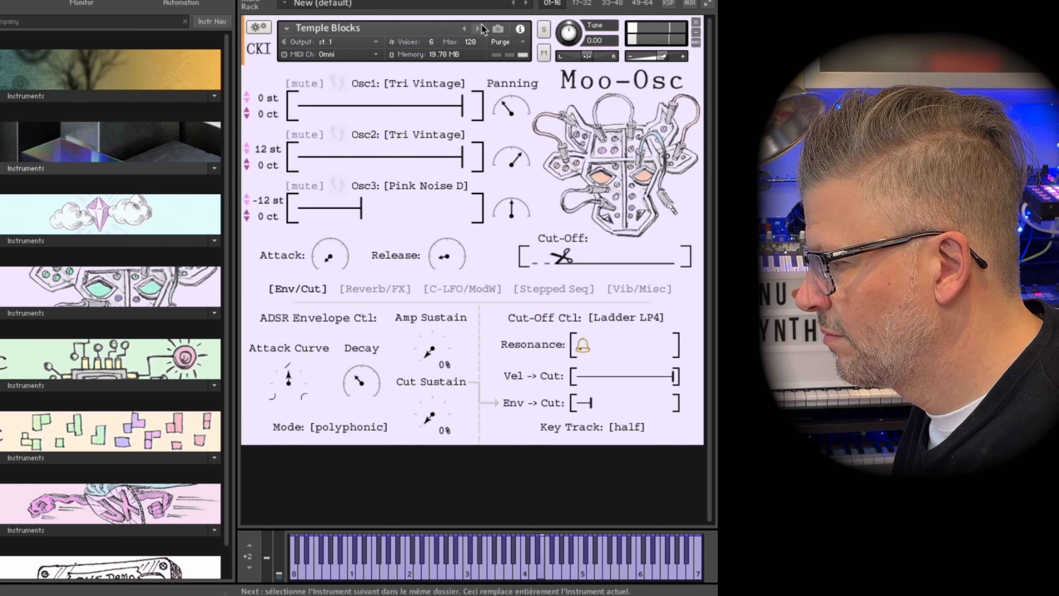
pyautogui.click(478, 29)
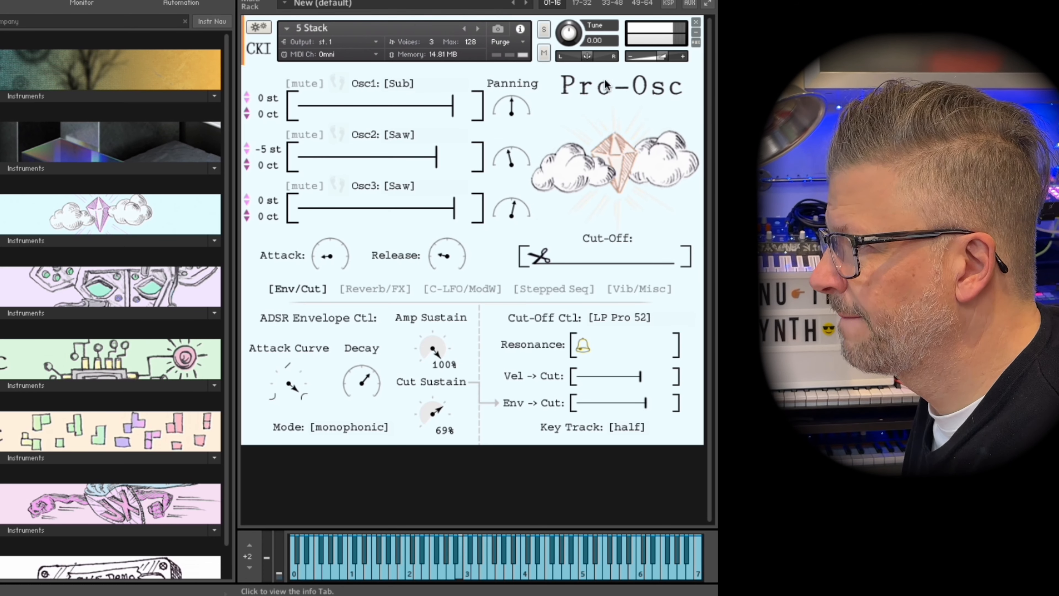
# Step: Audition Pro-Osc's Acid Bass, Big and Bold, Don't Fret, Funk Town and Monkey Split Bass
pyautogui.click(475, 29)
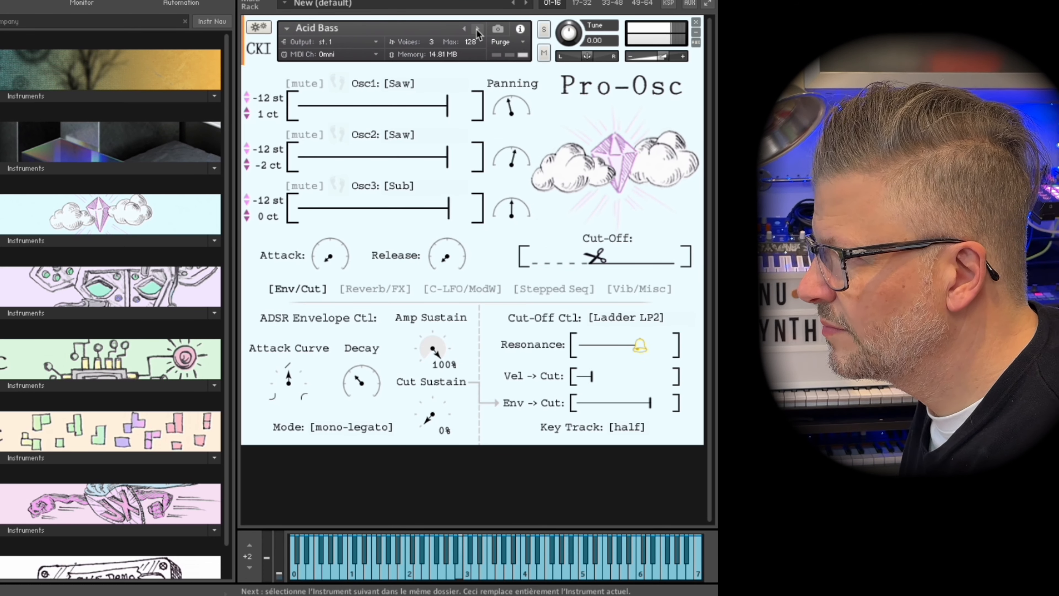
pyautogui.click(477, 29)
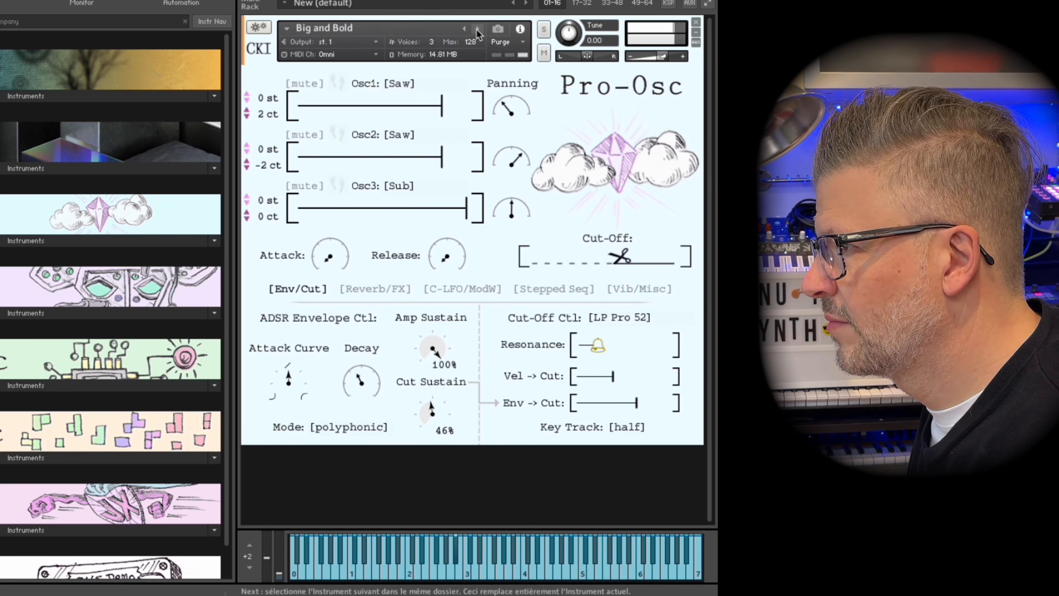
pyautogui.click(475, 29)
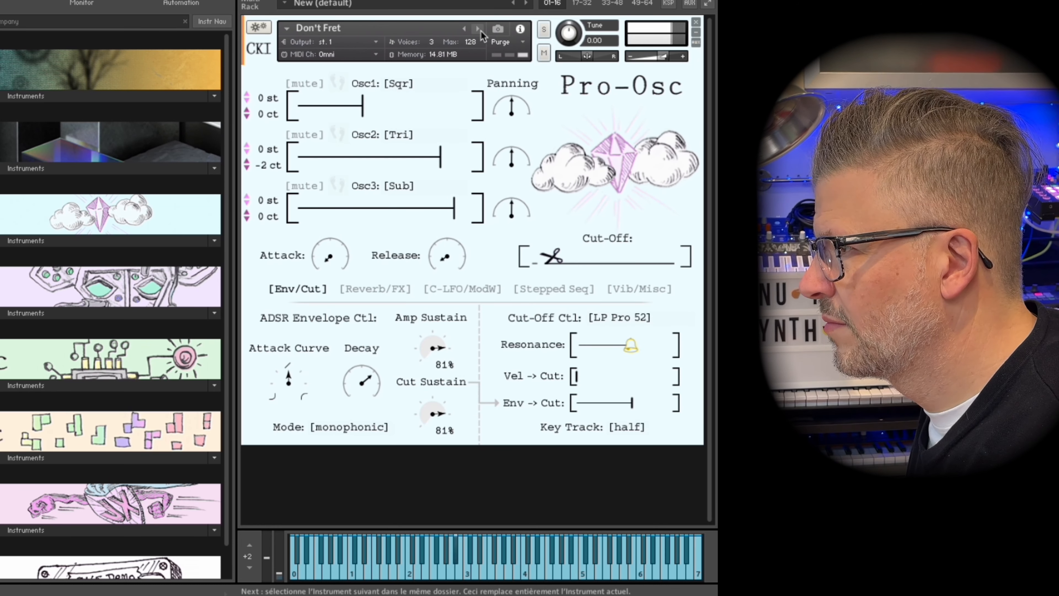
pyautogui.click(477, 28)
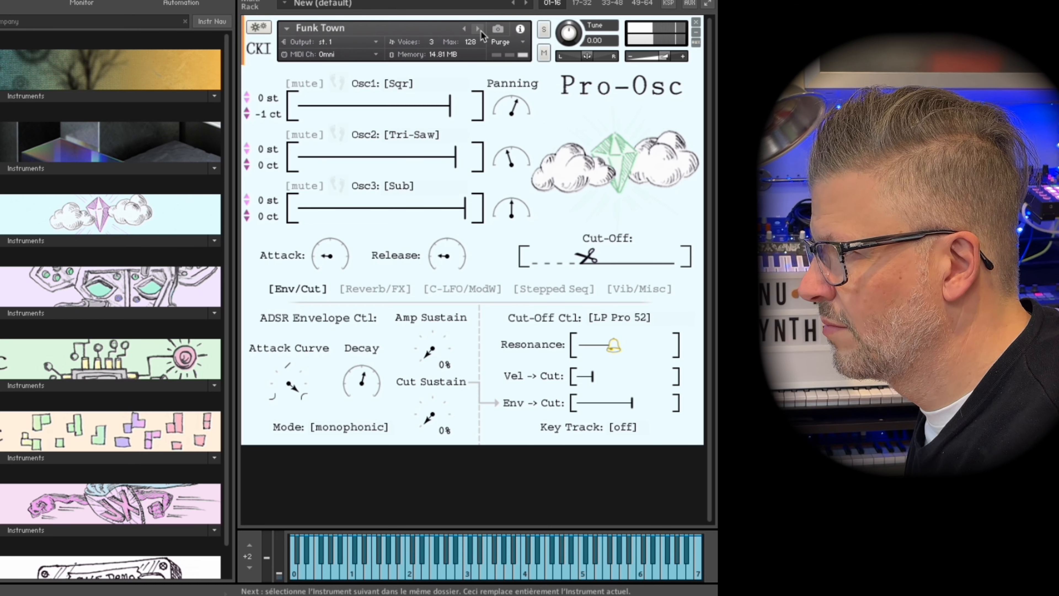
pyautogui.click(476, 29)
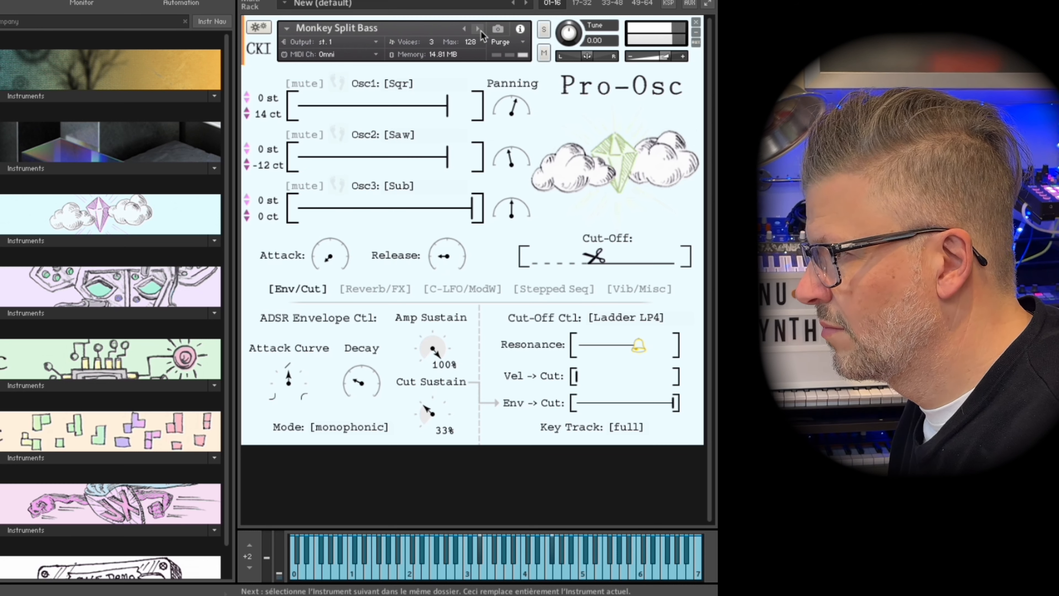
# Step: Continue through Pro Glide and Unstable Energy, wrap to 5 Stack, then load Digi-Osc's Barry Pipes
pyautogui.click(476, 29)
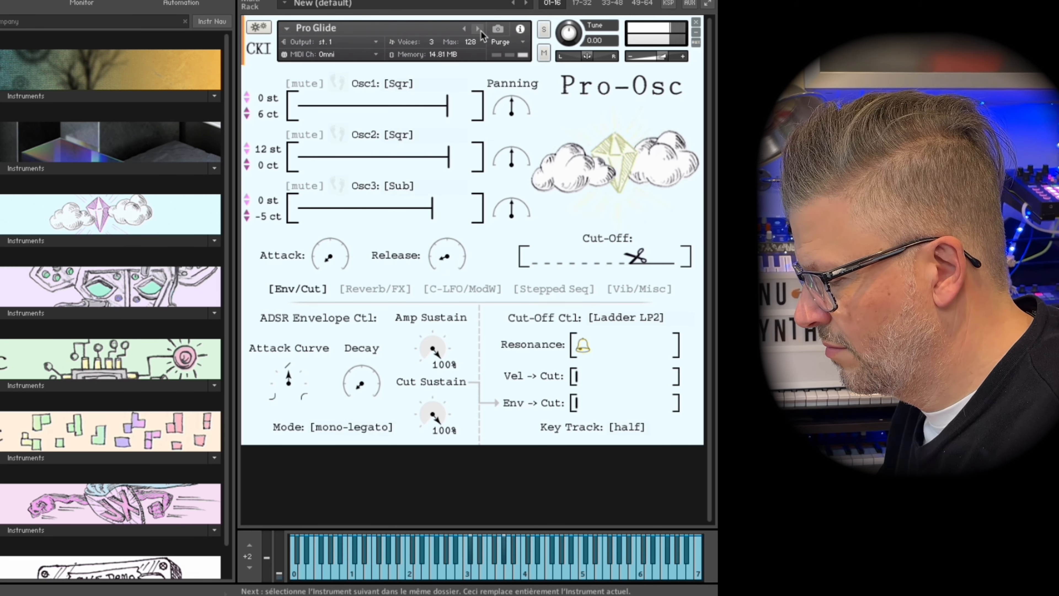
pyautogui.click(477, 30)
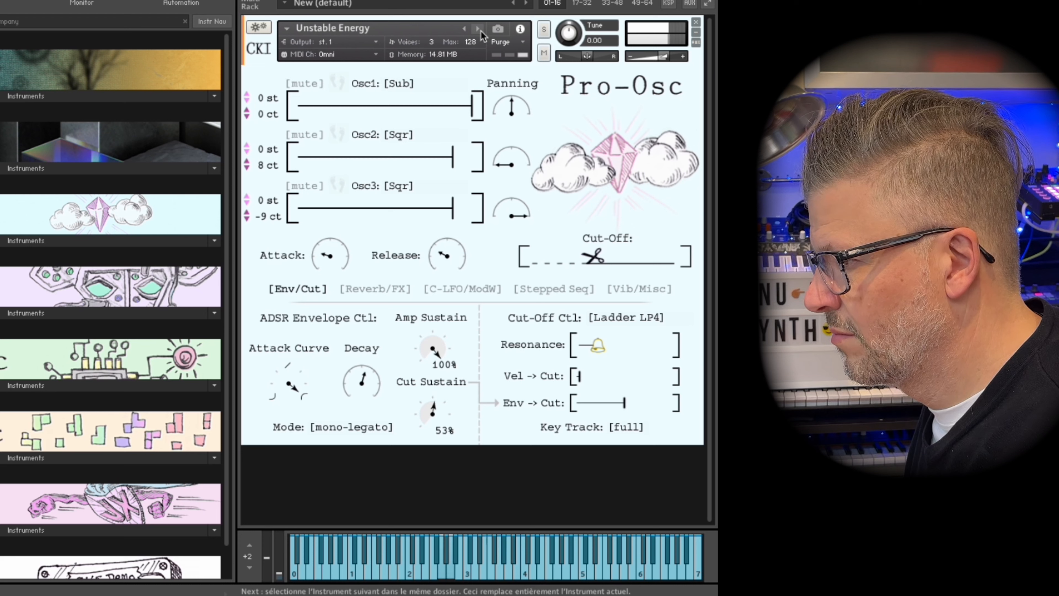
pyautogui.click(477, 29)
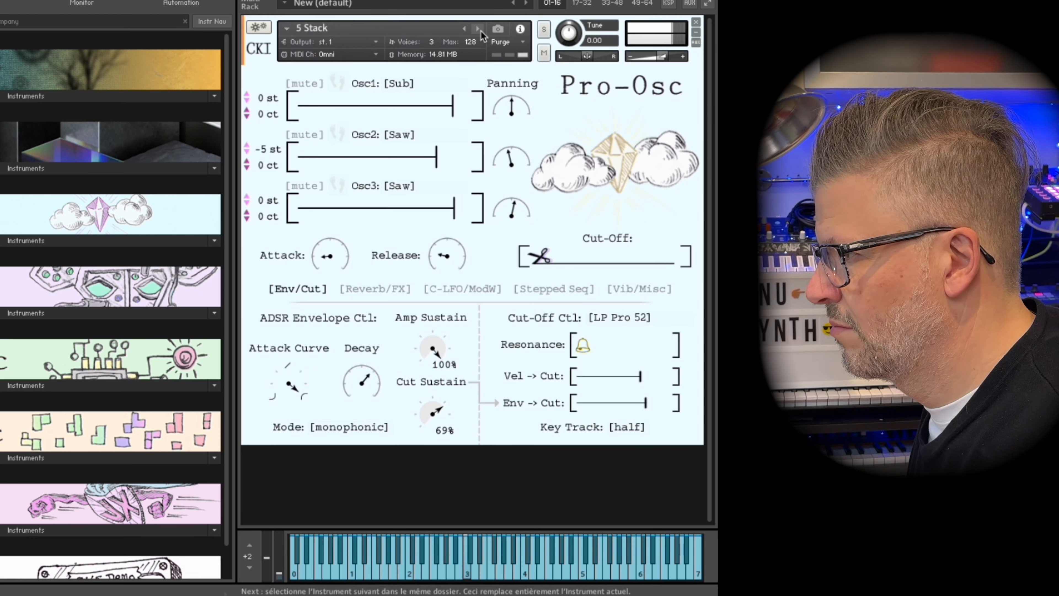
pyautogui.click(477, 29)
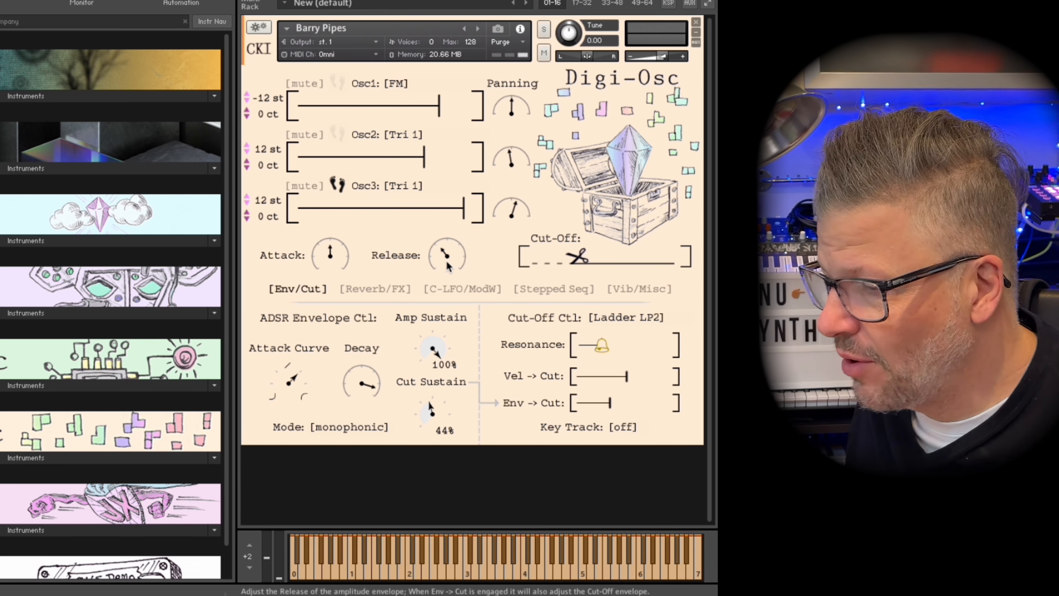
pyautogui.scroll(-3)
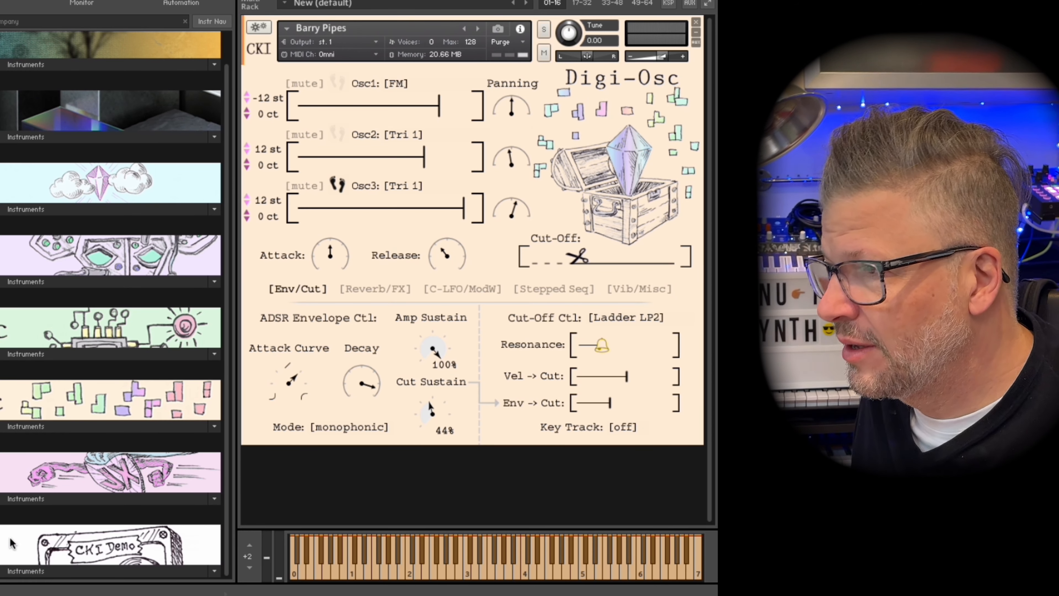